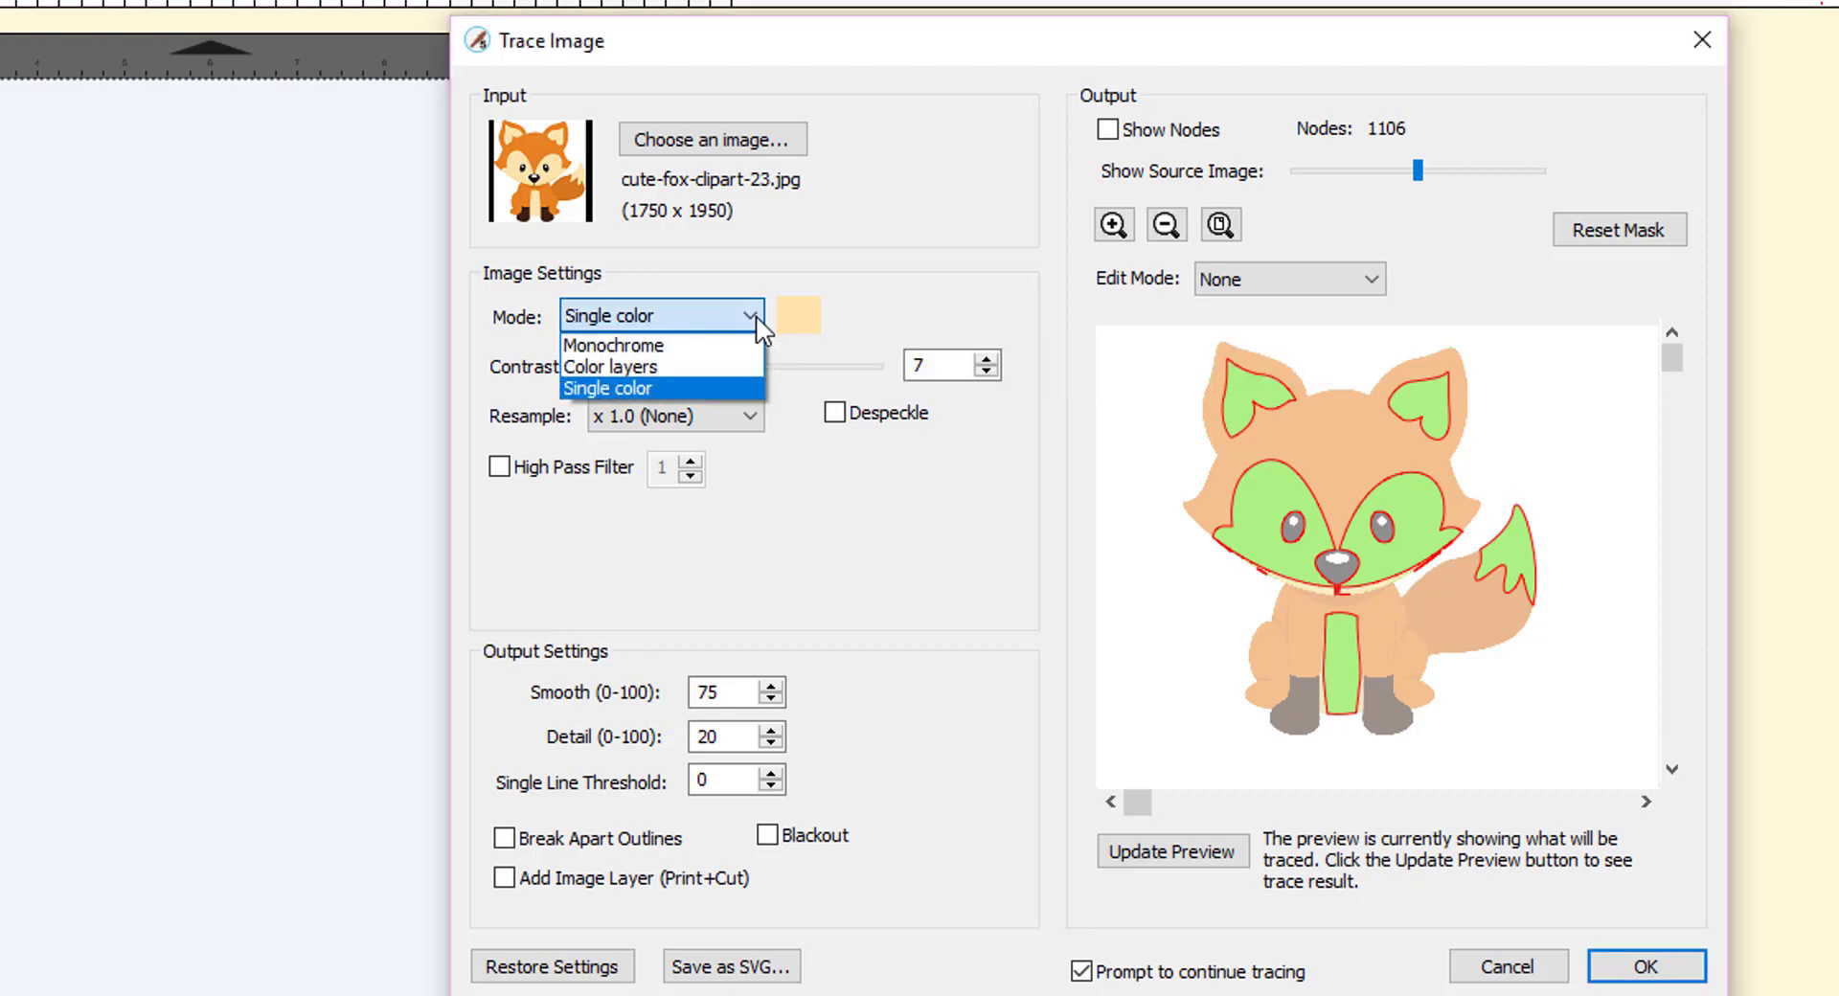
Keep Single color as the Trace Image mode for the fox clipart.
{"action": "left_click", "coordinate": [613, 366]}
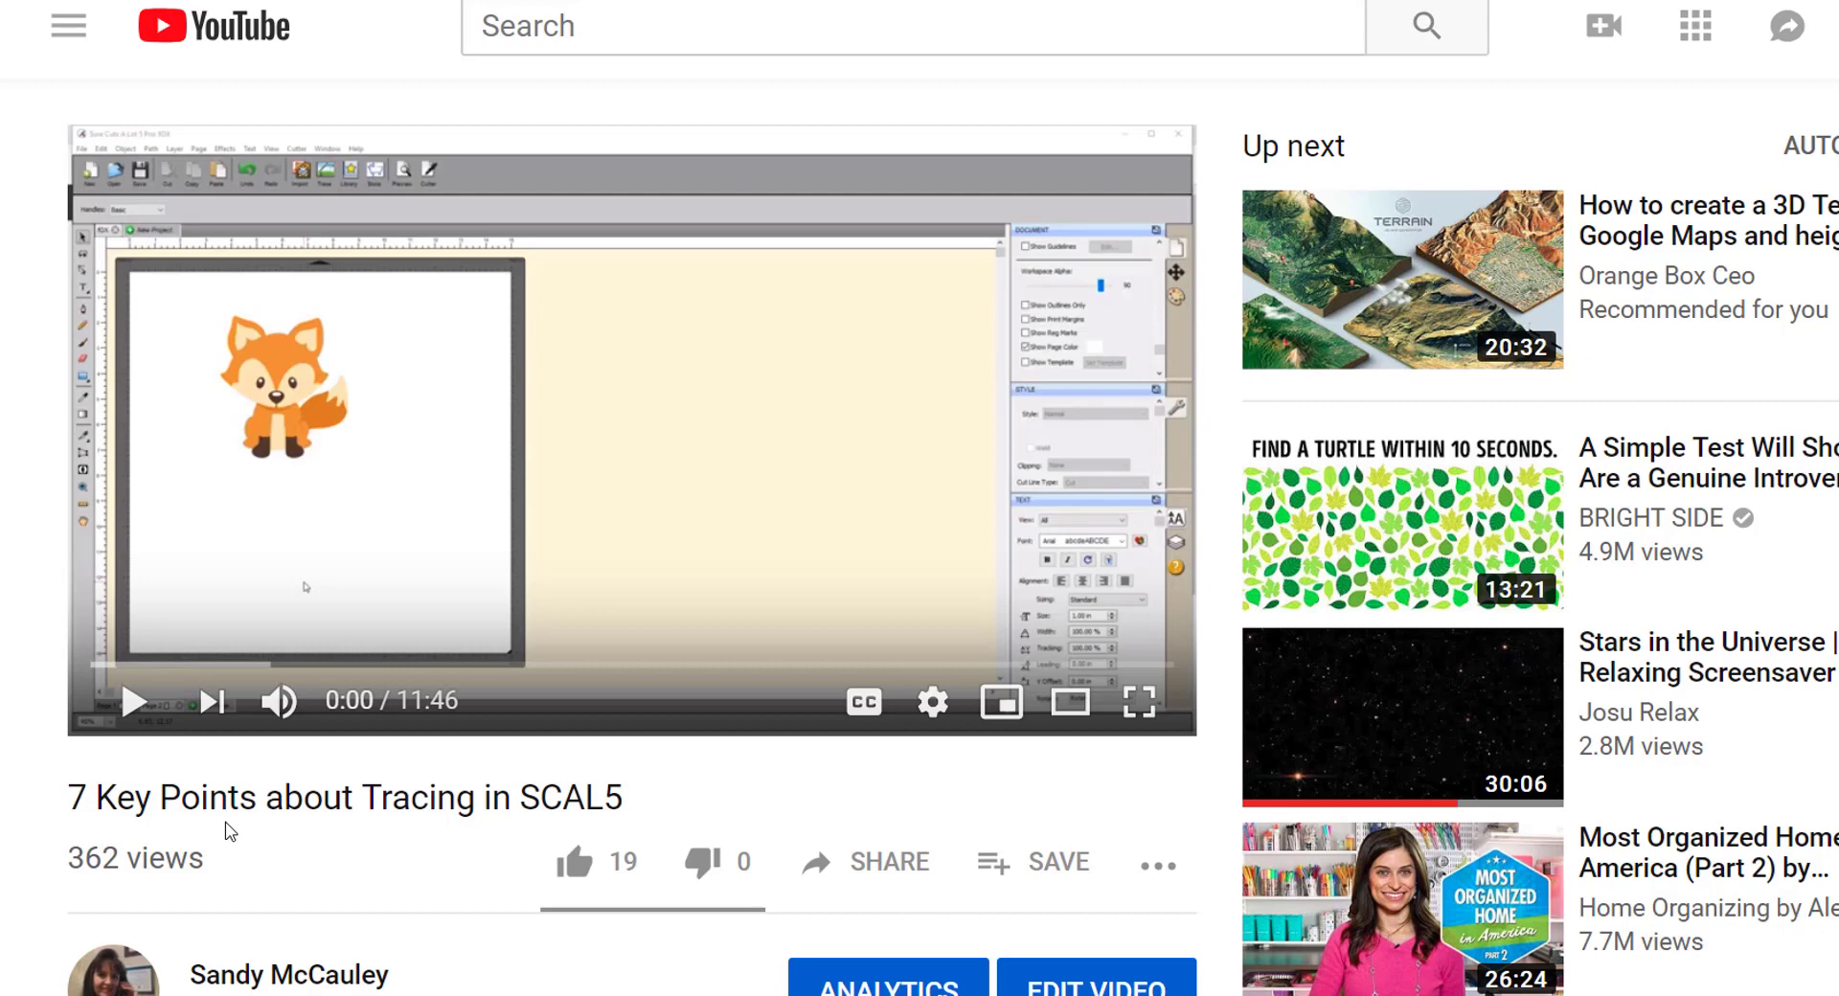
{"action": "mouse_move", "coordinate": [99, 830]}
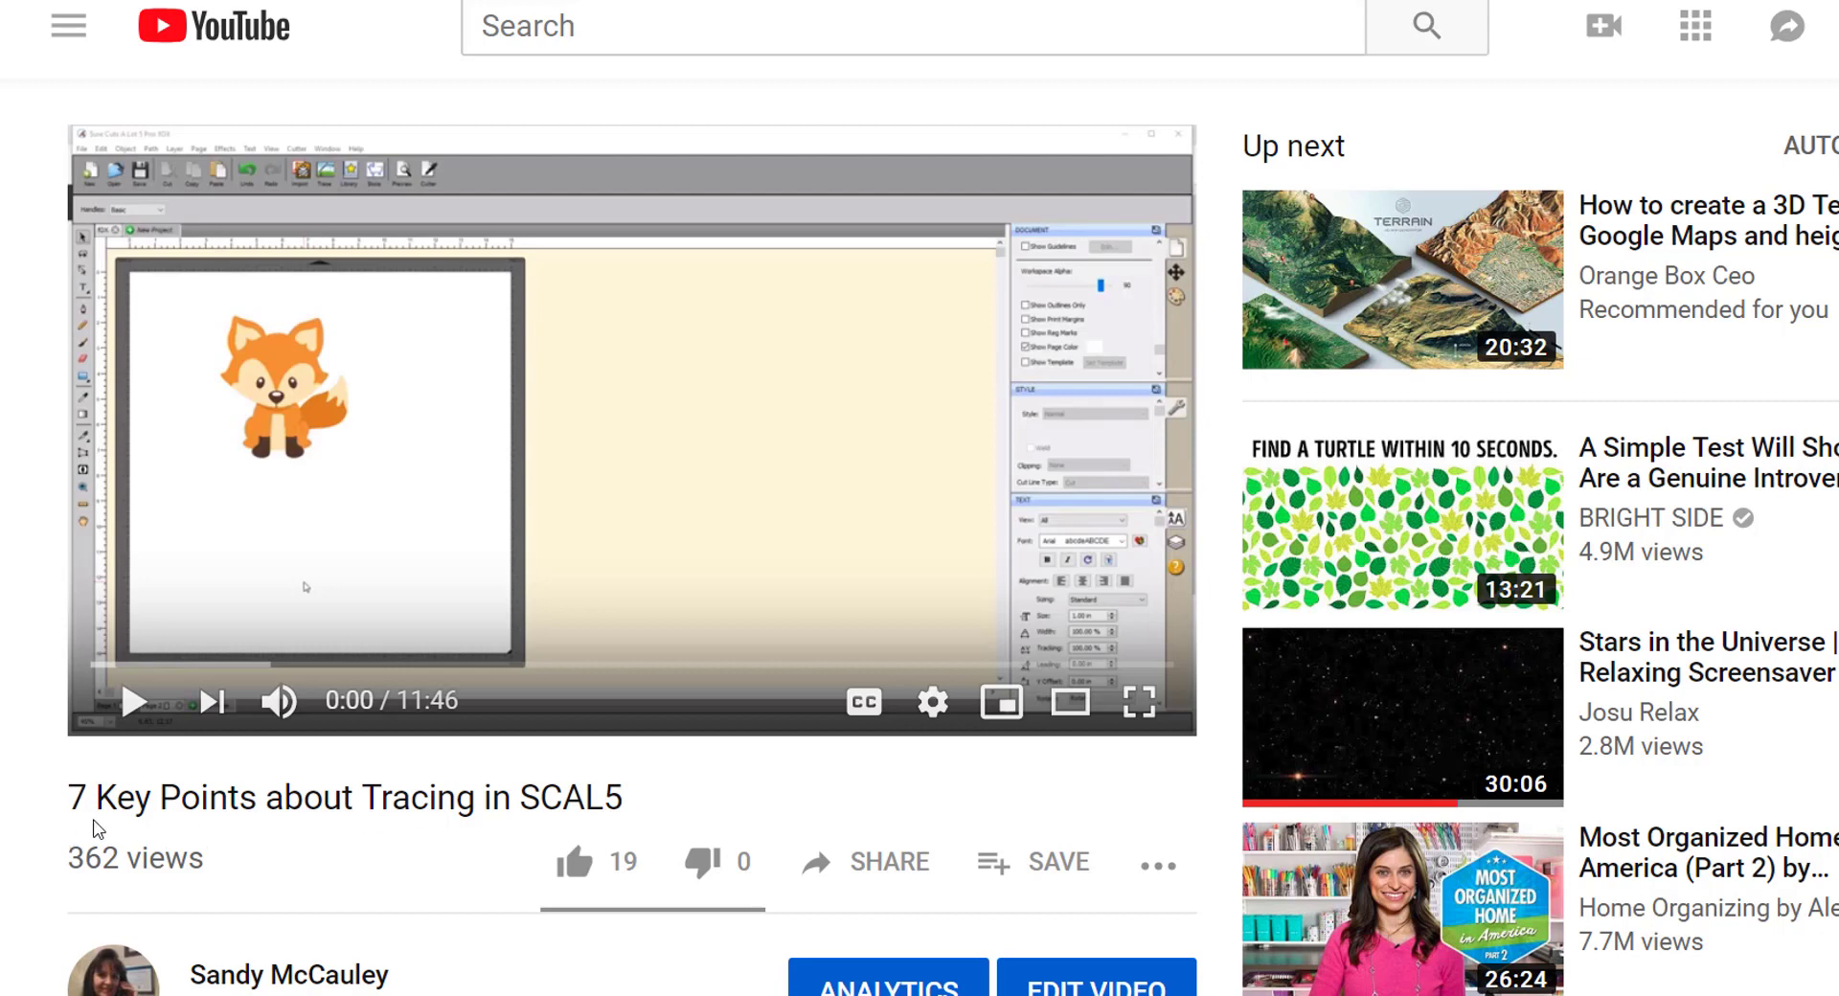
{"action": "mouse_move", "coordinate": [412, 827]}
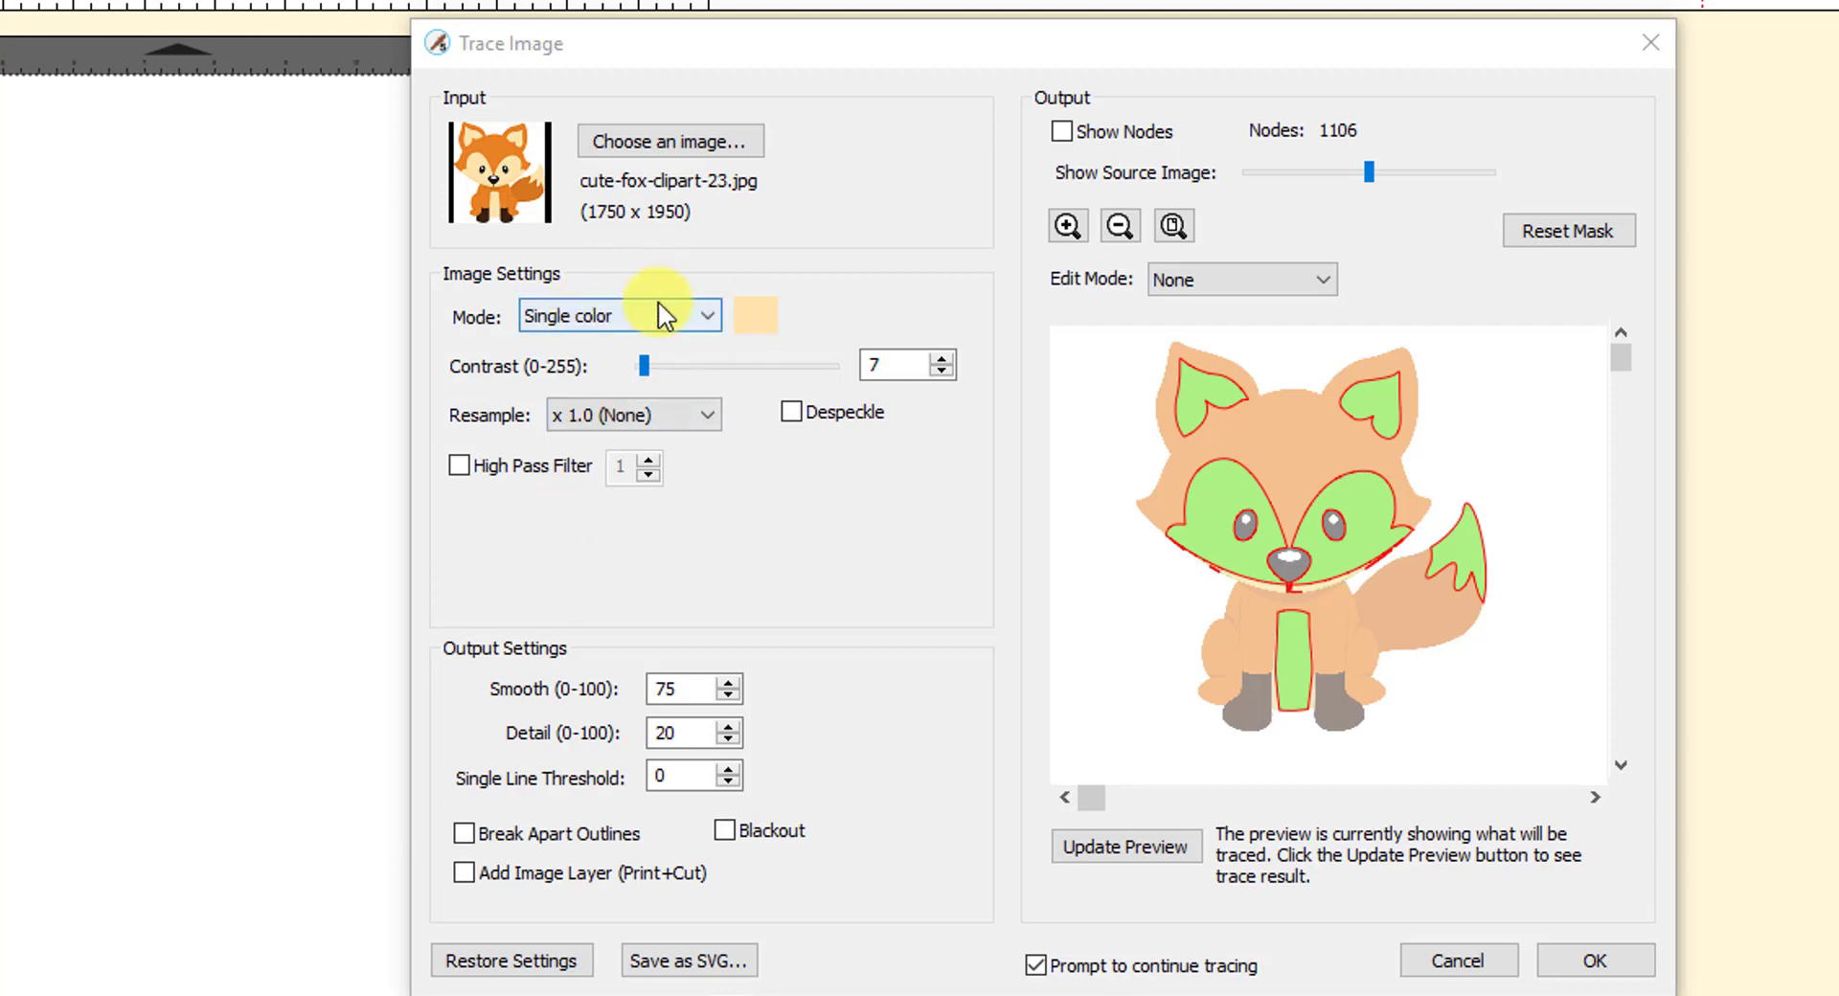
{"action": "mouse_move", "coordinate": [1436, 668]}
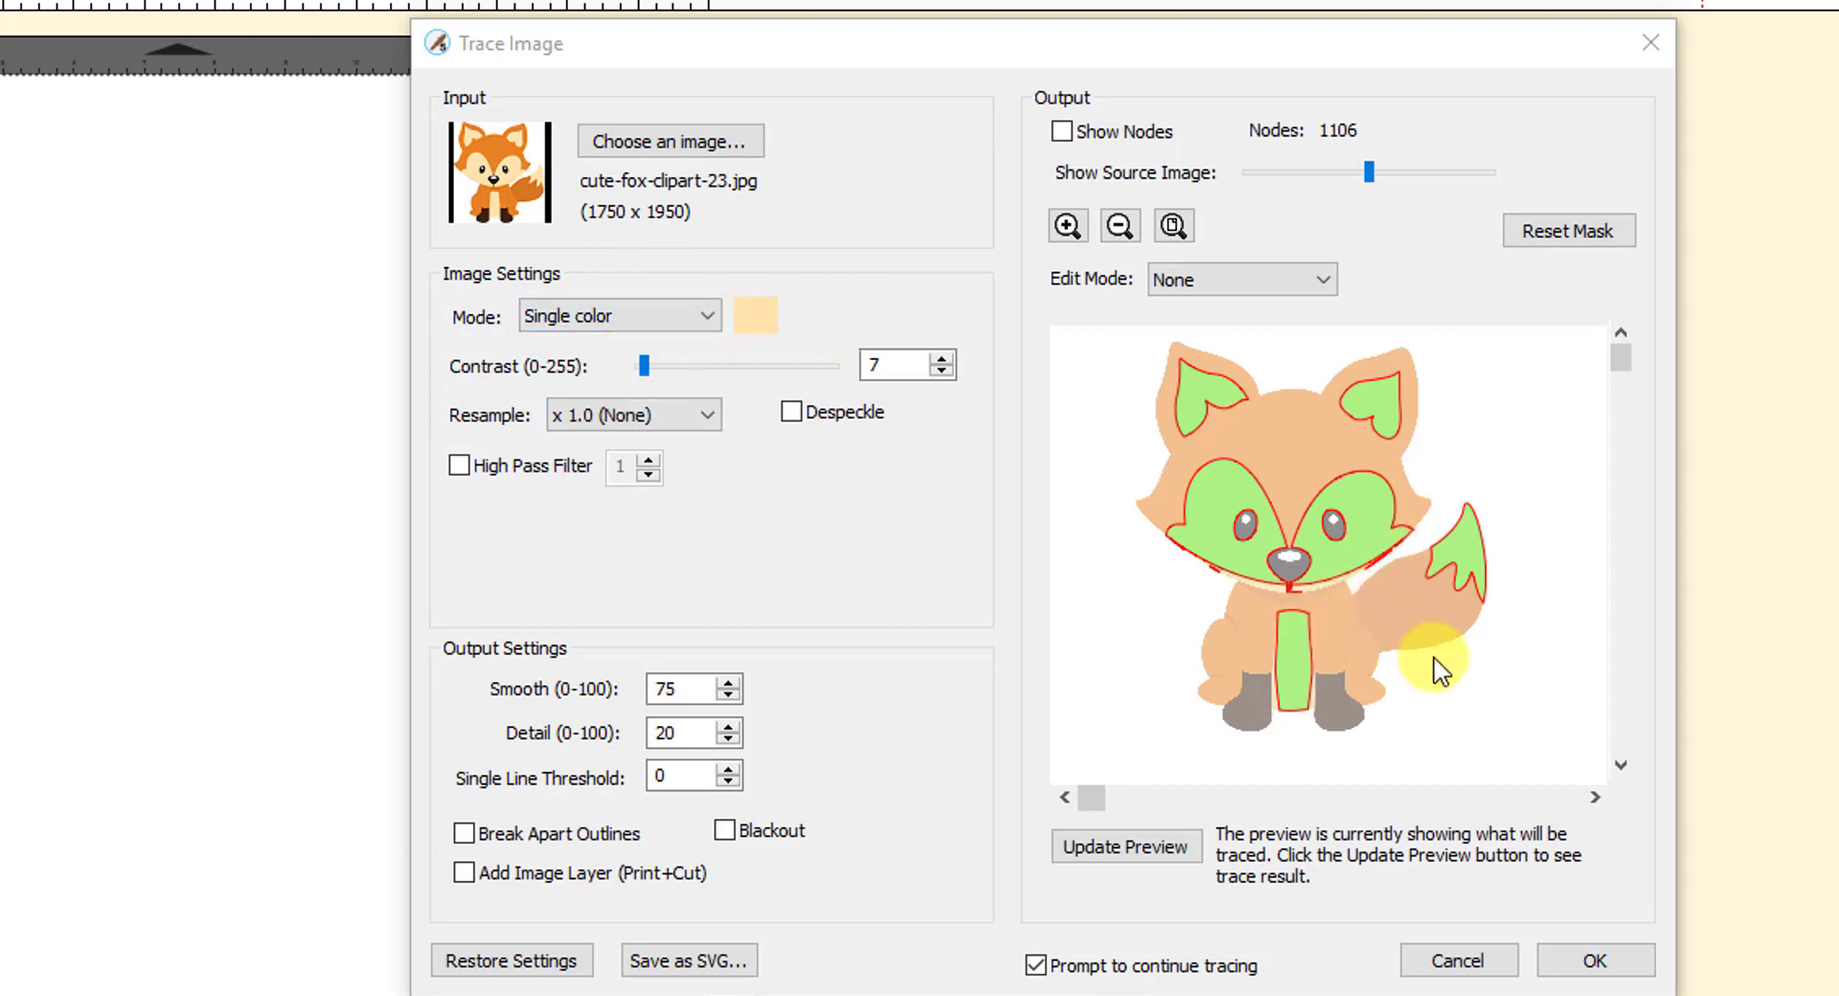
{"action": "mouse_move", "coordinate": [768, 328]}
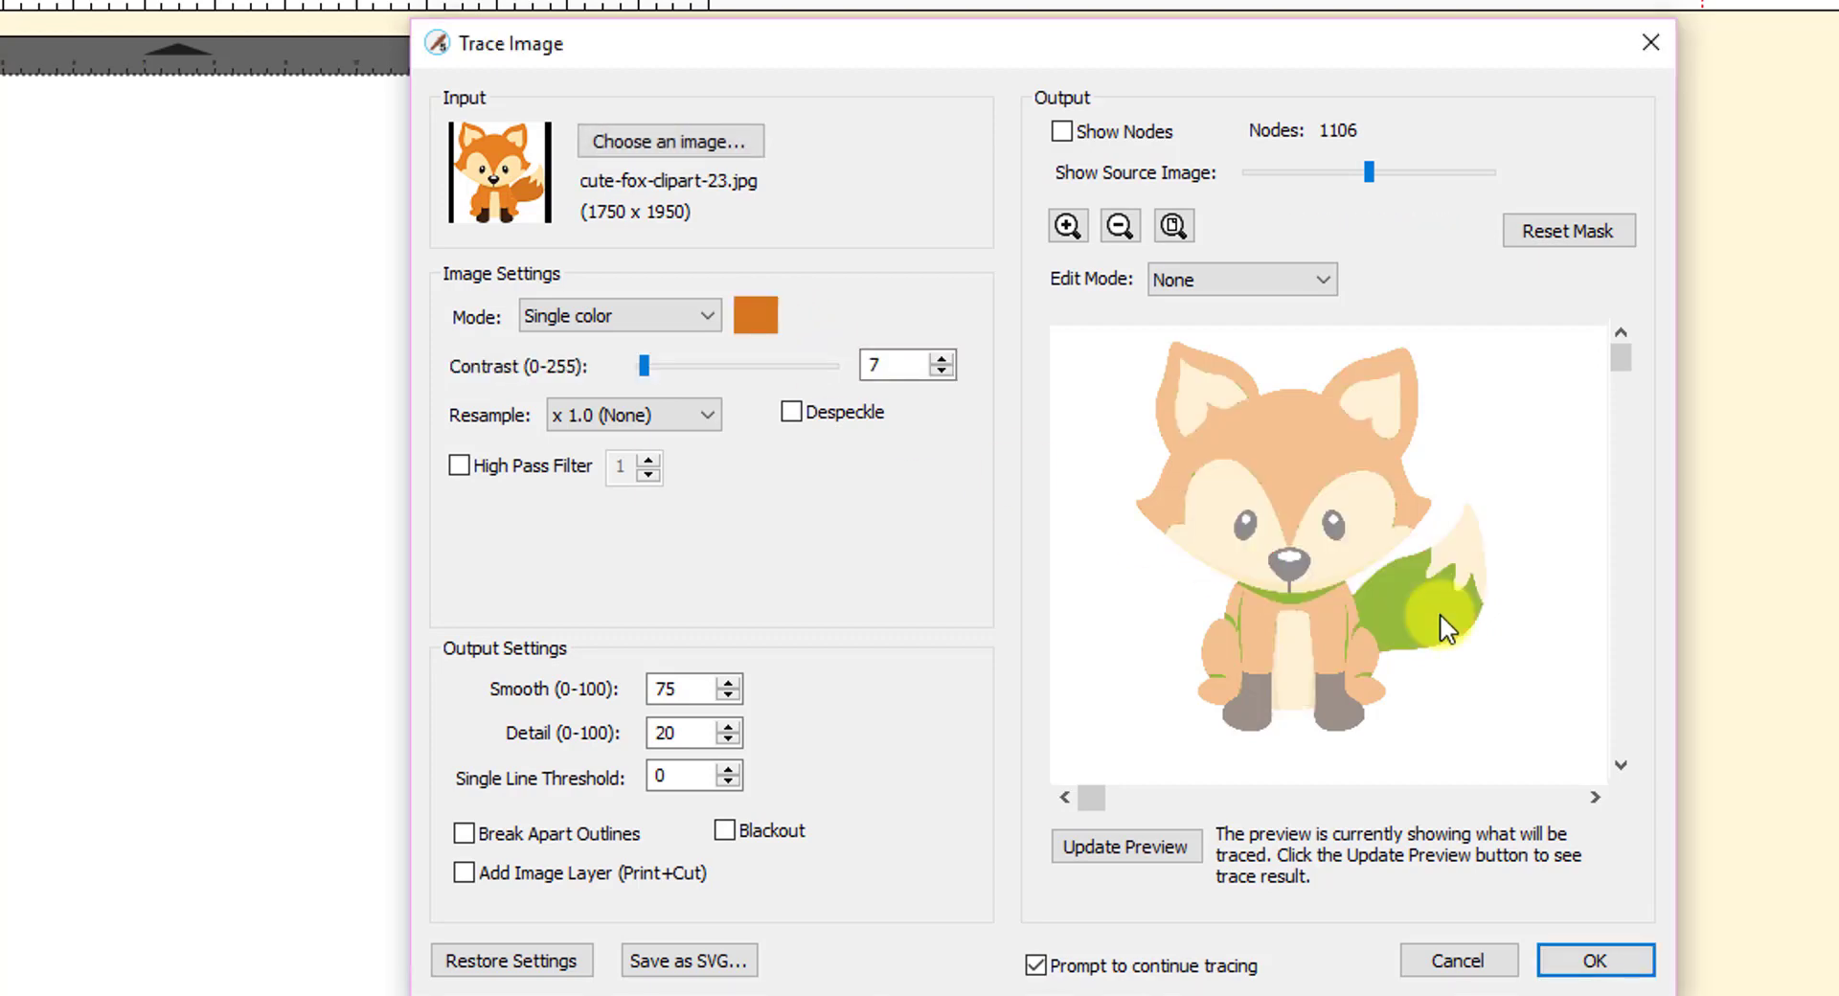
{"action": "mouse_move", "coordinate": [1120, 563]}
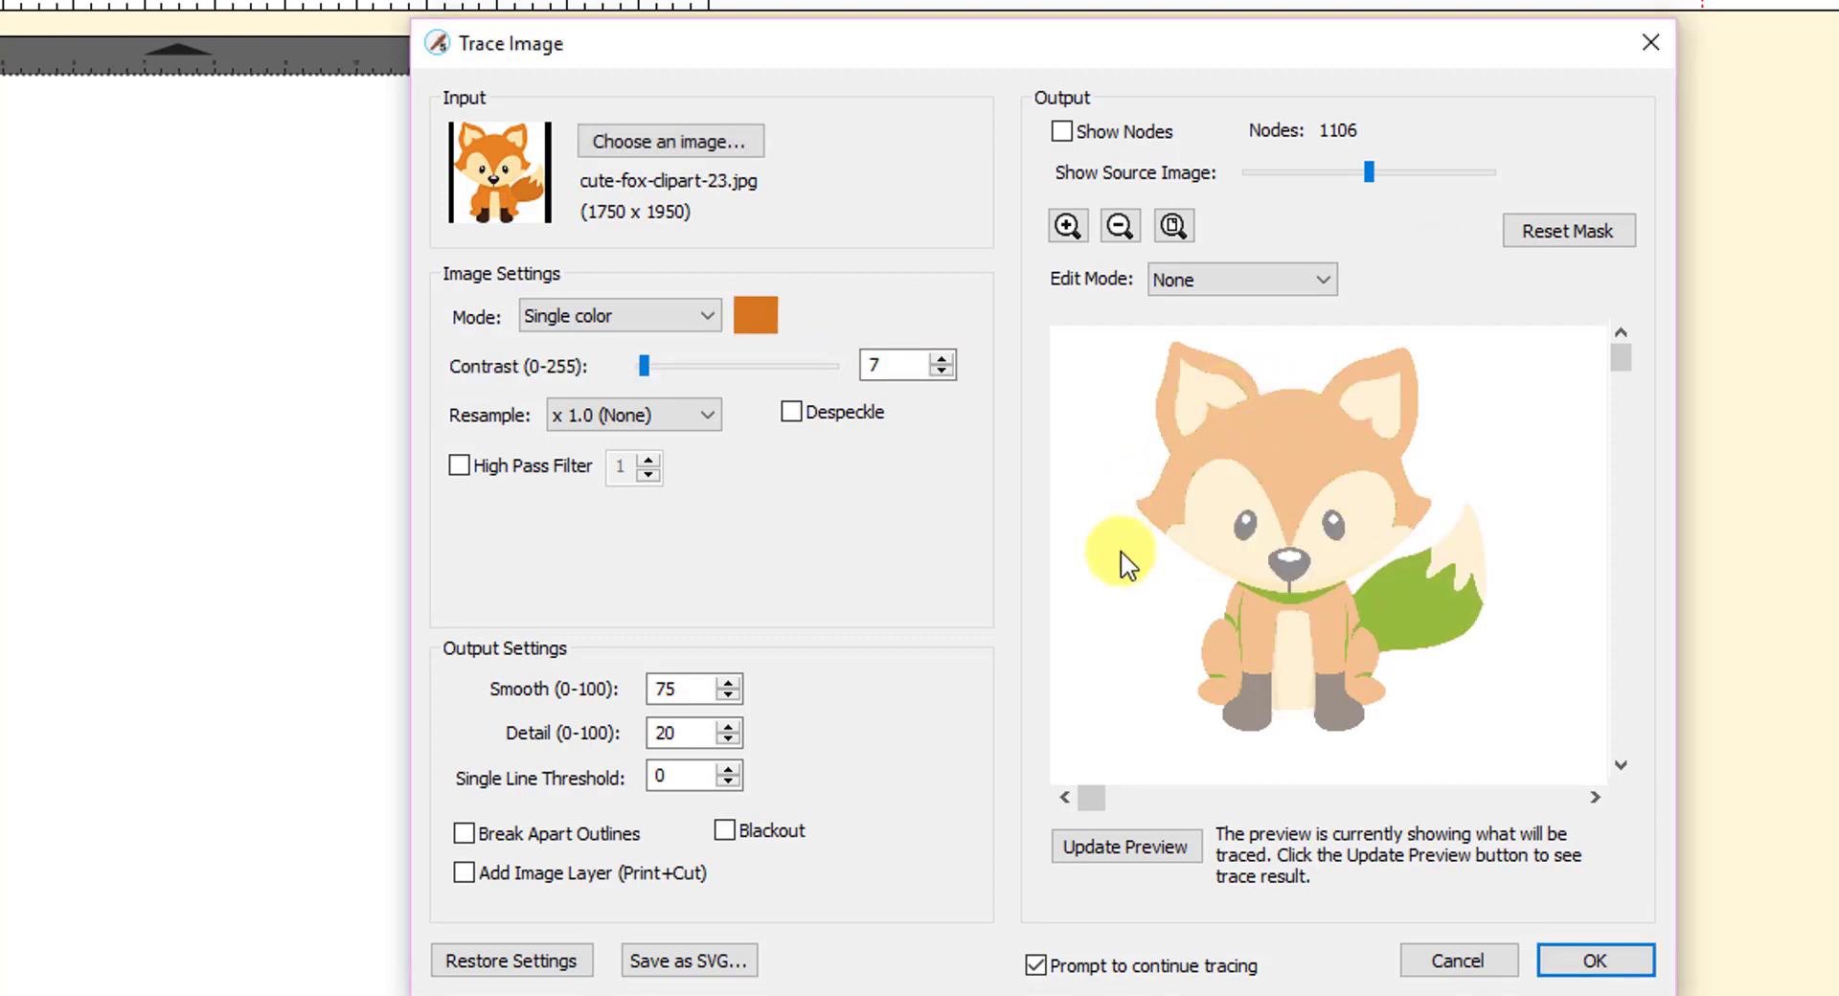
{"action": "mouse_move", "coordinate": [1129, 542]}
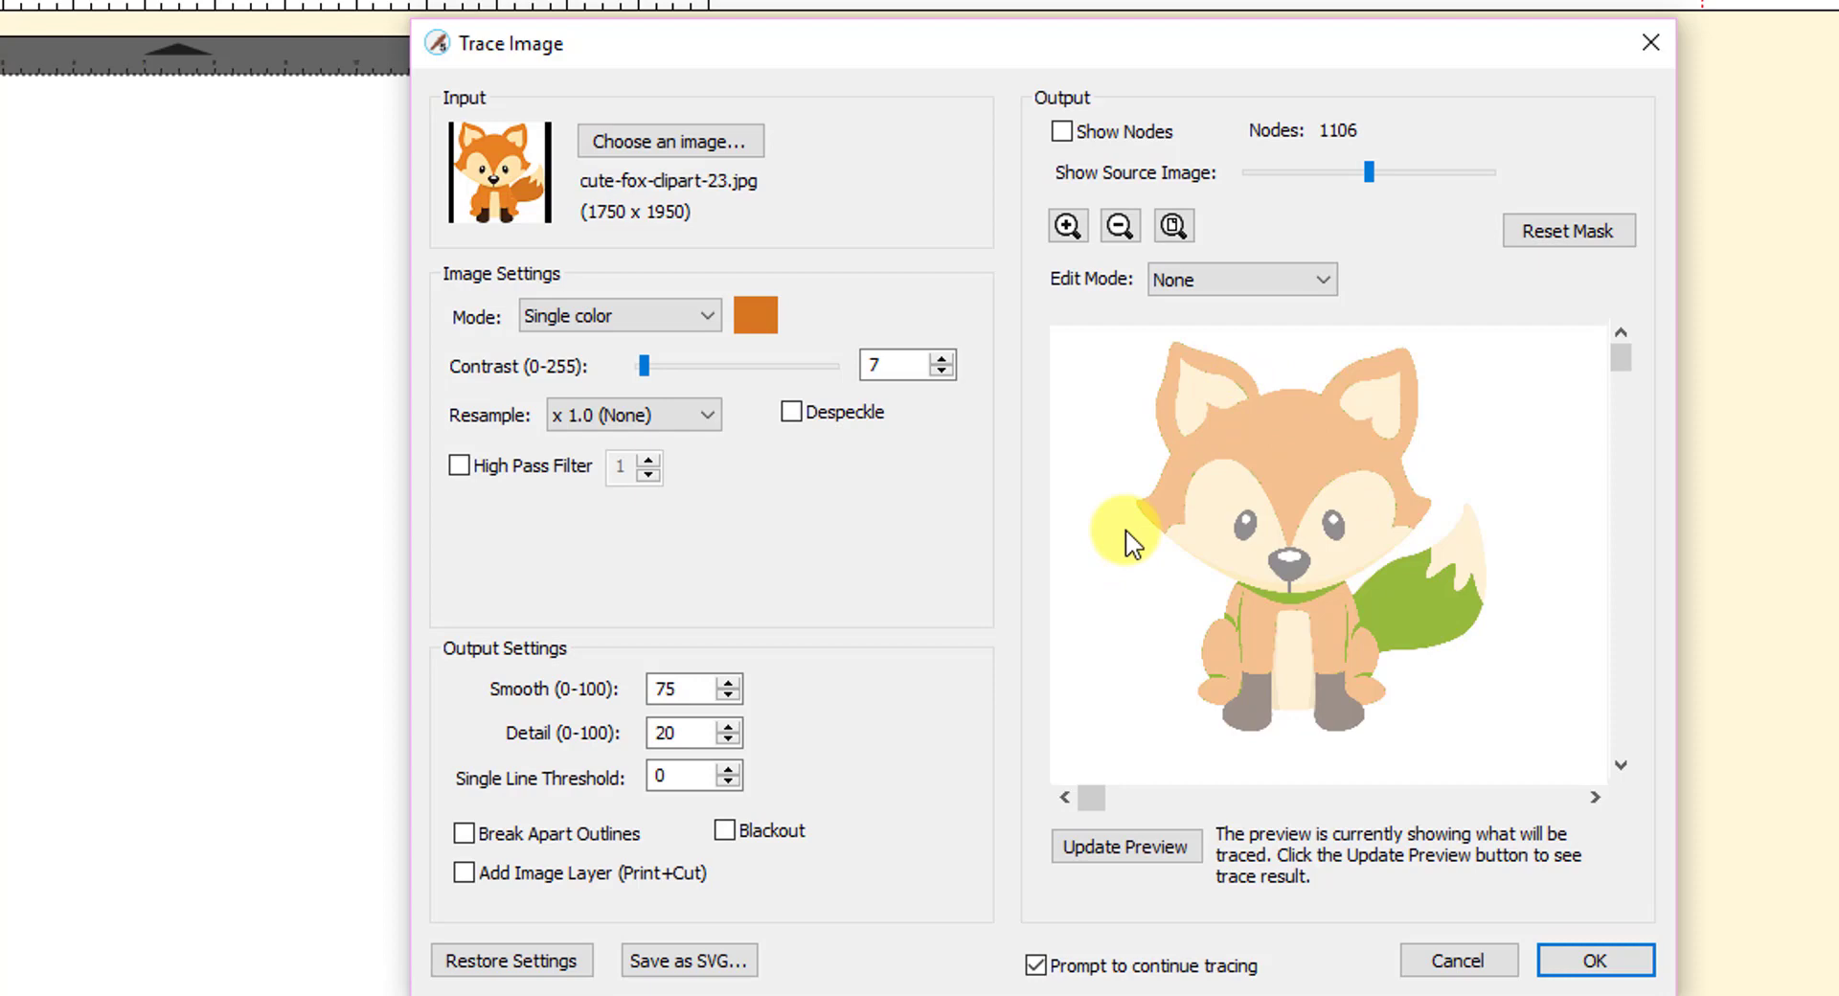
{"action": "mouse_move", "coordinate": [783, 314]}
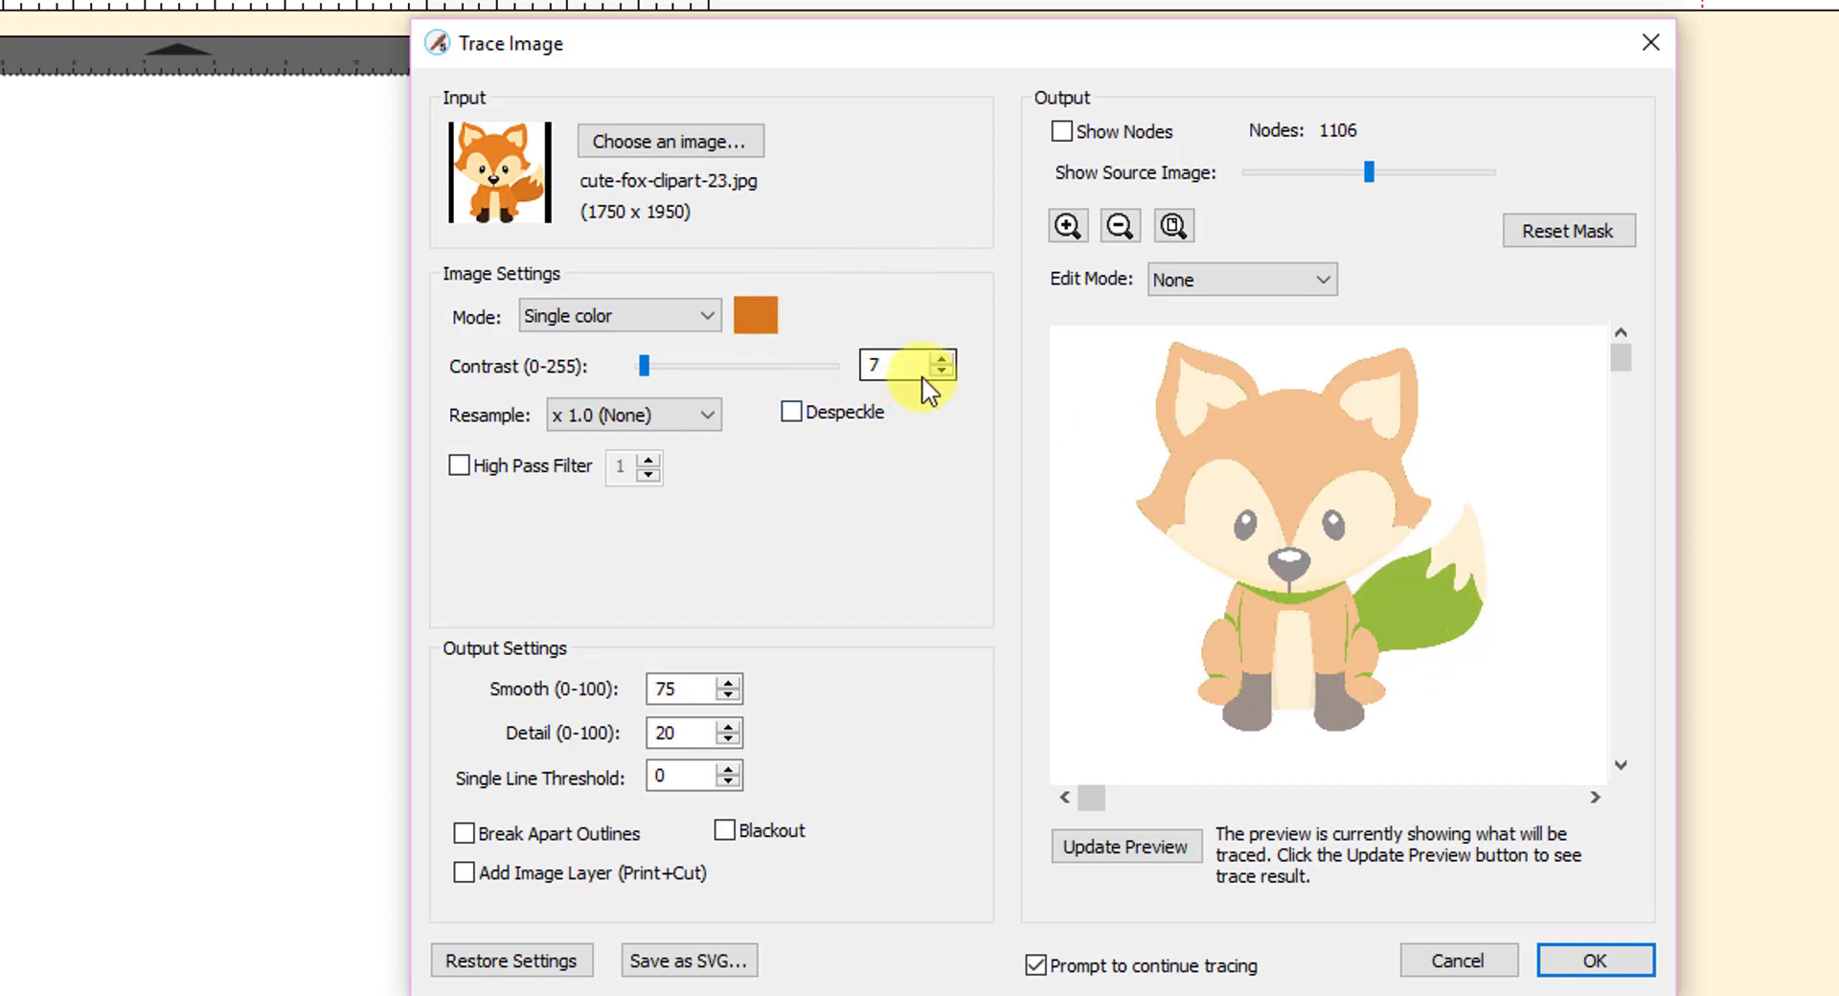
{"action": "mouse_move", "coordinate": [1112, 845]}
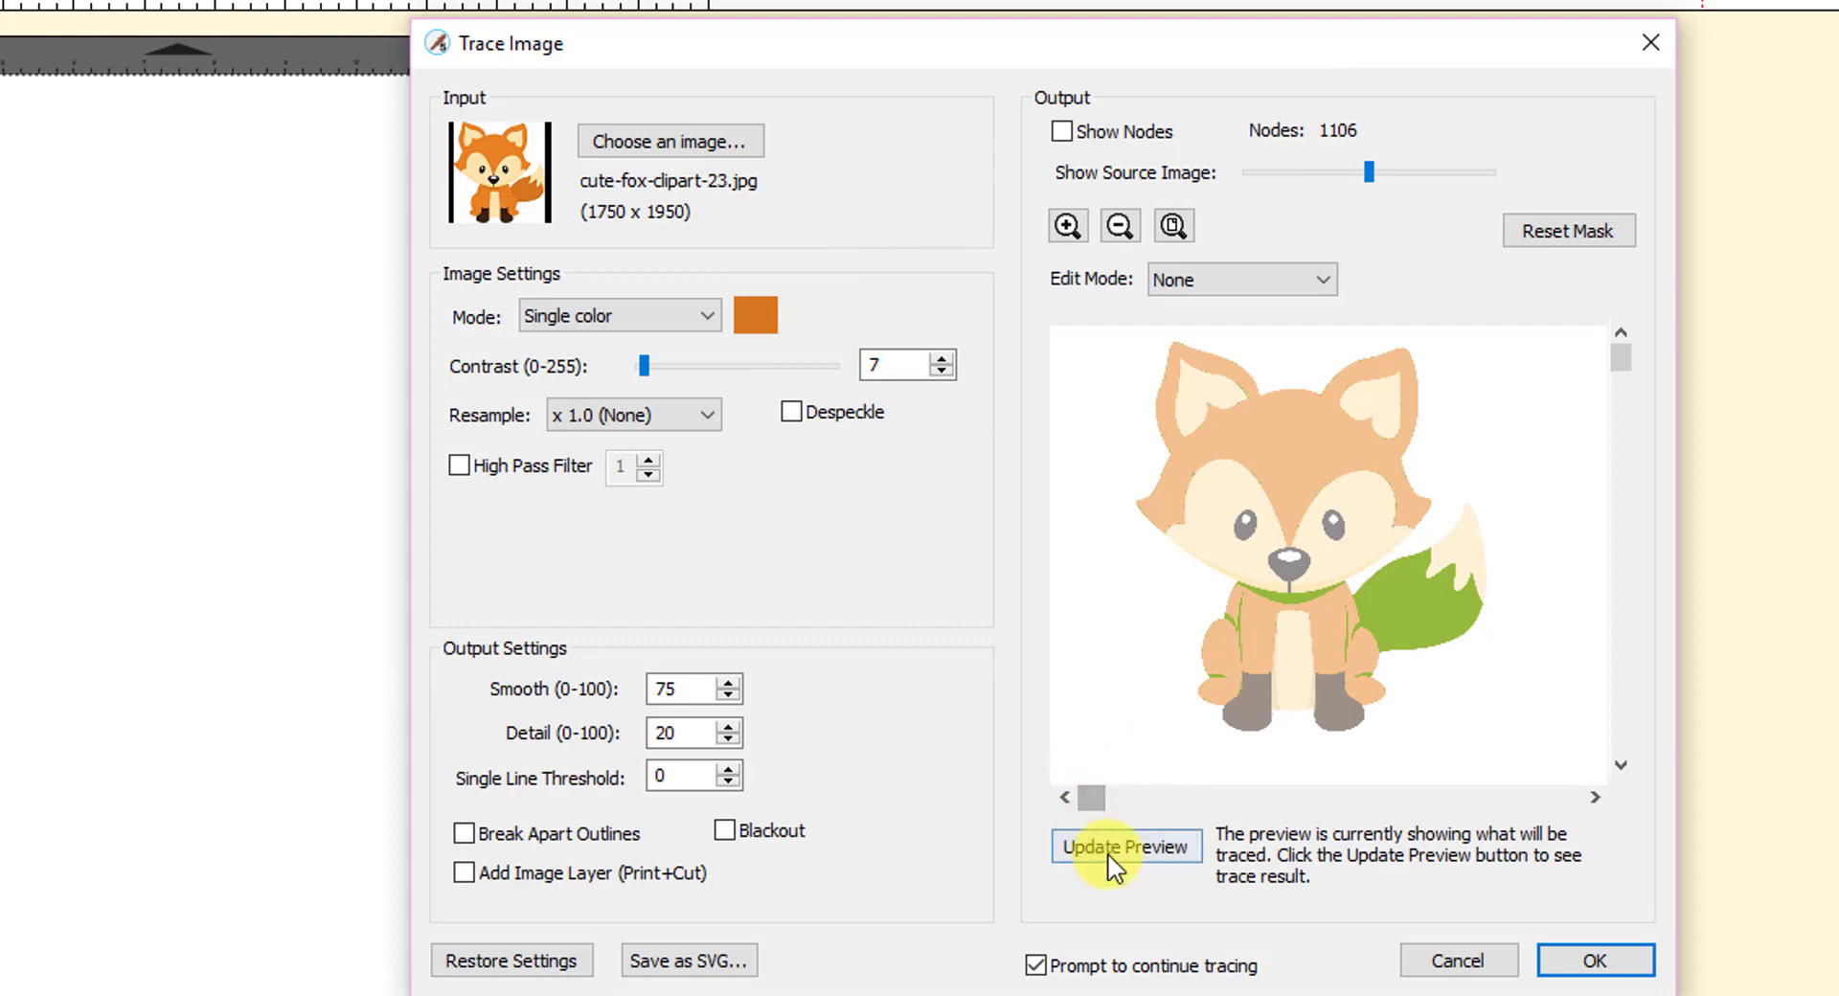
Refresh the trace preview so the orange tail areas are outlined at 576 nodes.
{"action": "left_click", "coordinate": [1124, 846]}
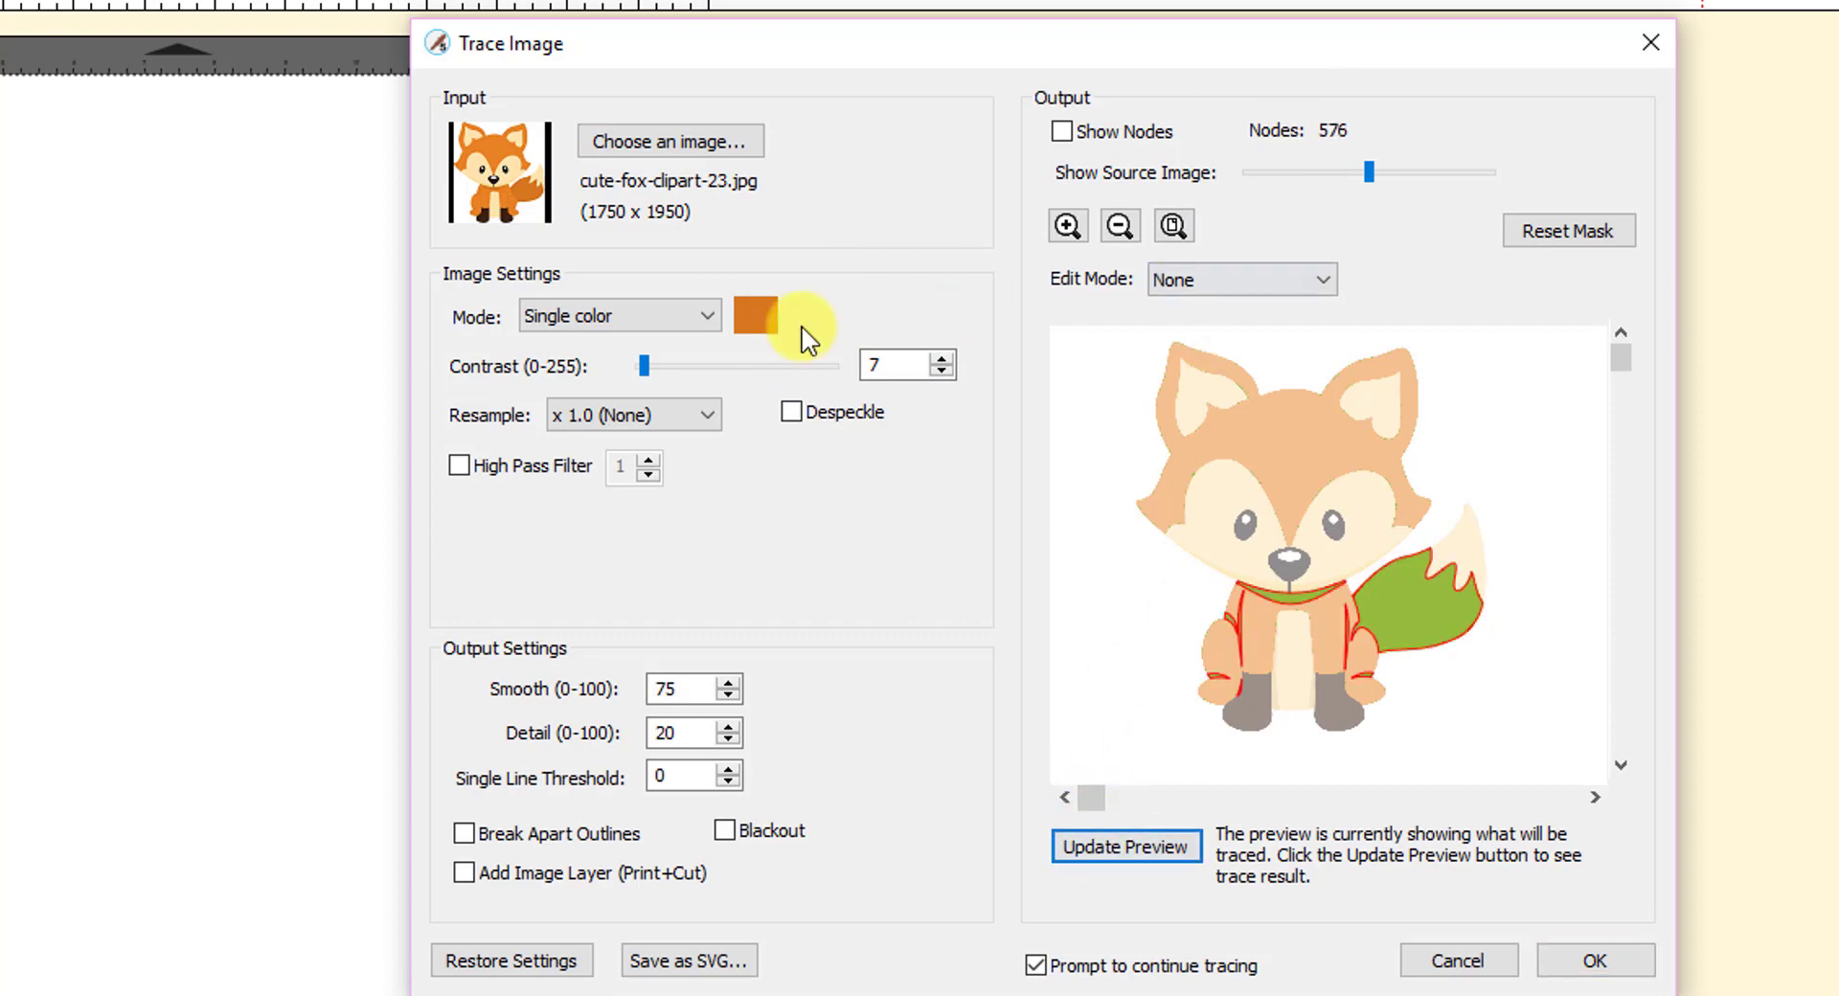
{"action": "mouse_move", "coordinate": [885, 412]}
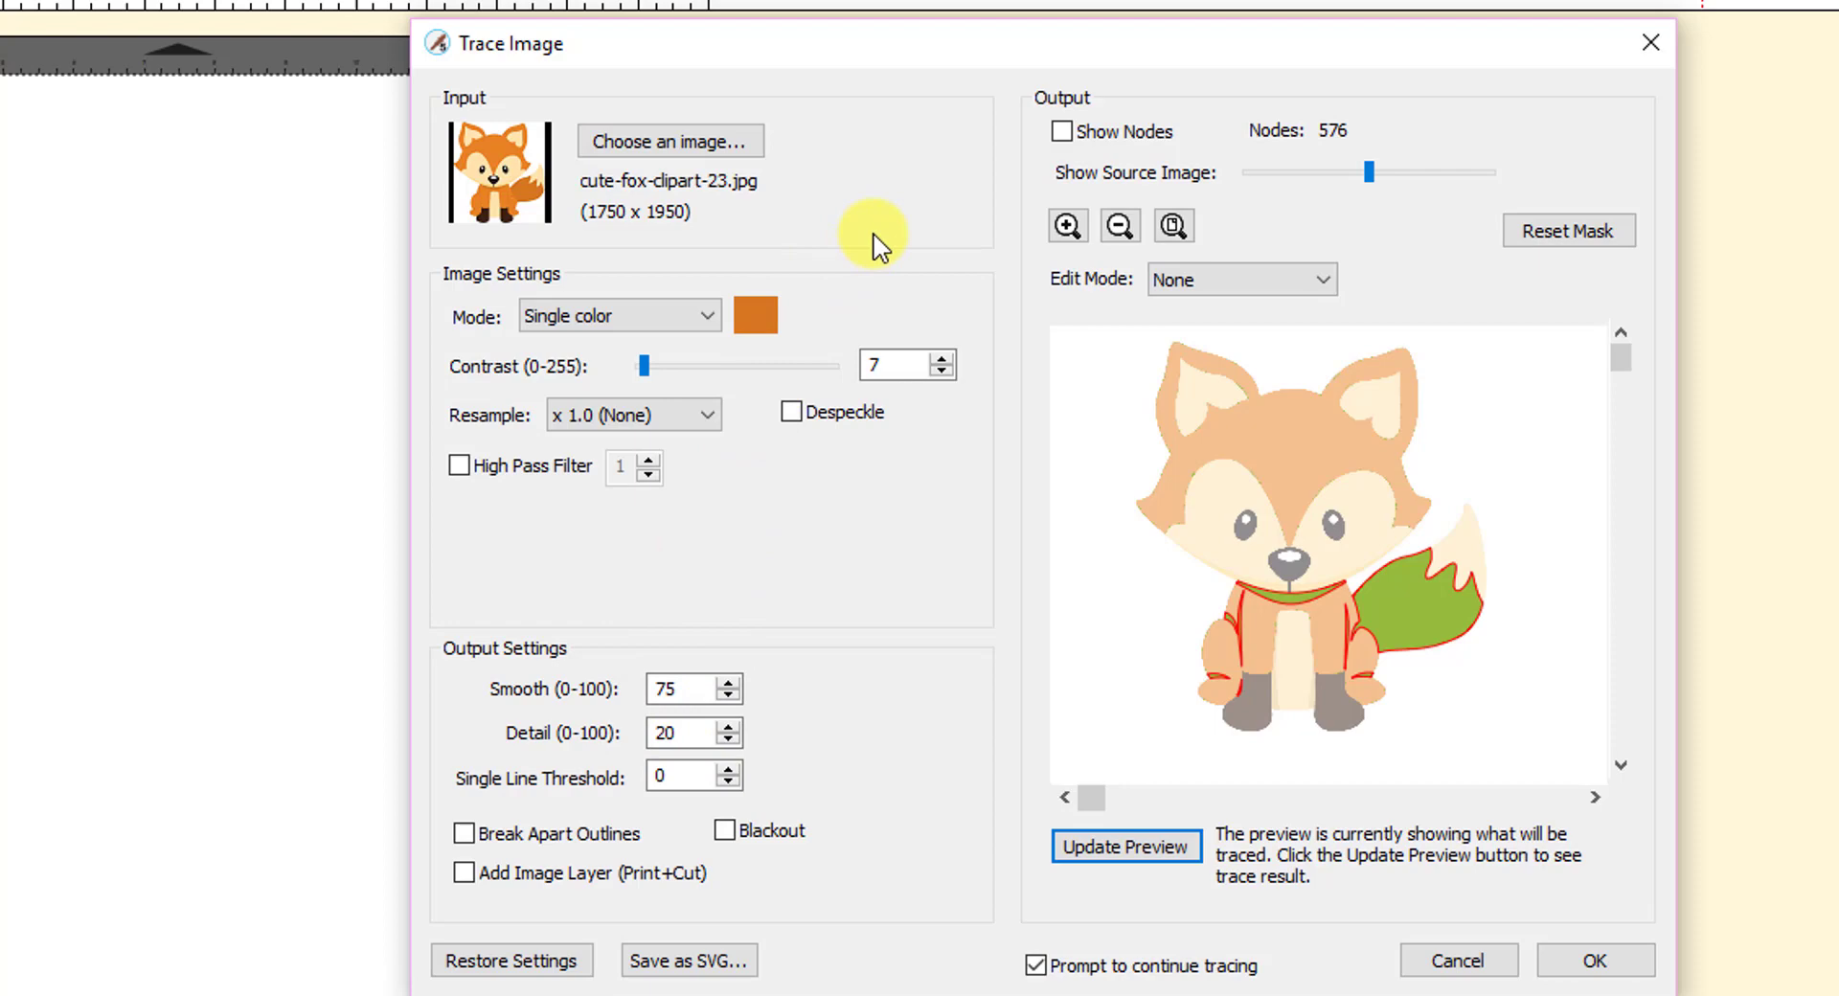
{"action": "mouse_move", "coordinate": [1296, 152]}
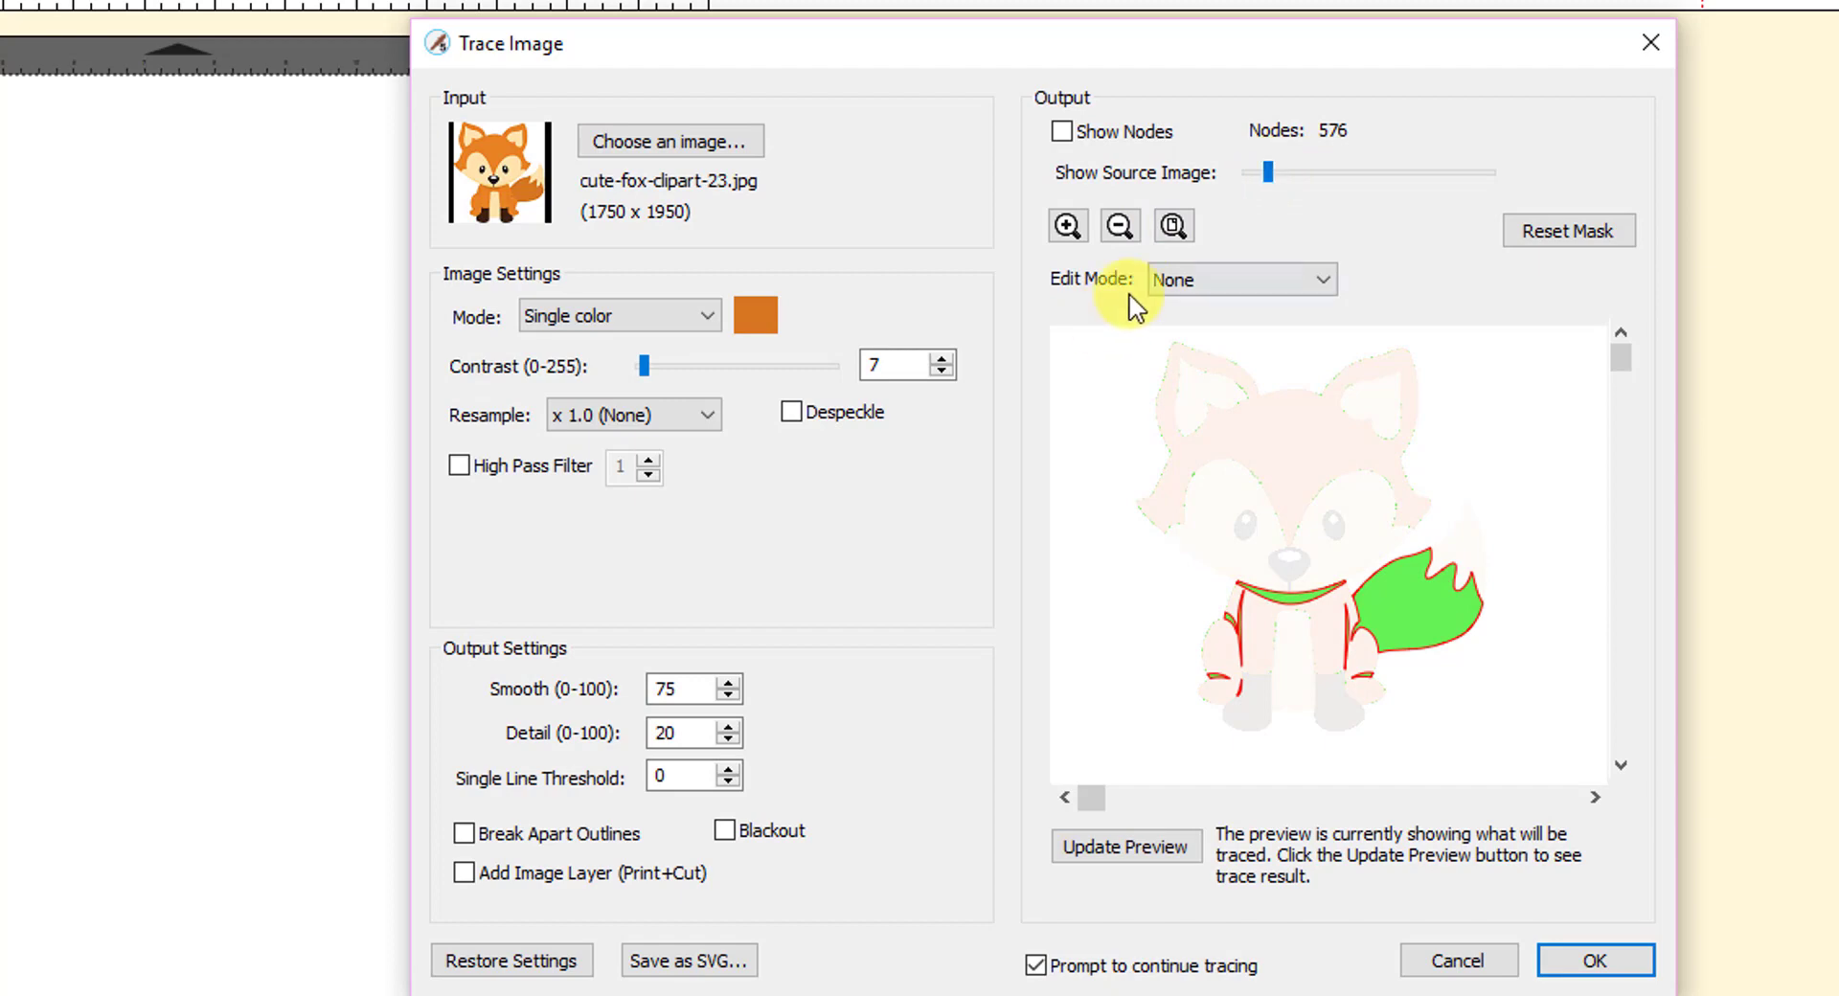
Zoom into the tail outline to check edge roughness, then accept the 576-node single-colour trace.
{"action": "left_click", "coordinate": [1067, 225]}
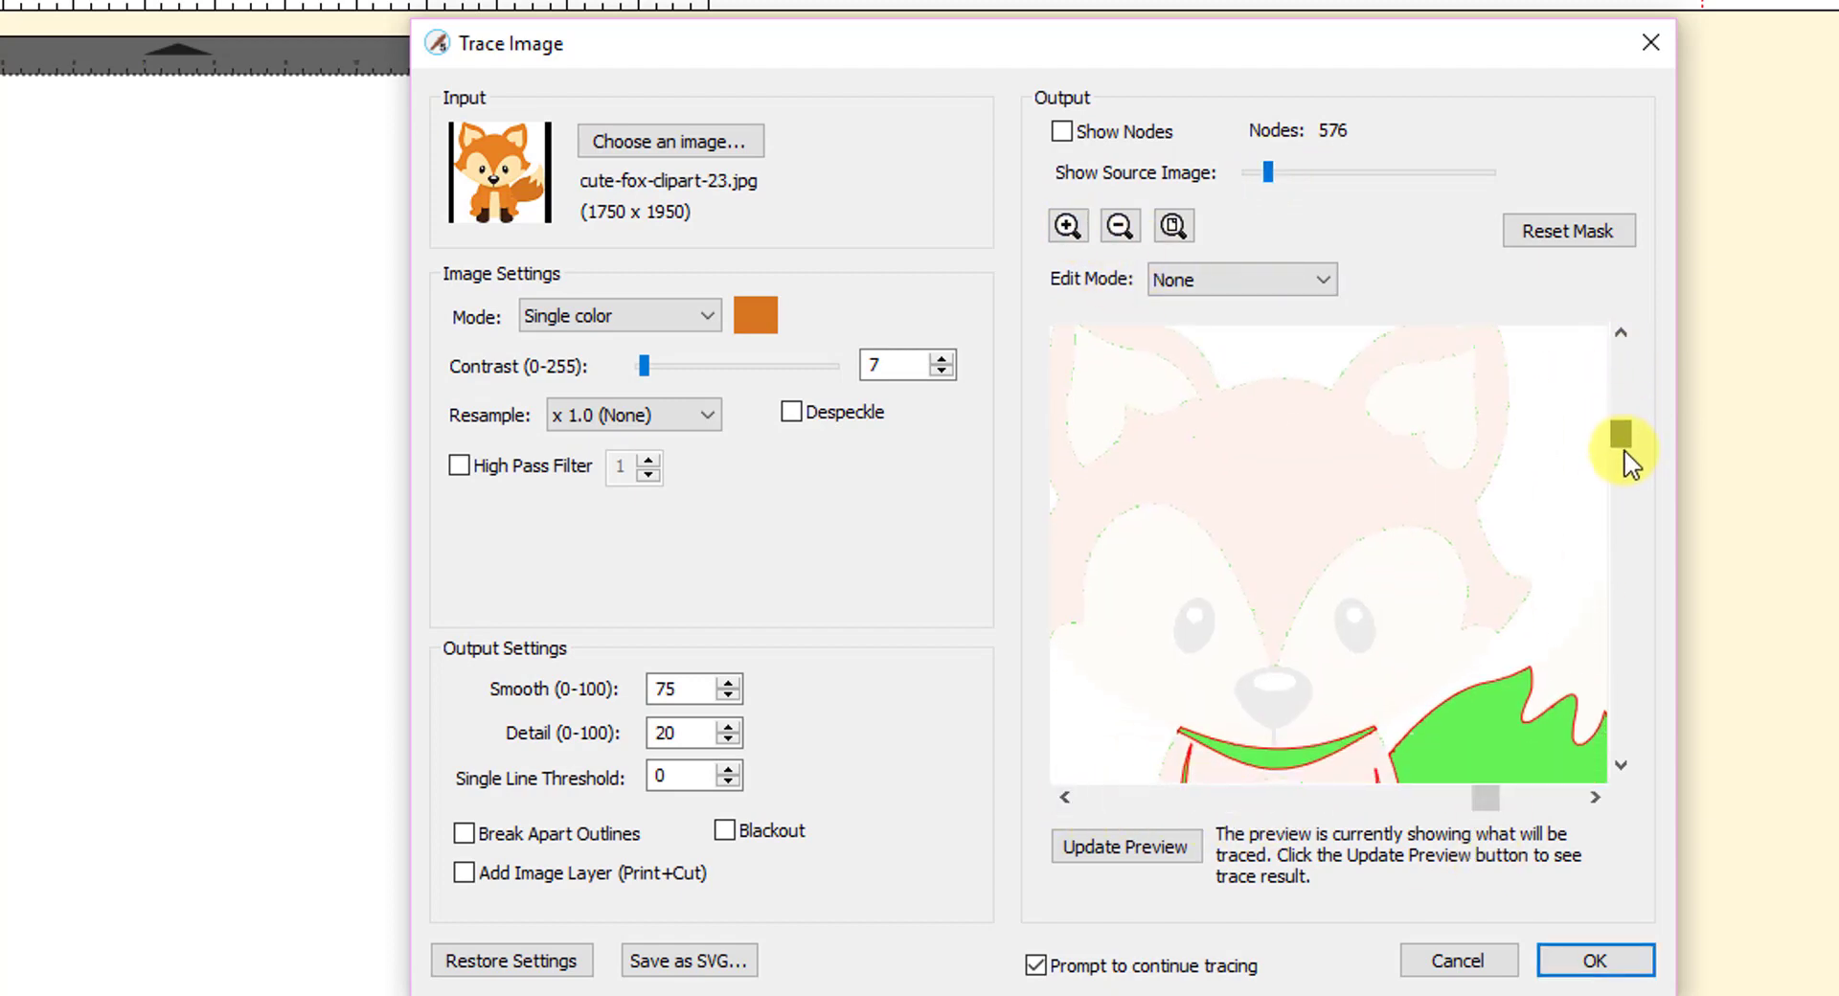
{"action": "left_click", "coordinate": [1065, 225]}
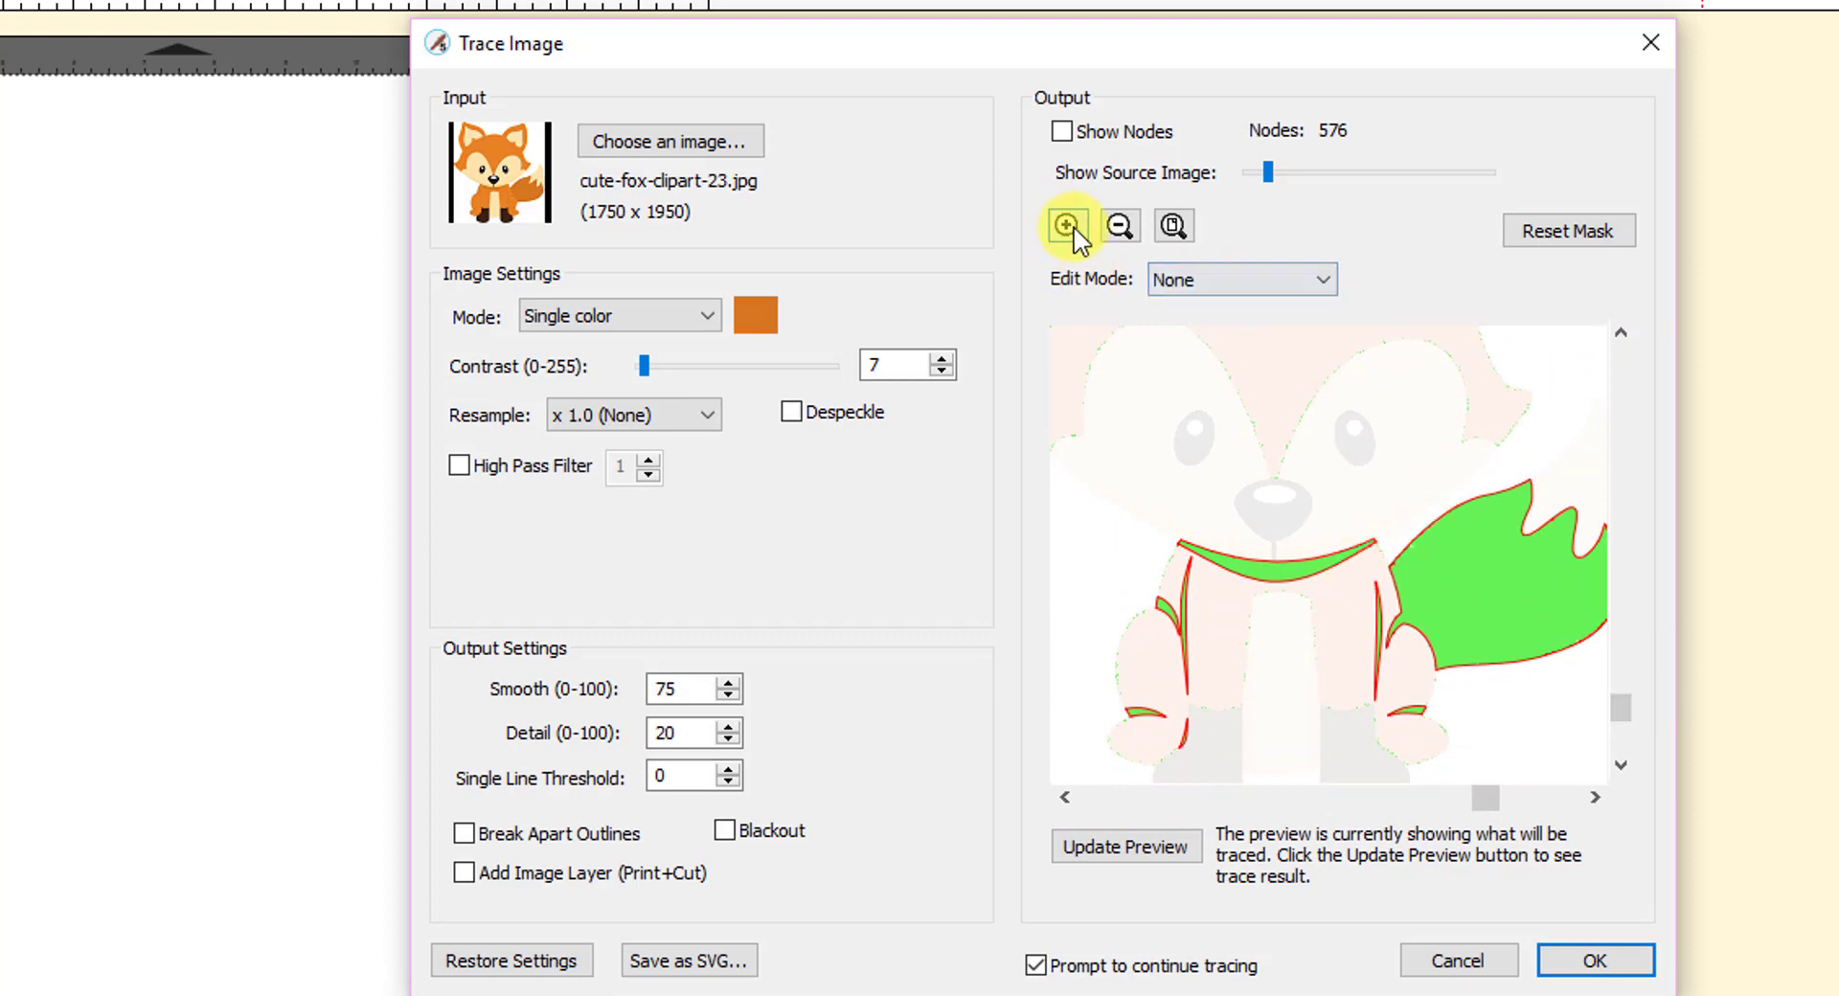
{"action": "left_click", "coordinate": [1065, 225]}
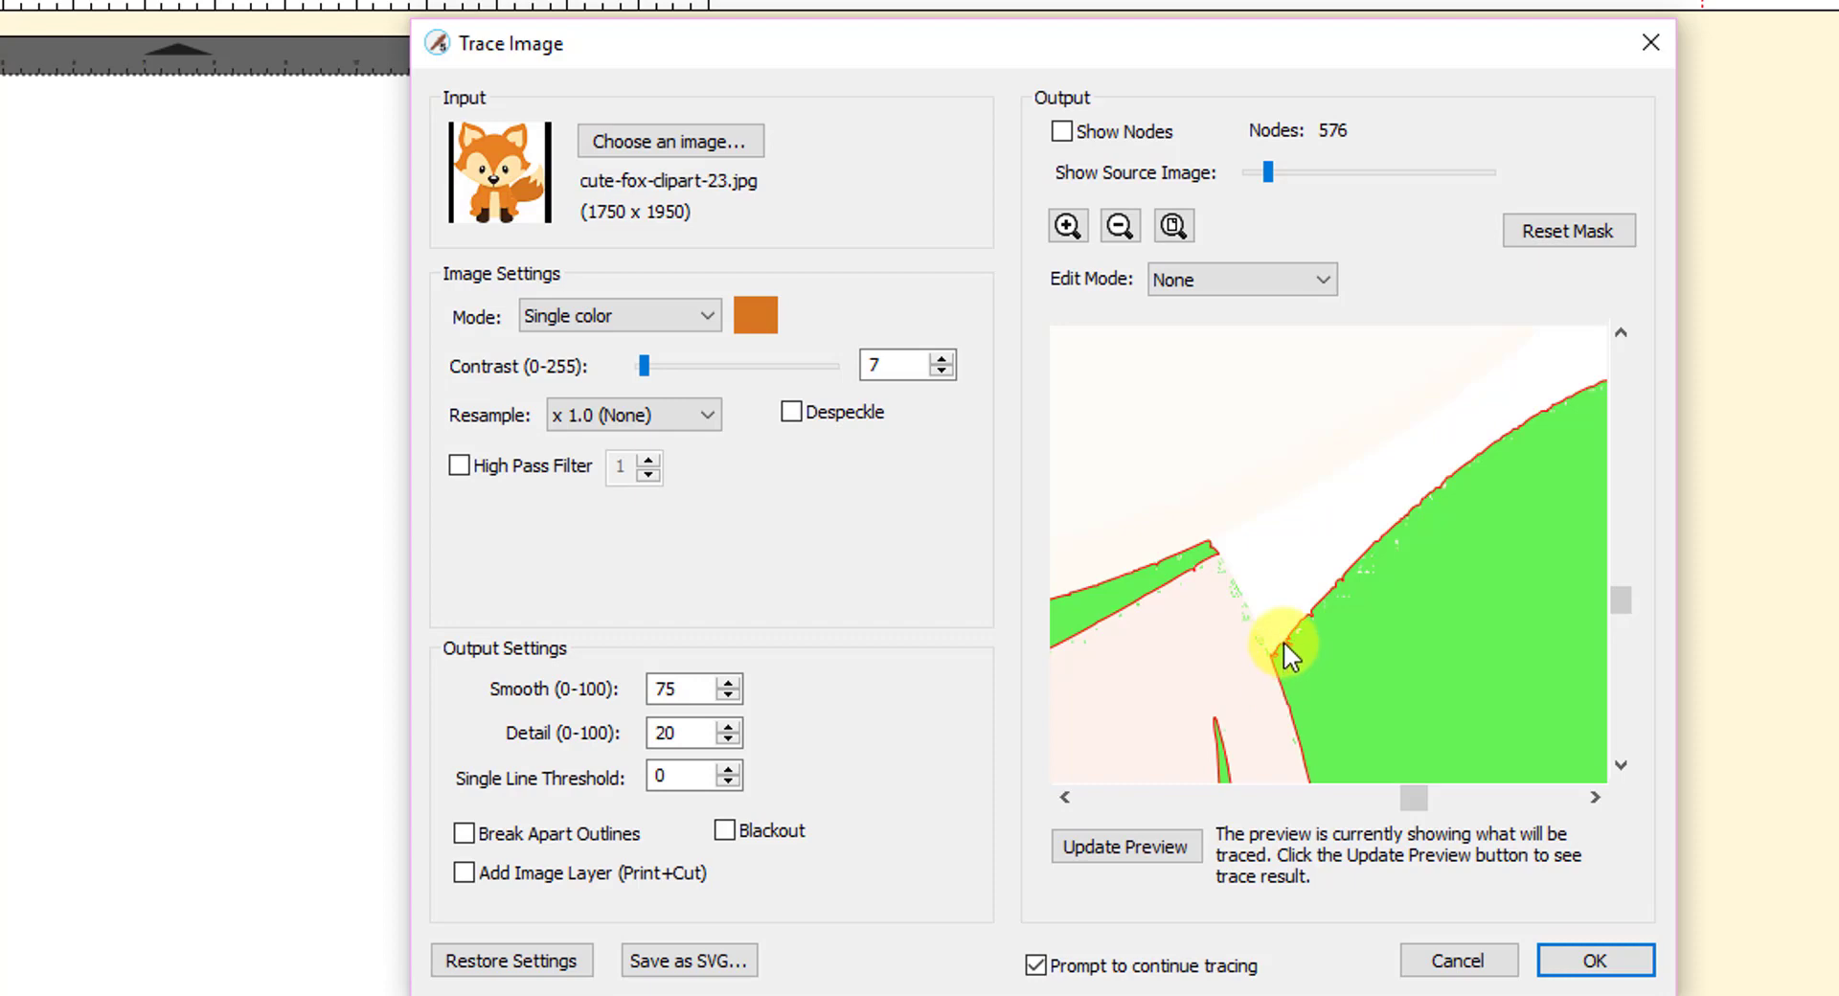
{"action": "mouse_move", "coordinate": [754, 314]}
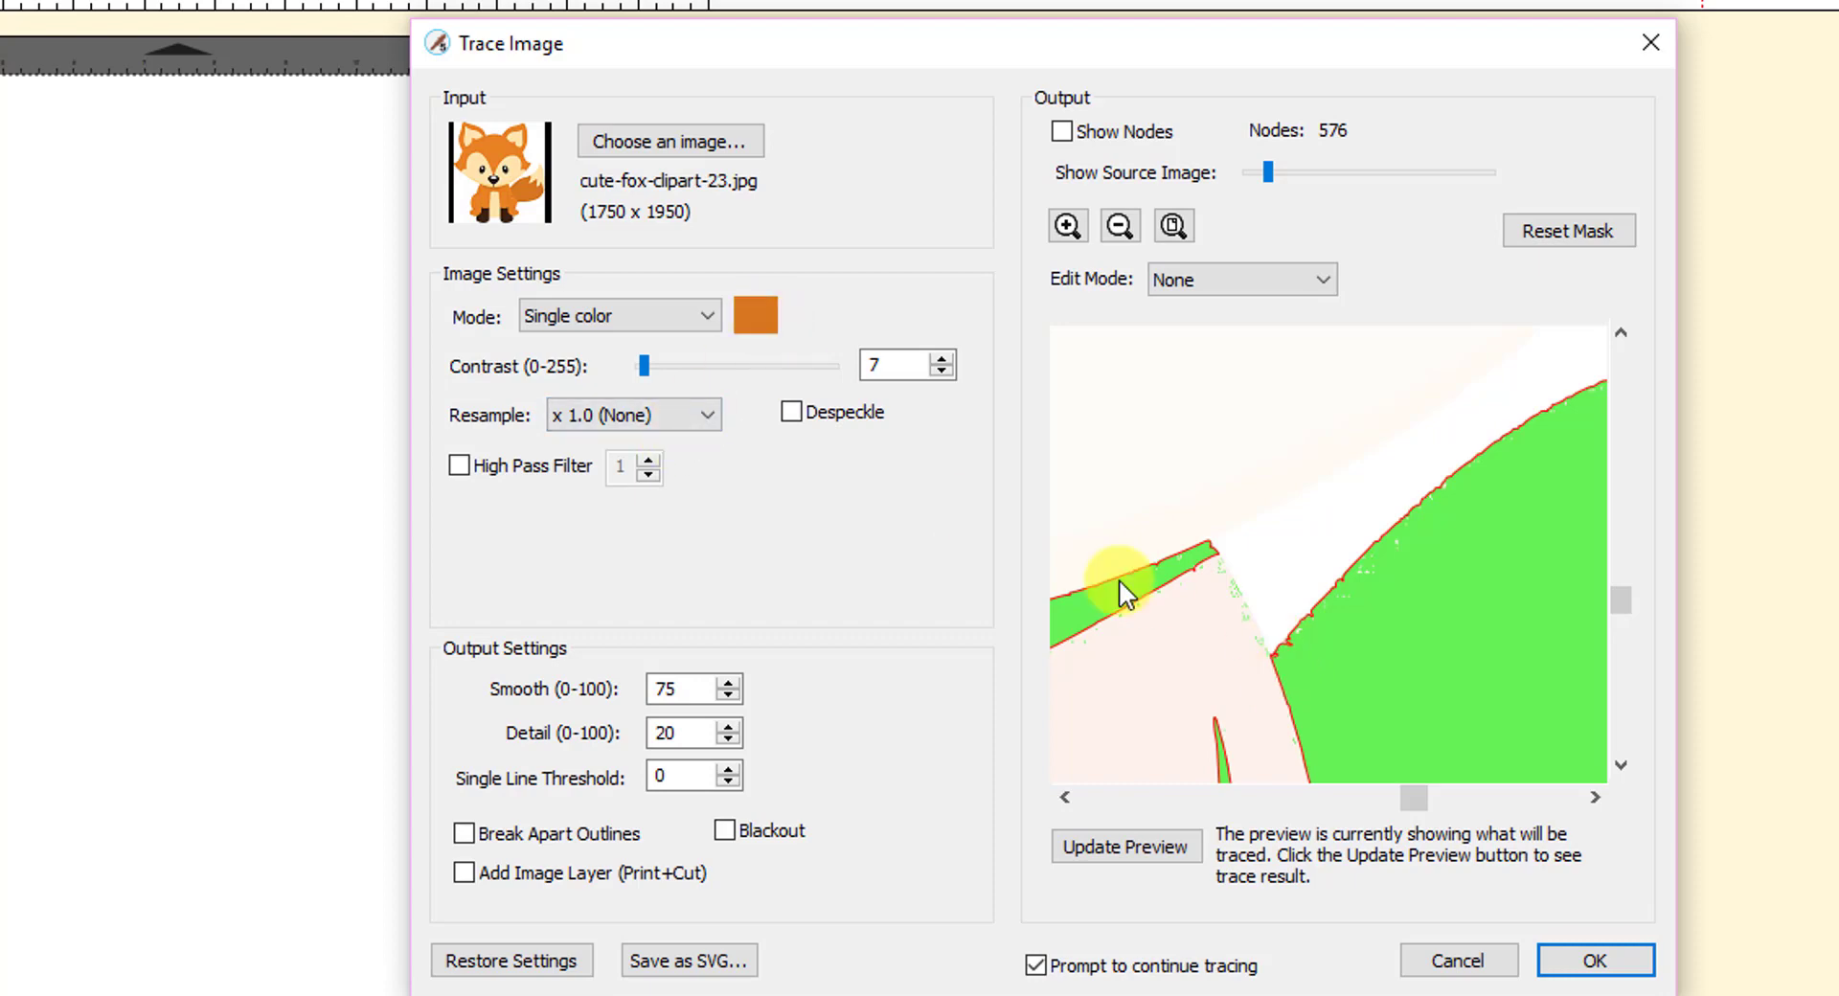
{"action": "mouse_move", "coordinate": [1420, 534]}
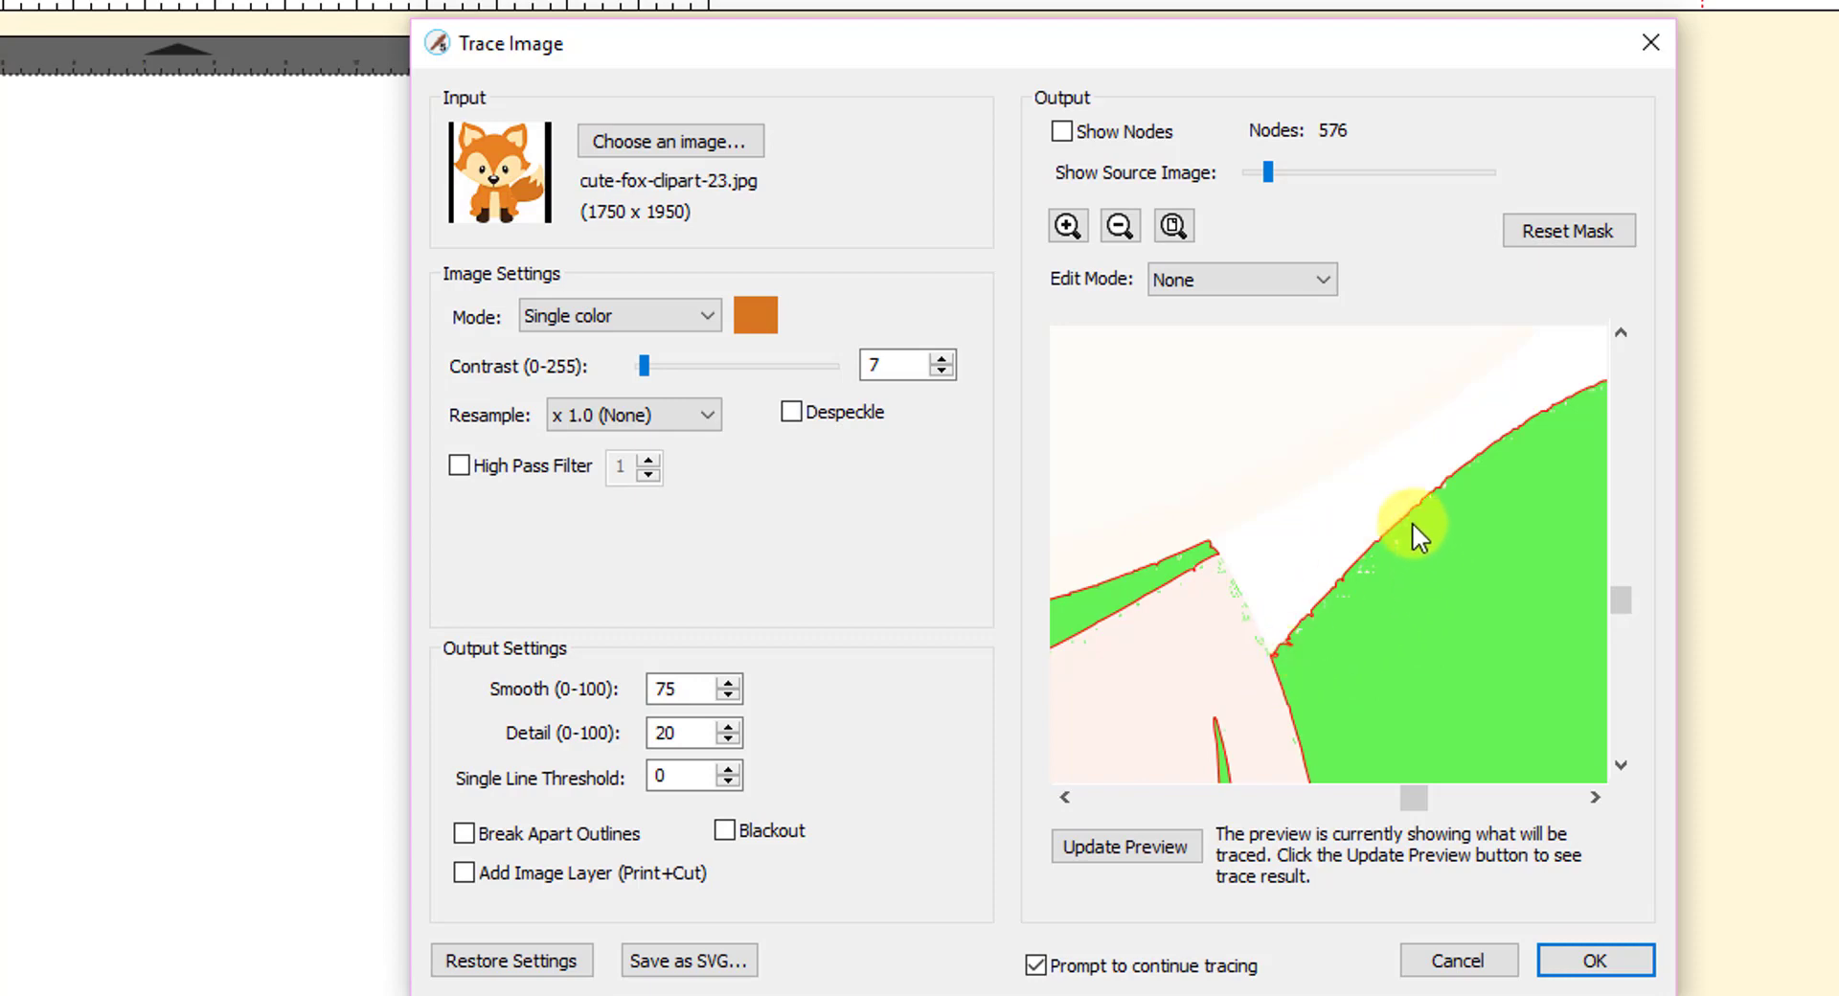
{"action": "mouse_move", "coordinate": [1167, 684]}
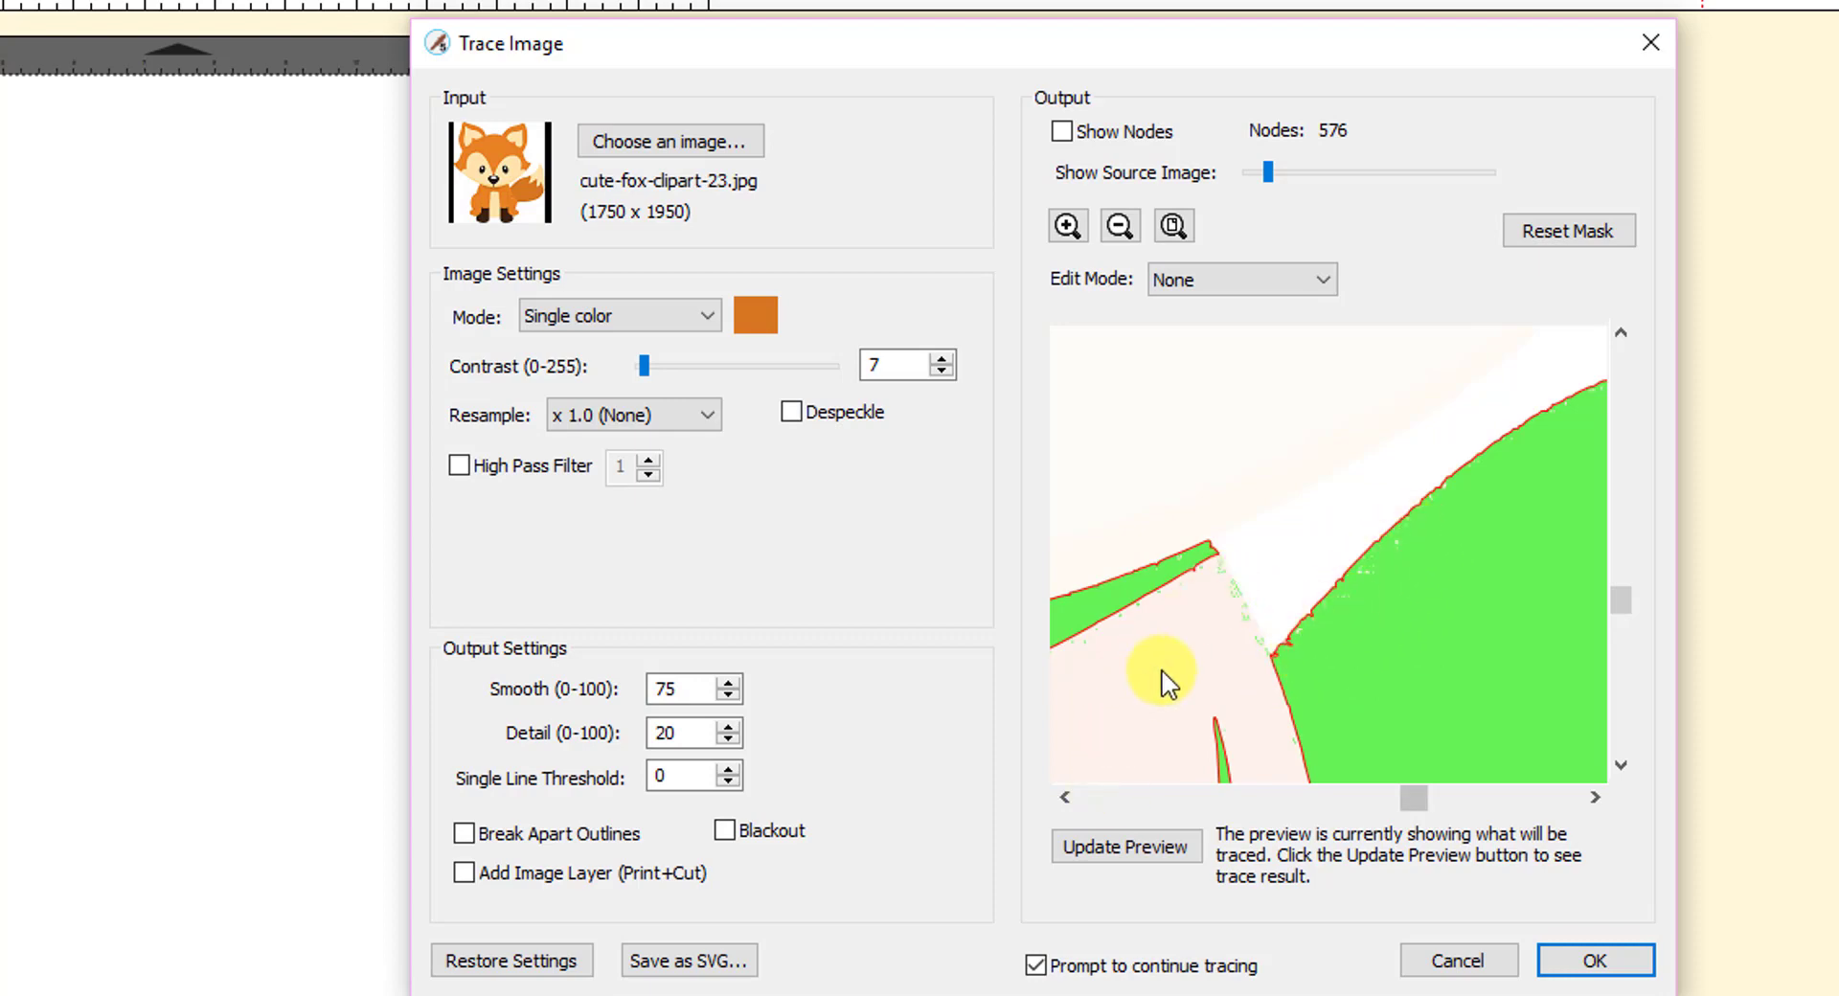
{"action": "mouse_move", "coordinate": [1337, 637]}
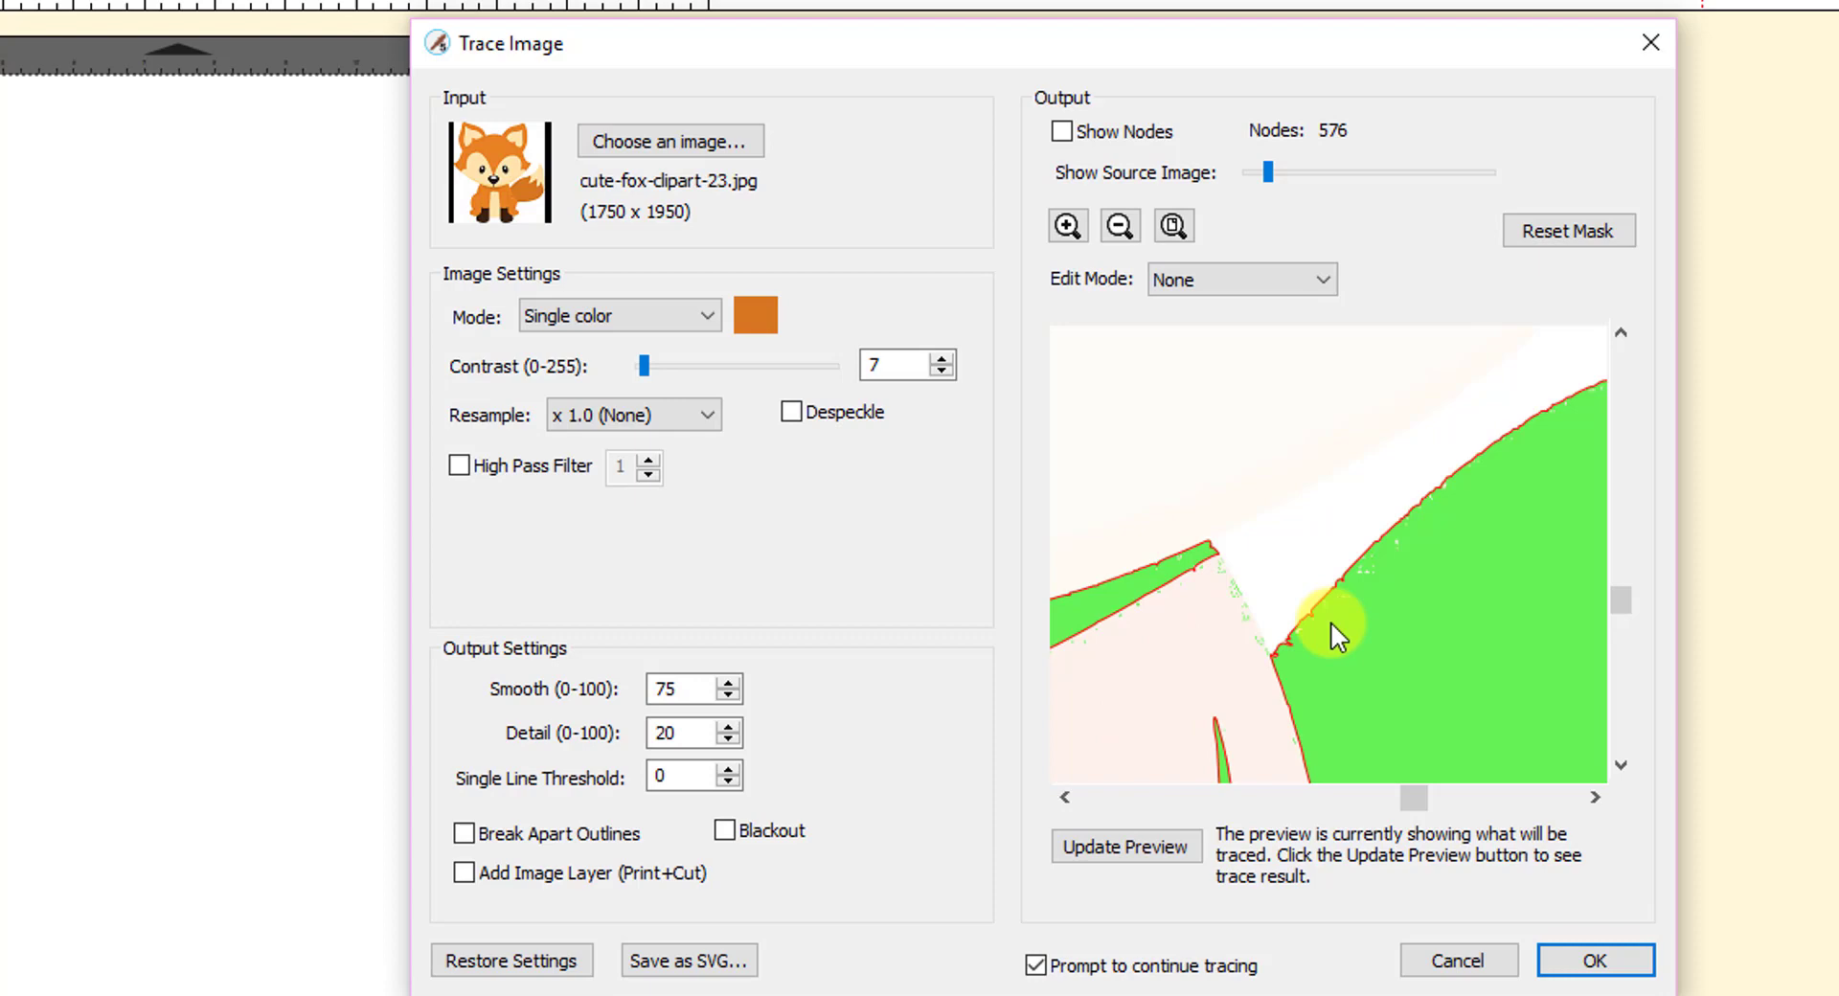
{"action": "mouse_move", "coordinate": [601, 369]}
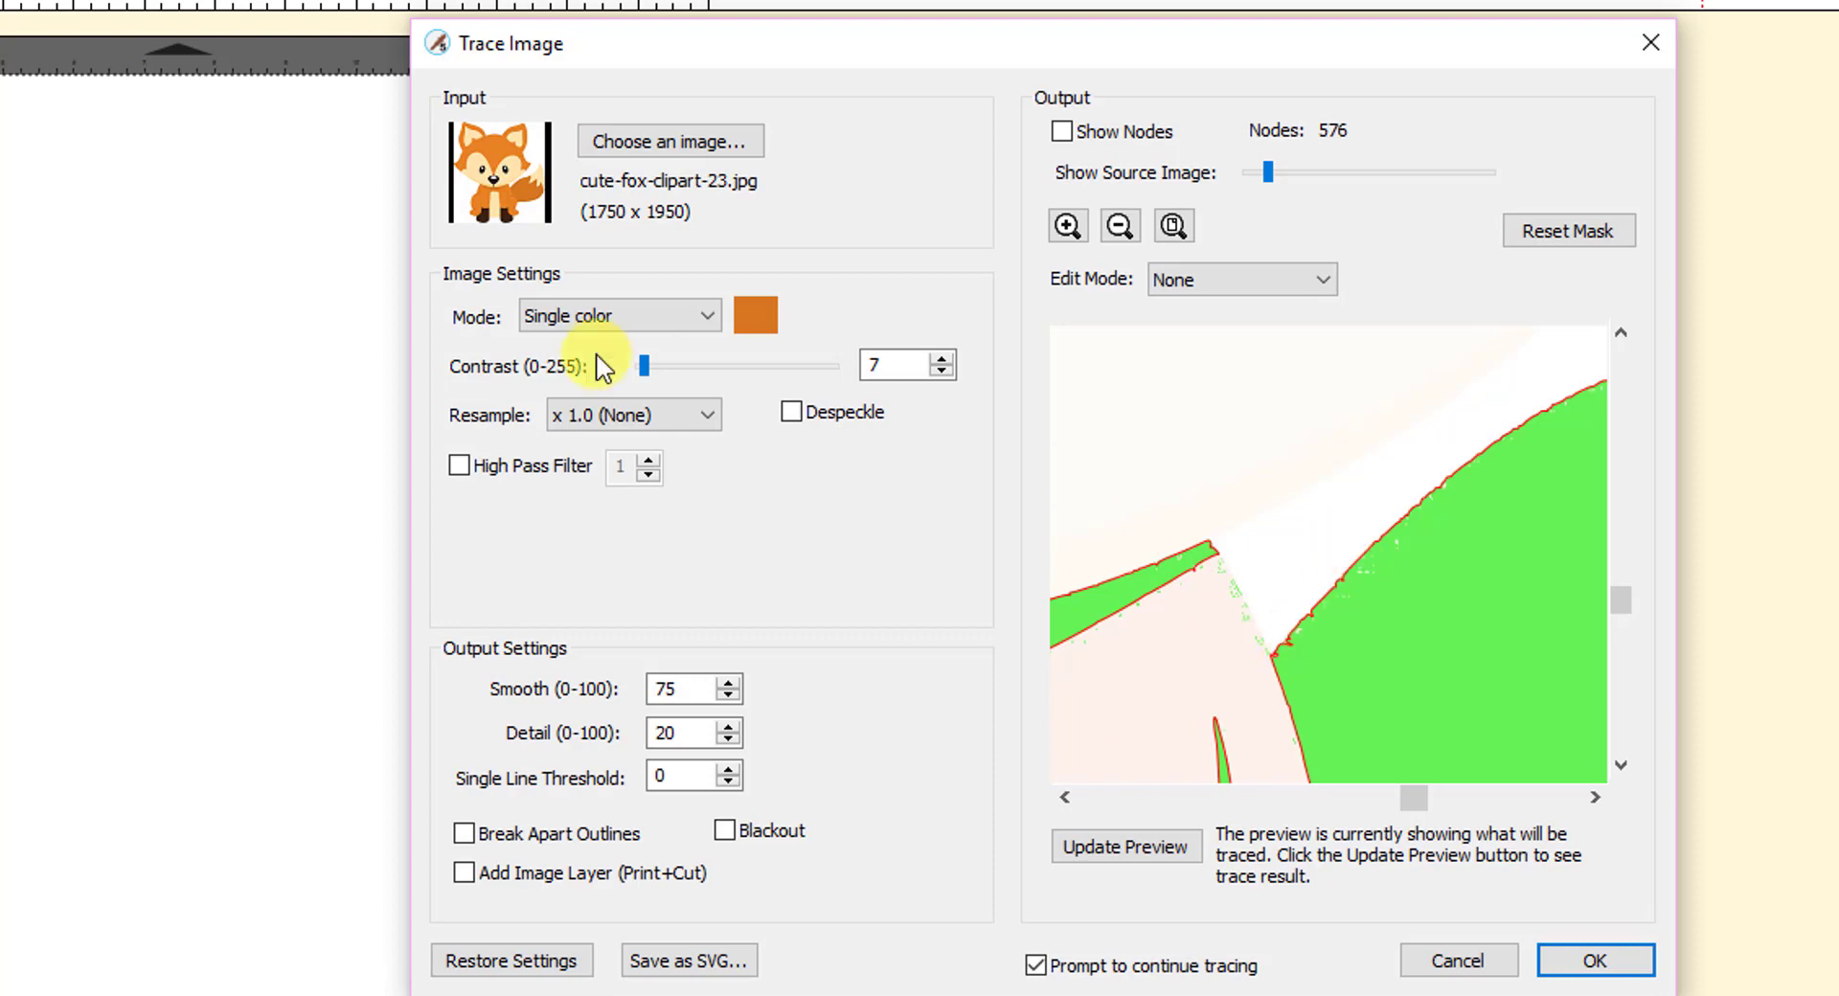
{"action": "mouse_move", "coordinate": [1181, 470]}
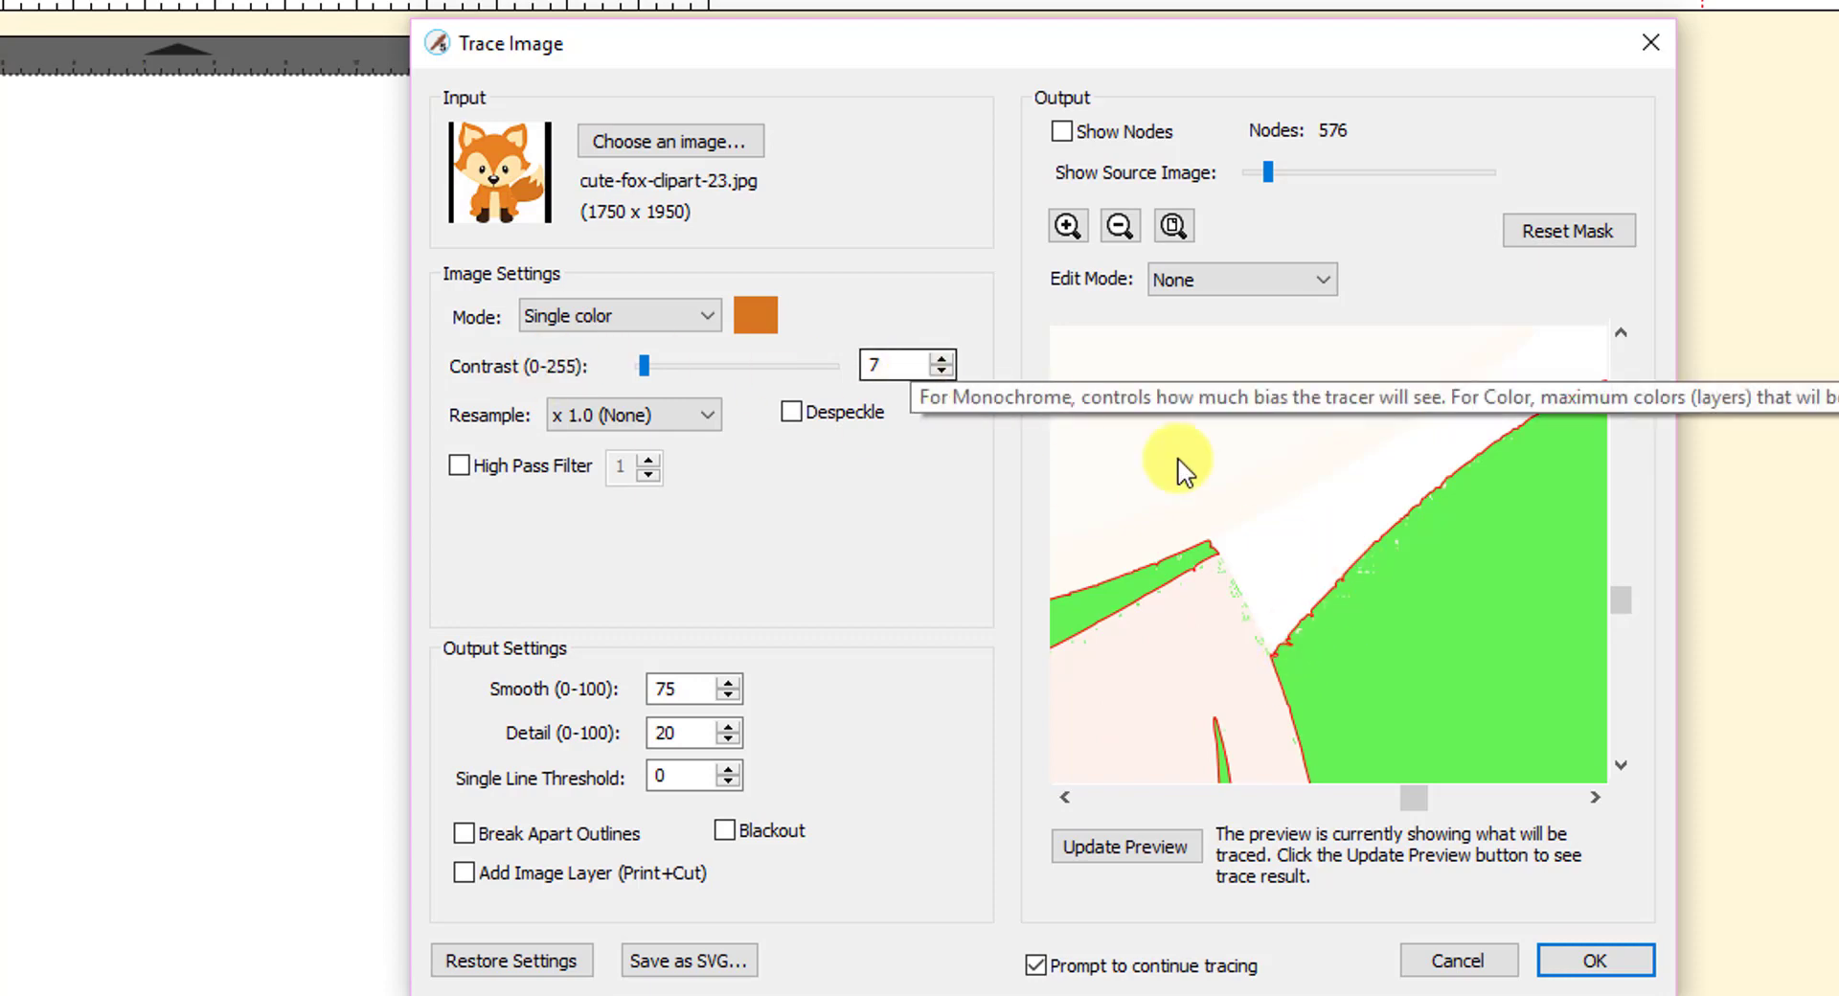
{"action": "mouse_move", "coordinate": [1296, 678]}
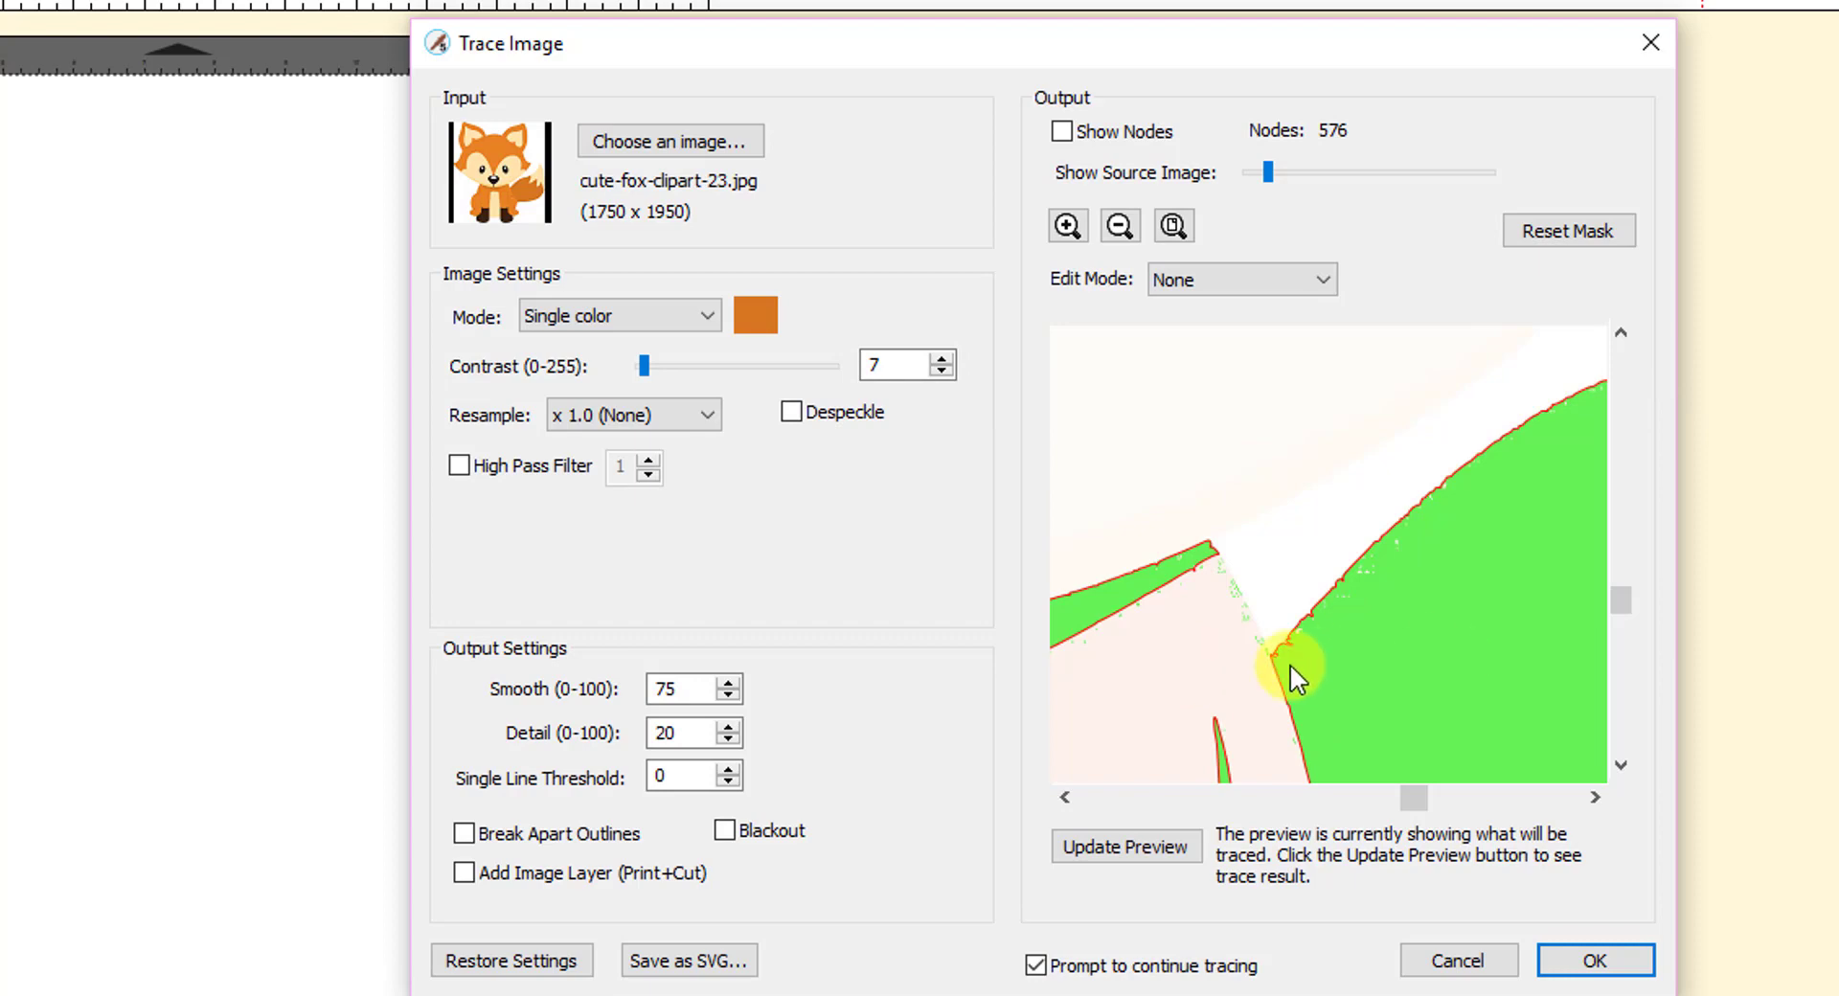
{"action": "mouse_move", "coordinate": [1420, 558]}
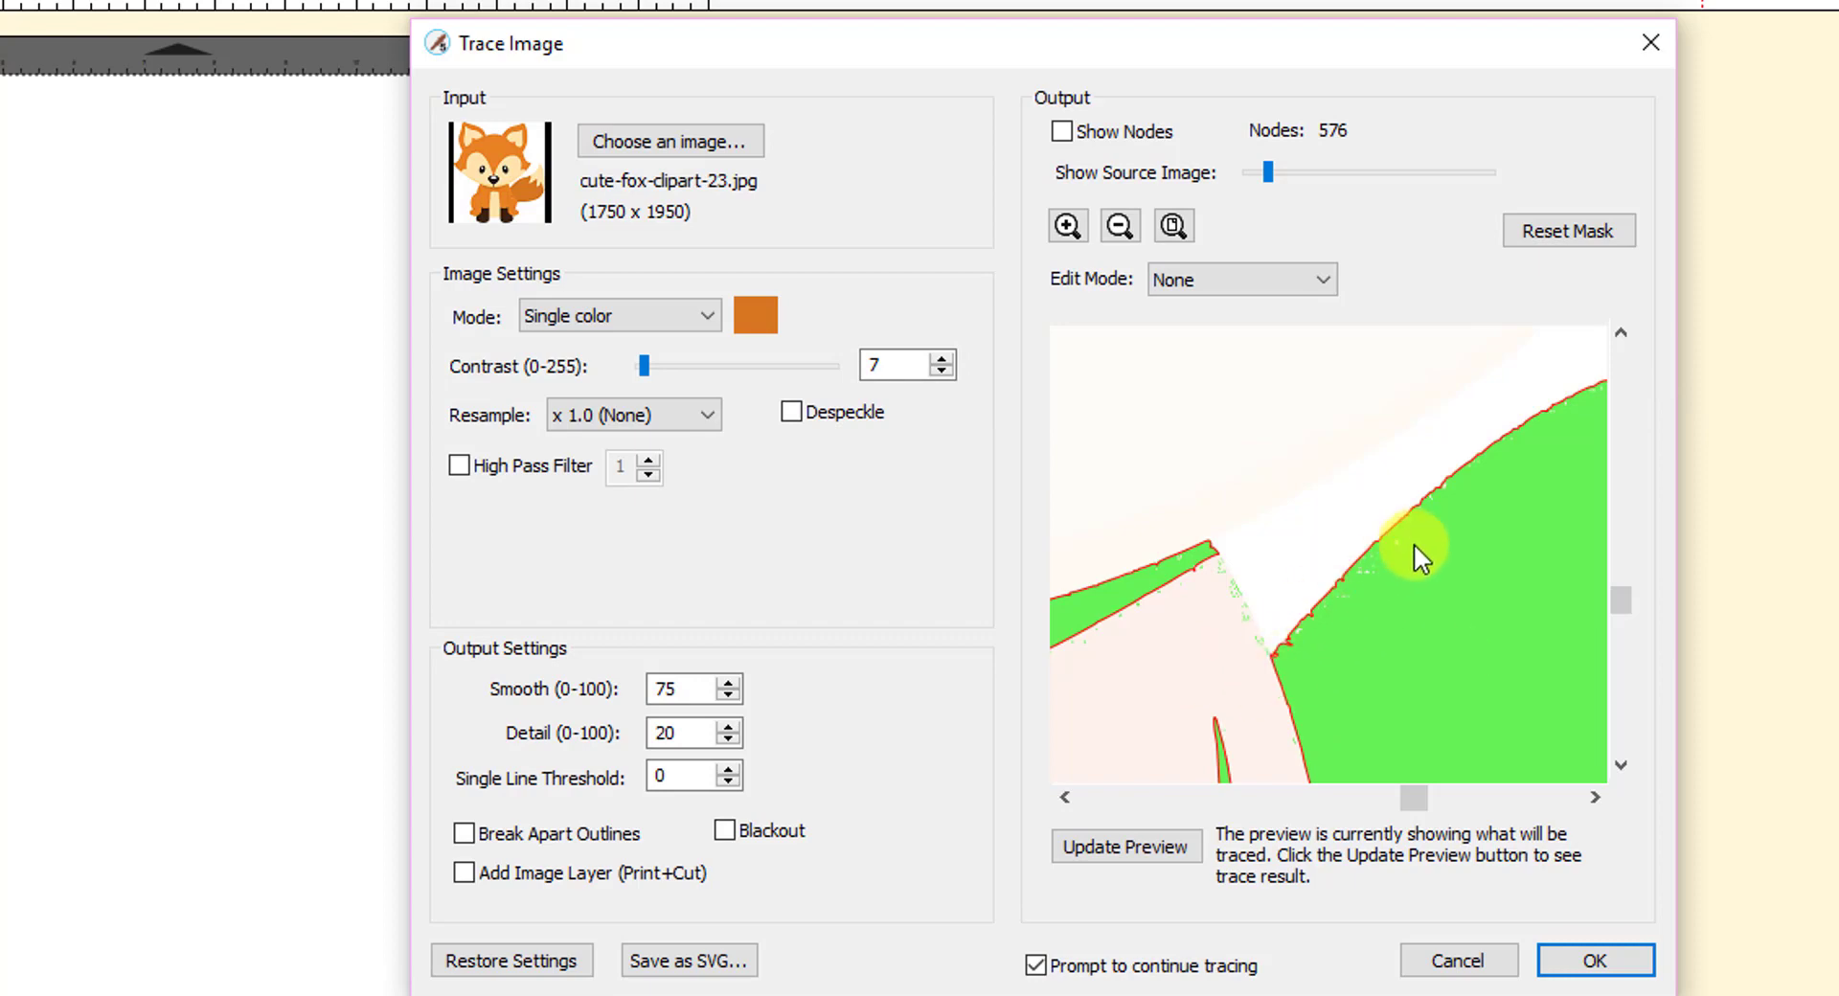
{"action": "mouse_move", "coordinate": [1341, 712]}
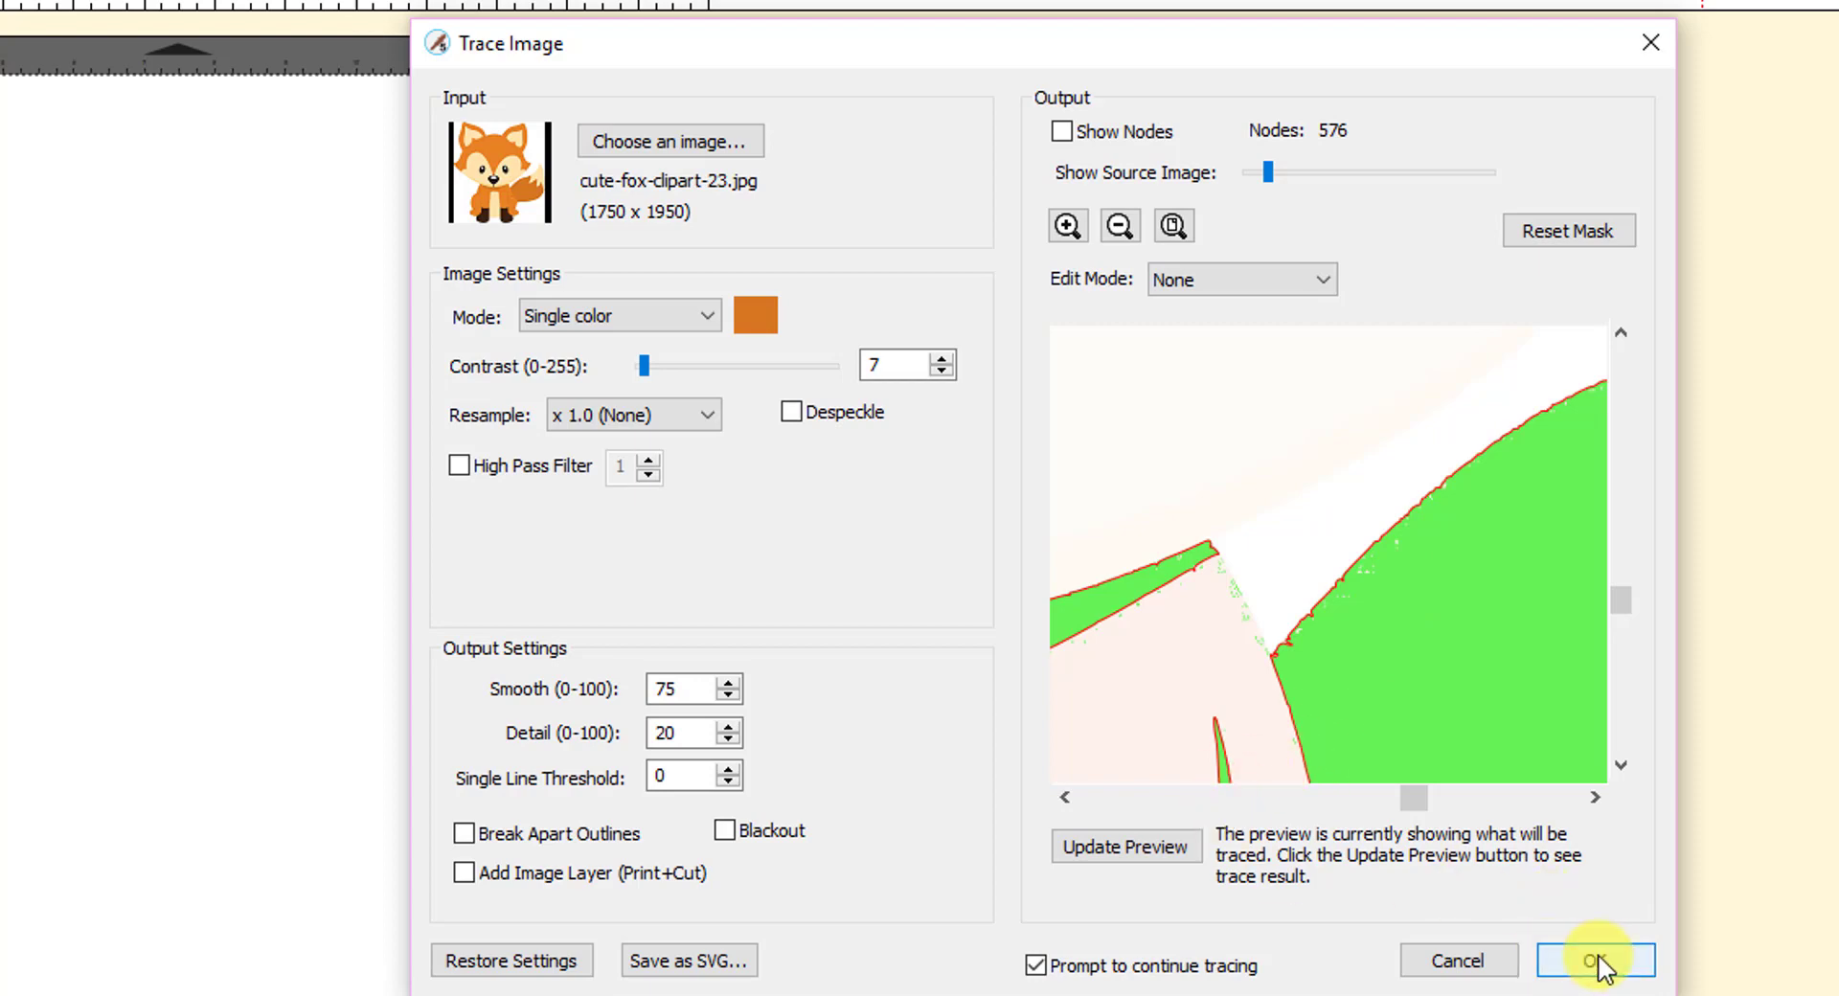
{"action": "left_click", "coordinate": [1595, 960]}
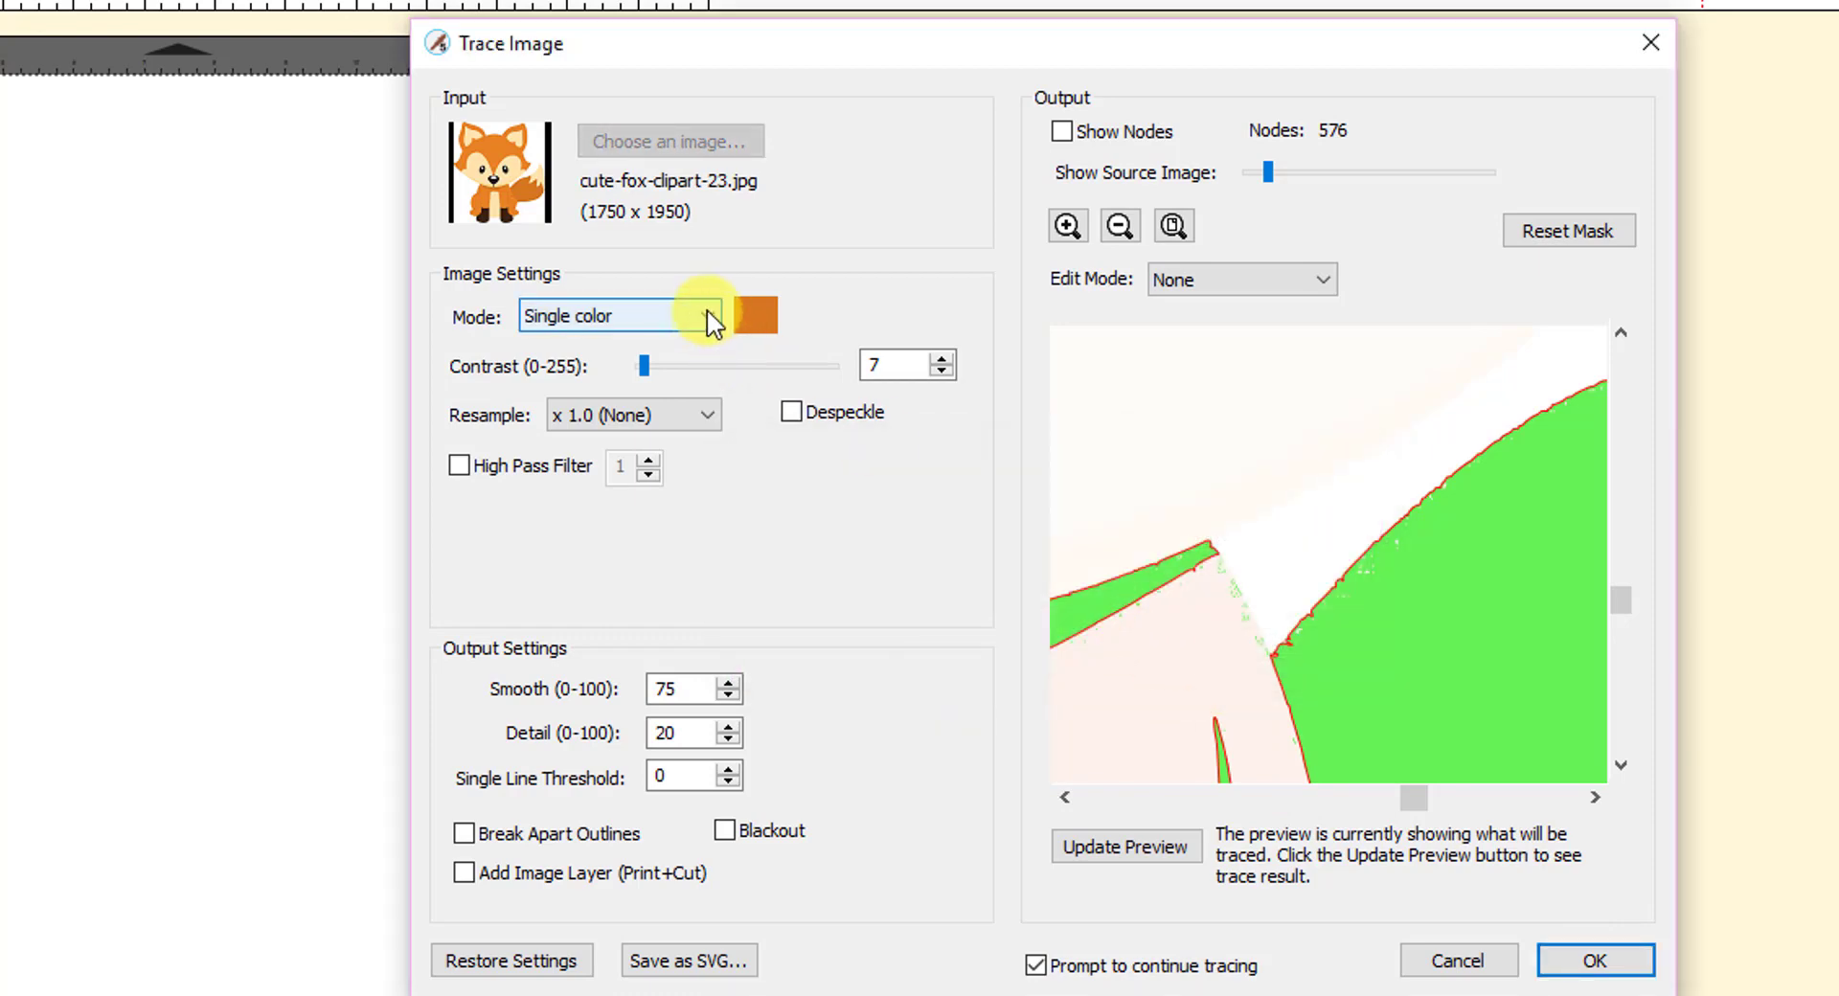
Switch to Color layers mode, pick the tail swatches, preview at 237 nodes and accept.
{"action": "left_click", "coordinate": [716, 314]}
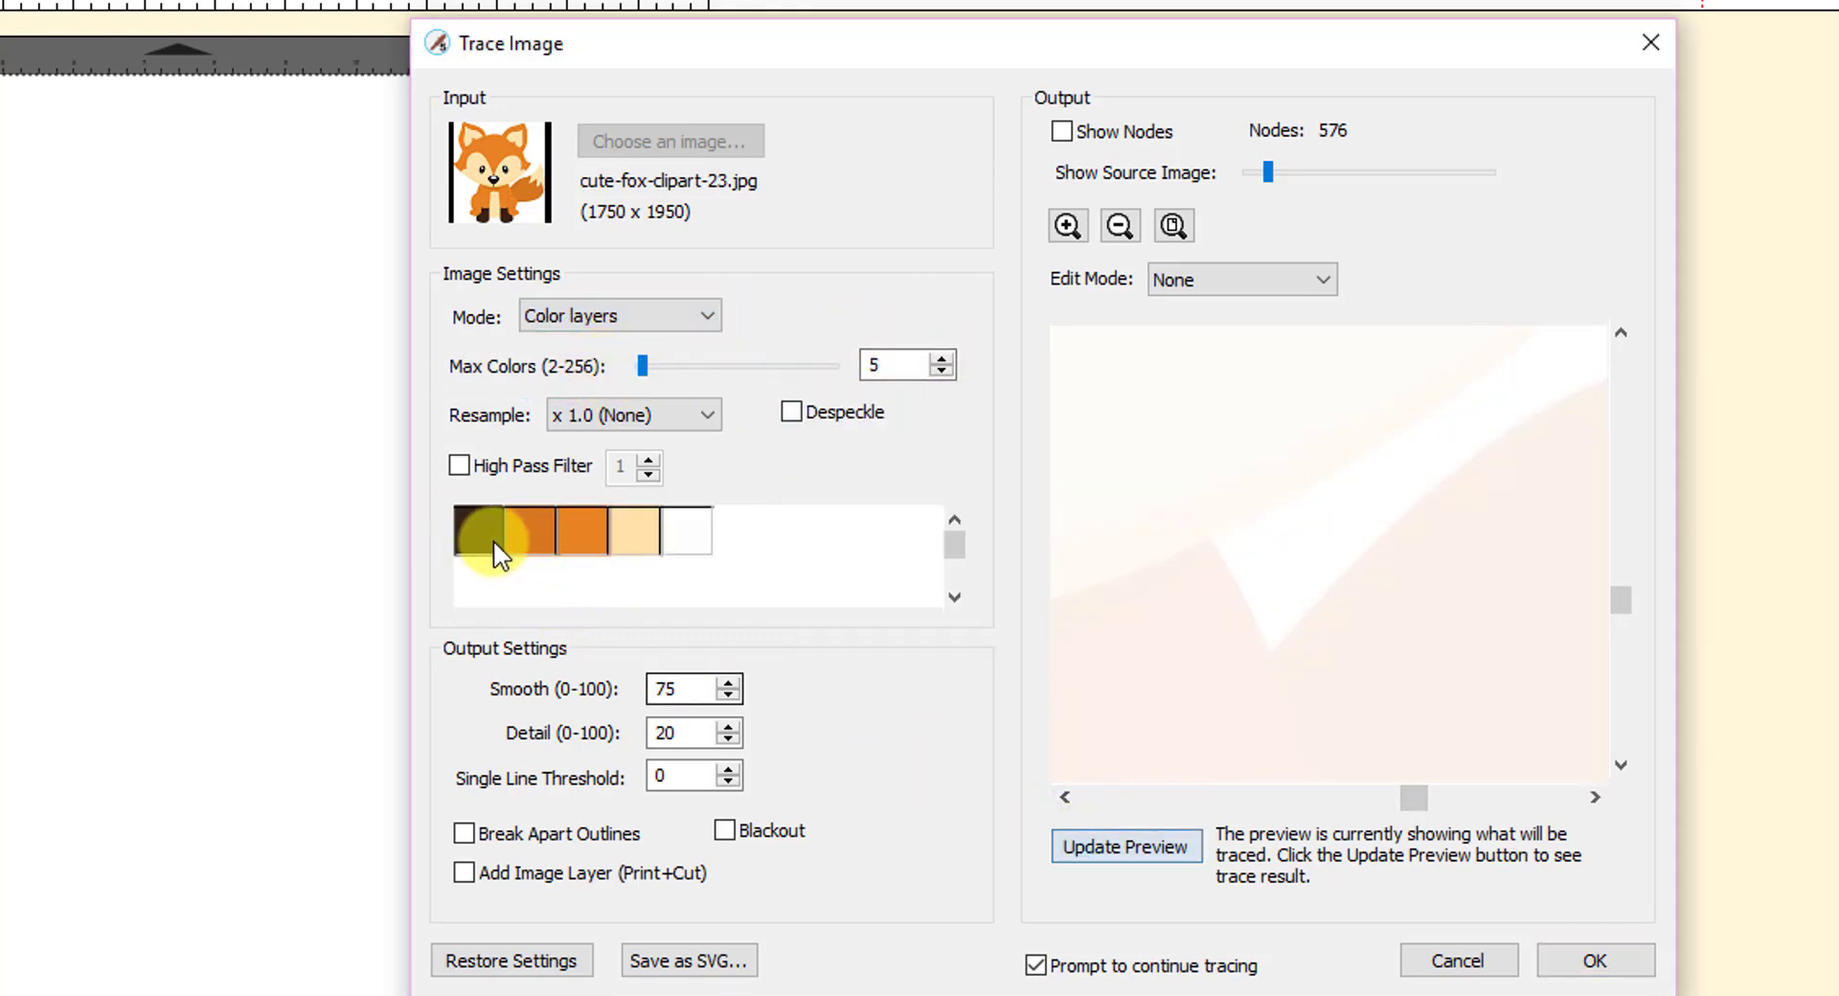
{"action": "left_click", "coordinate": [1123, 845]}
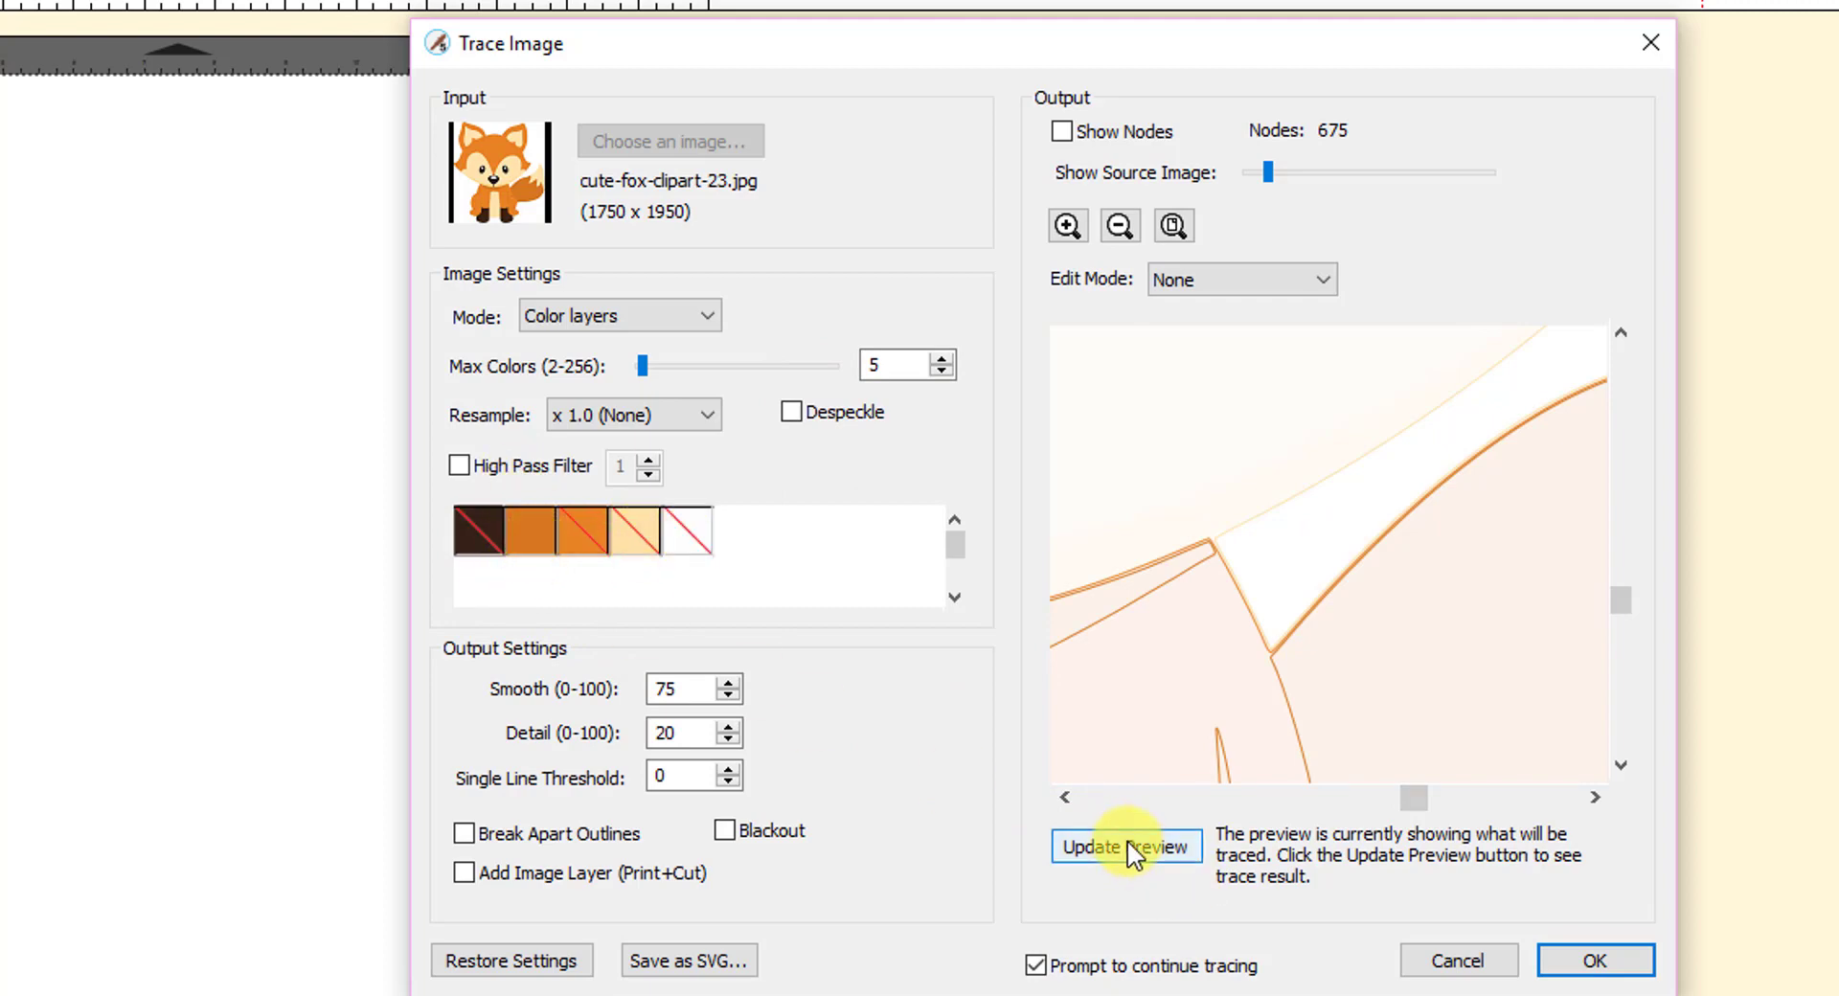
{"action": "left_click", "coordinate": [1125, 846]}
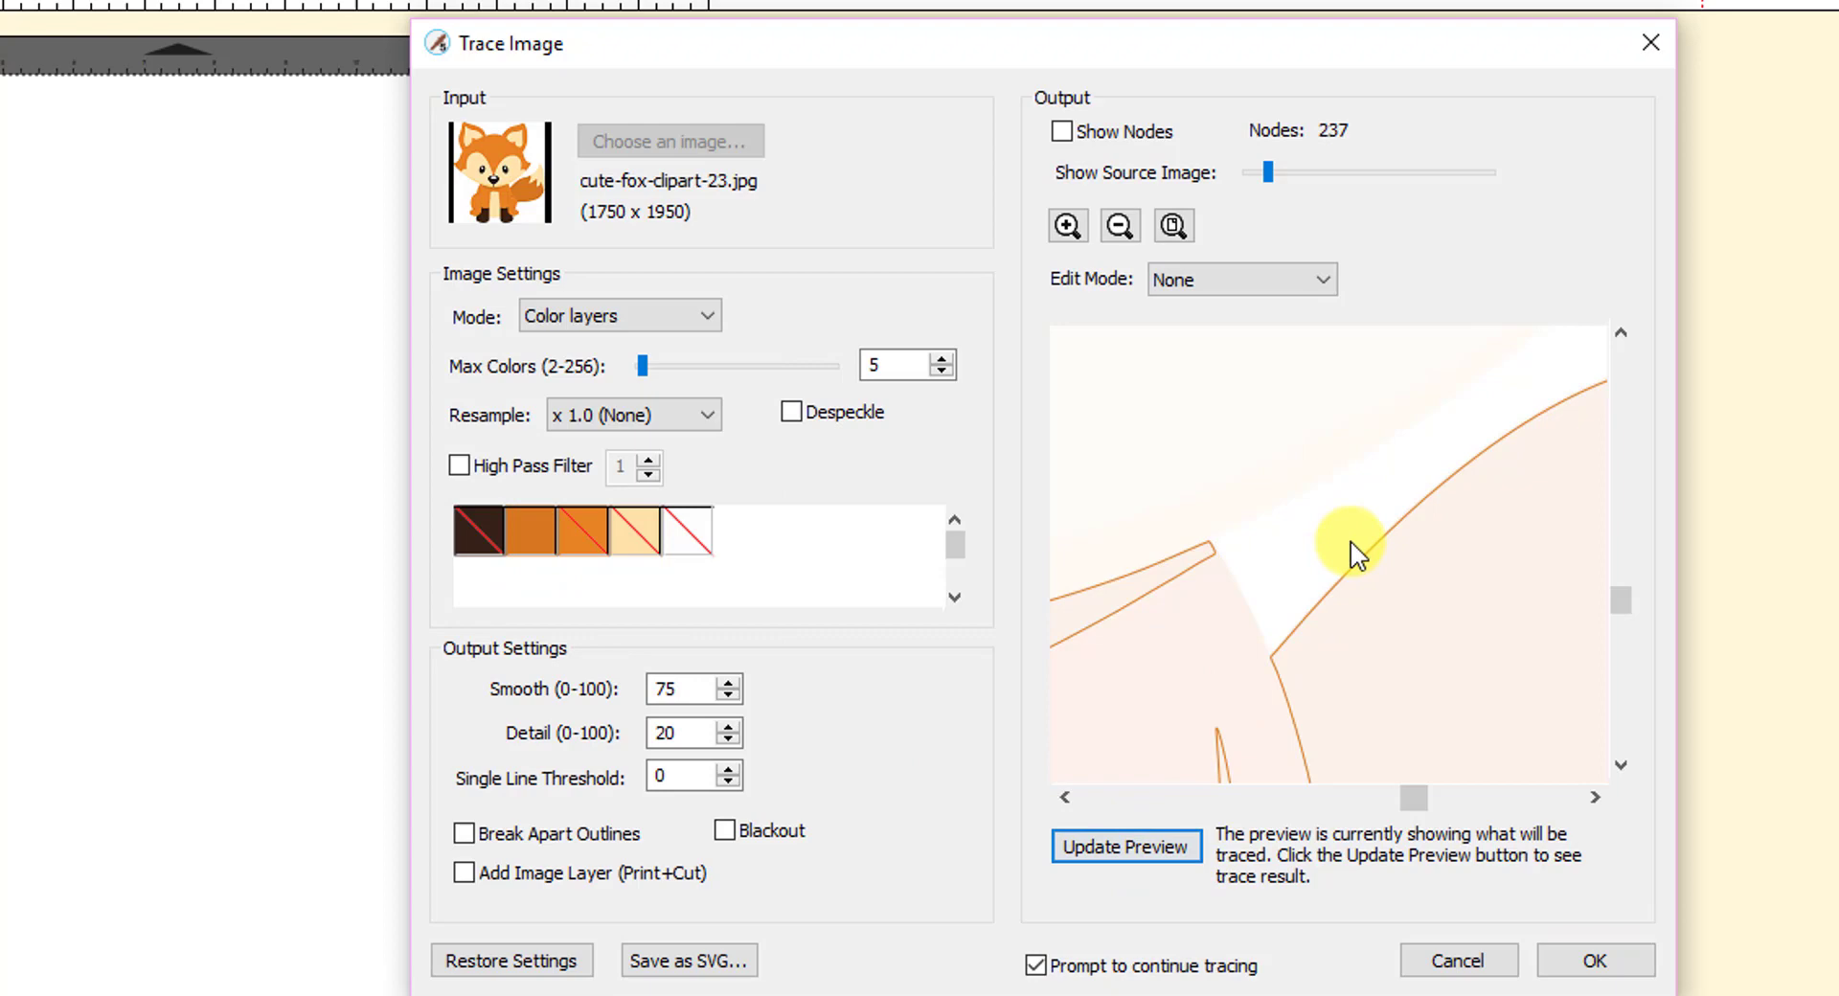
{"action": "mouse_move", "coordinate": [1313, 147]}
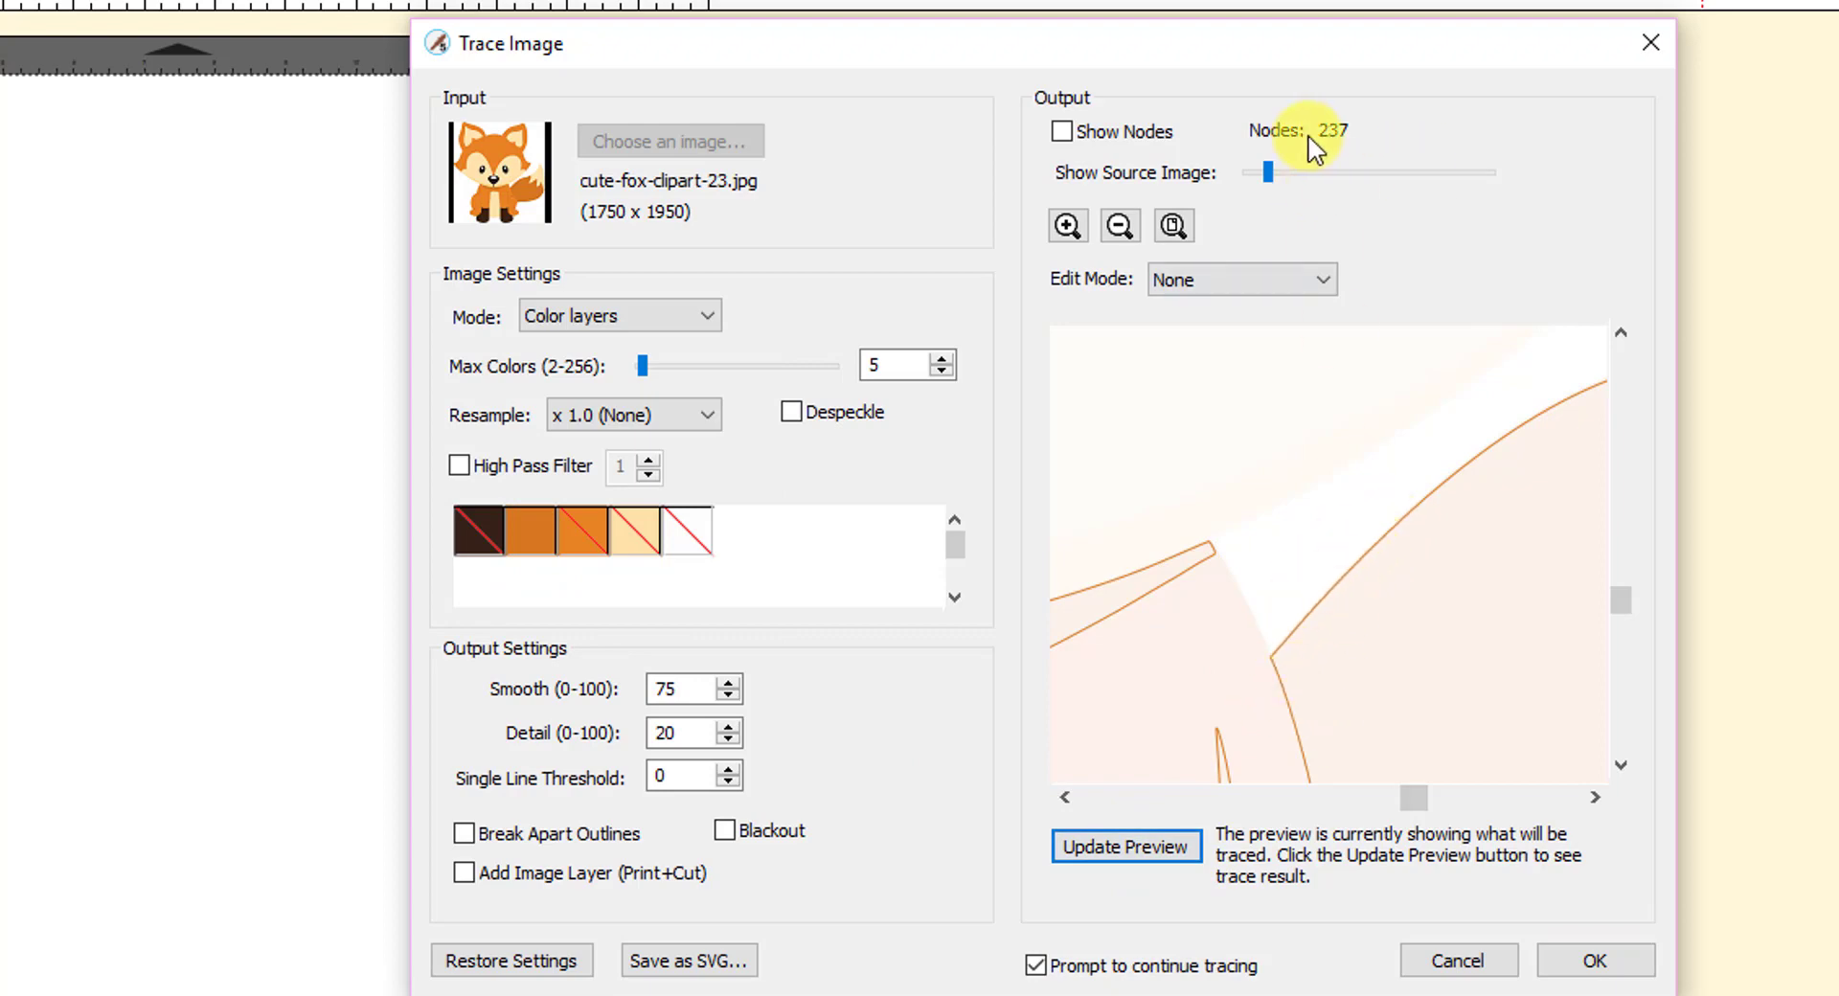
{"action": "mouse_move", "coordinate": [1337, 593]}
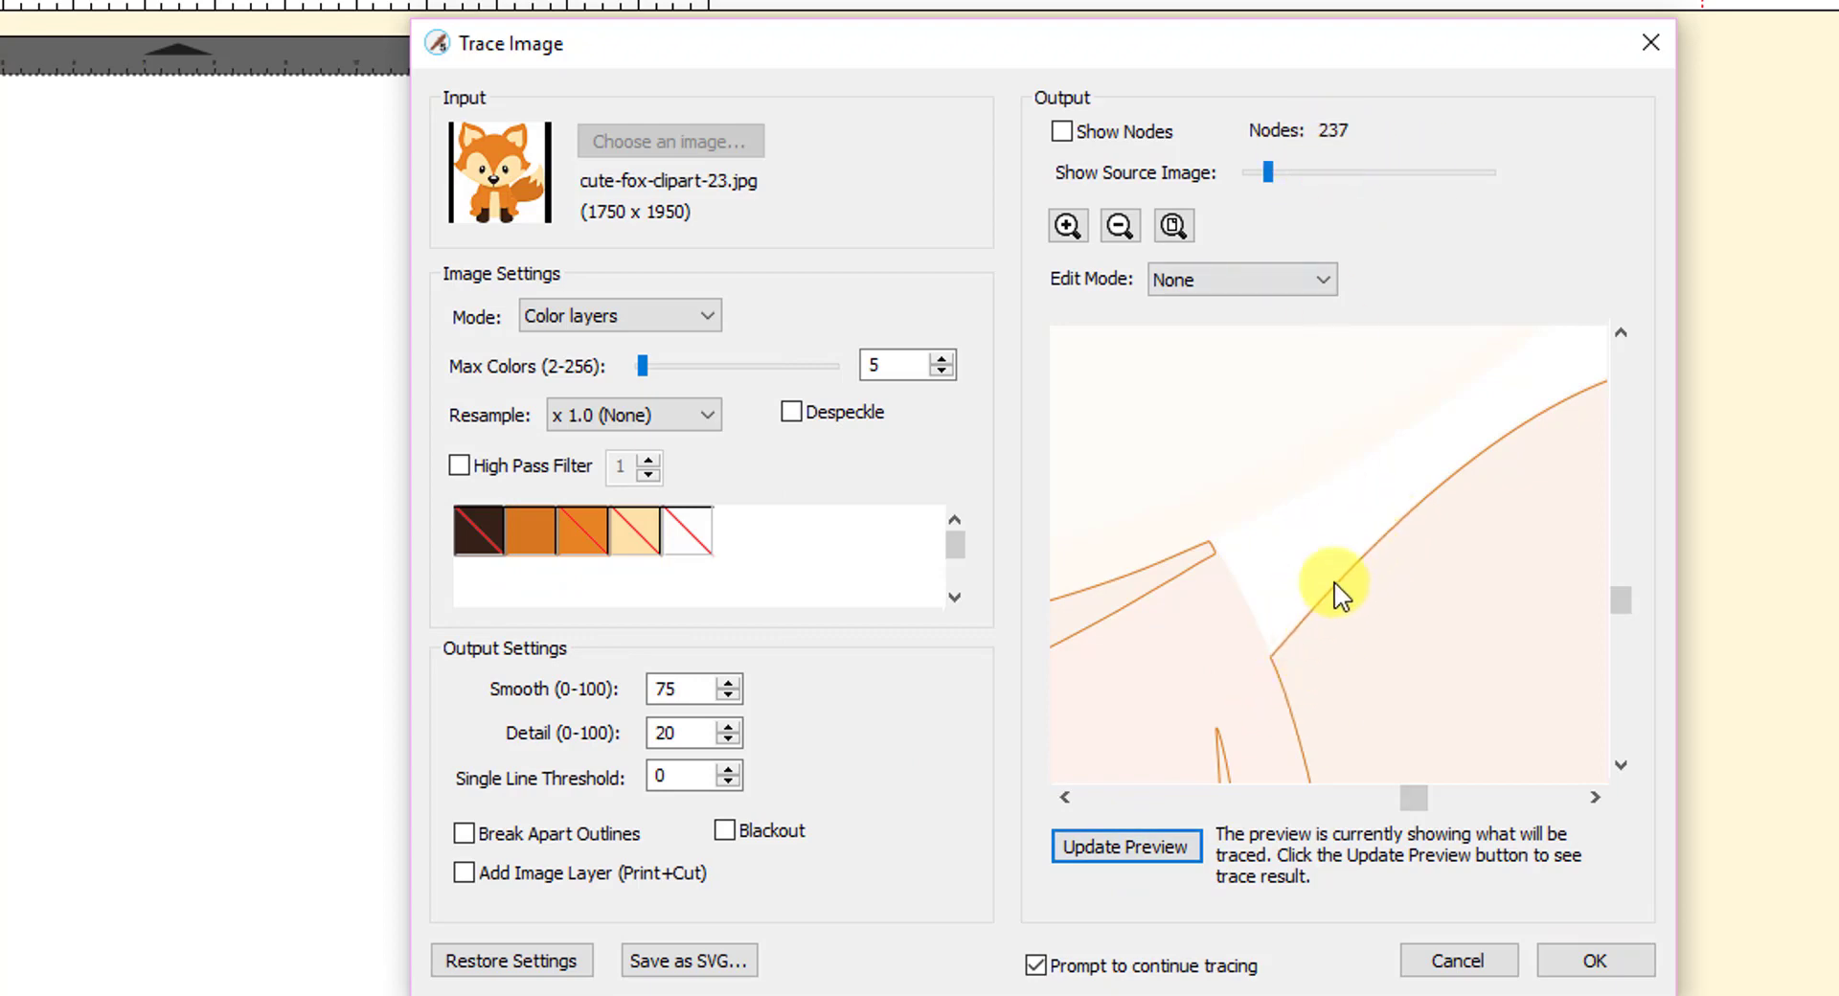
{"action": "mouse_move", "coordinate": [1281, 631]}
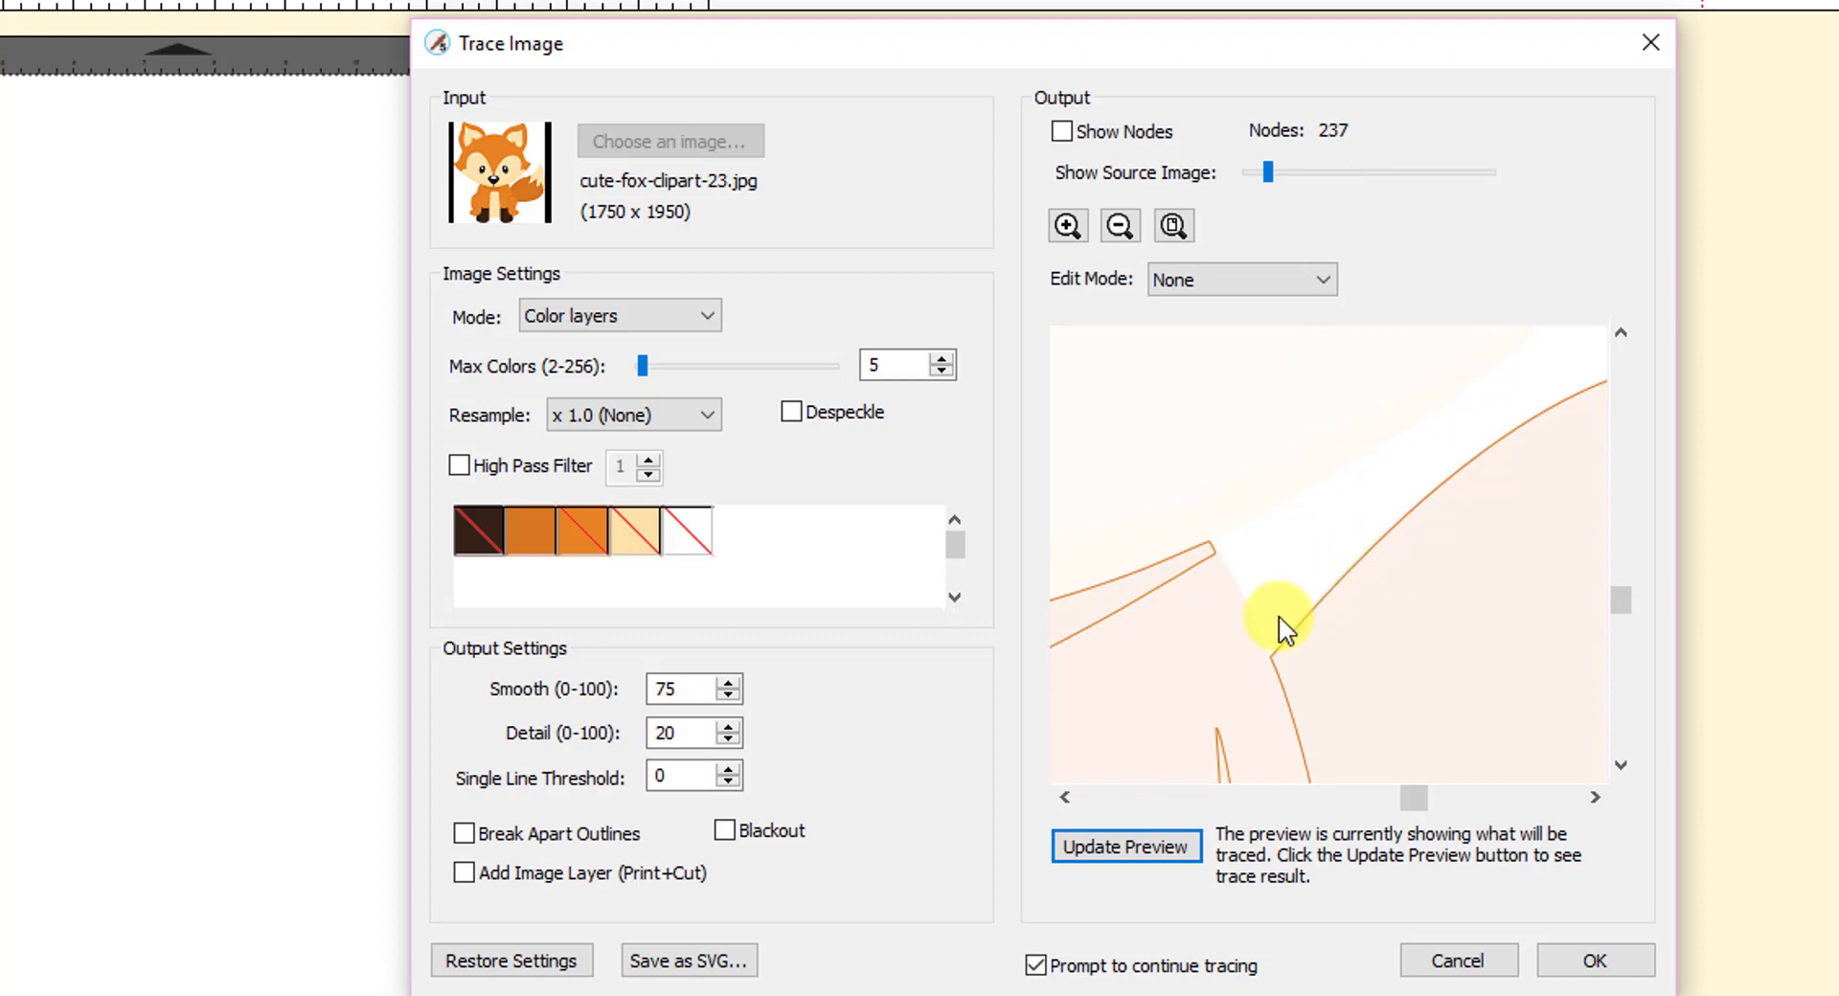
{"action": "mouse_move", "coordinate": [1299, 720]}
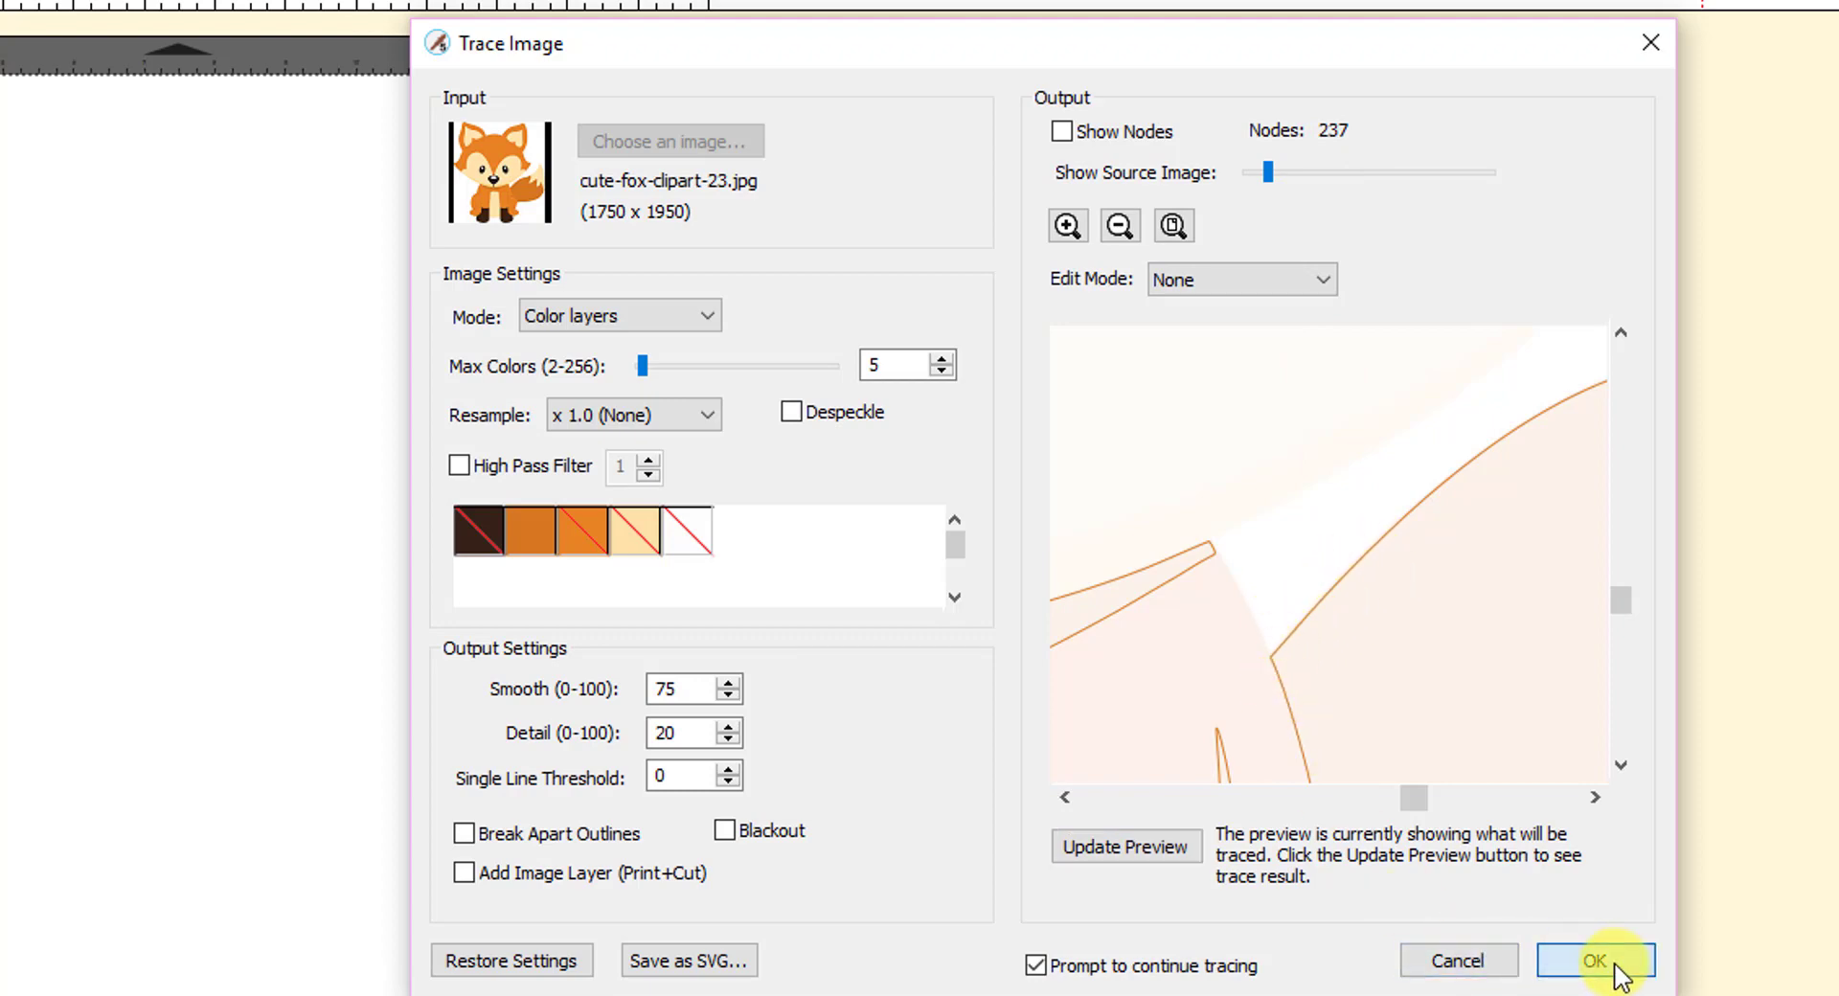
{"action": "left_click", "coordinate": [1593, 960]}
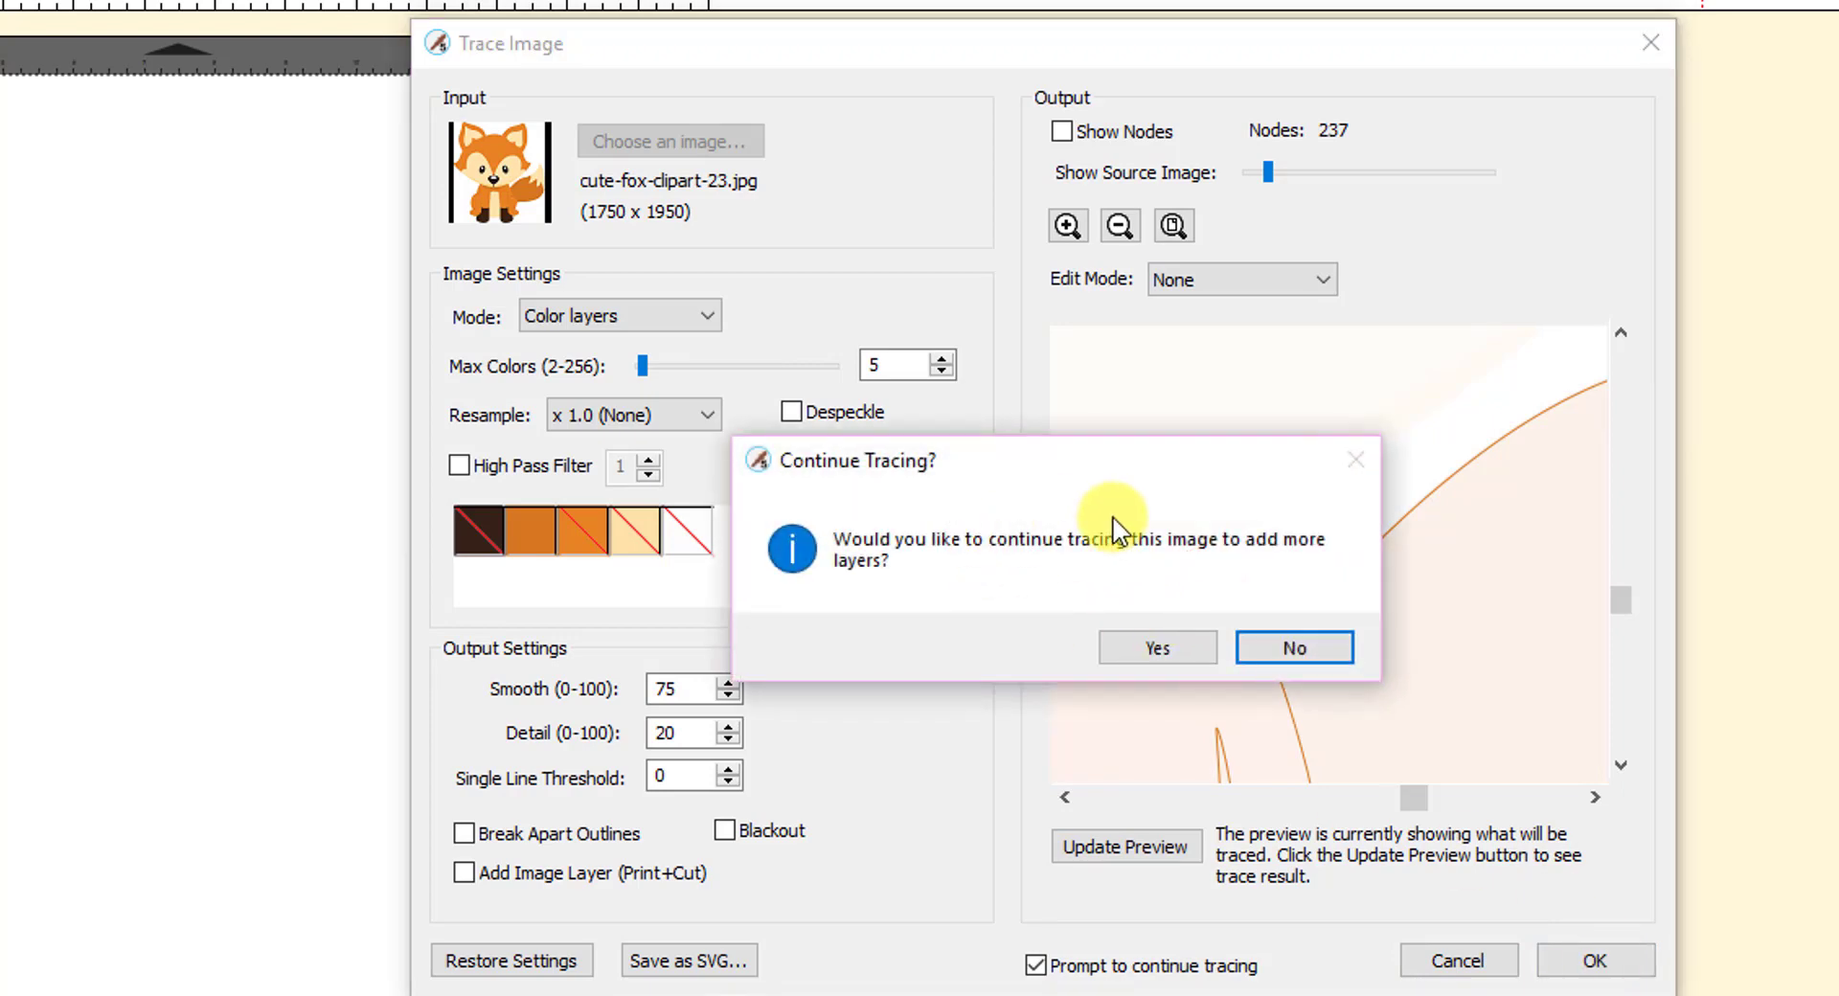
Decline further tracing and drag the colour-layer fox trace beside the single-colour one on the mat.
{"action": "left_click", "coordinate": [1292, 646]}
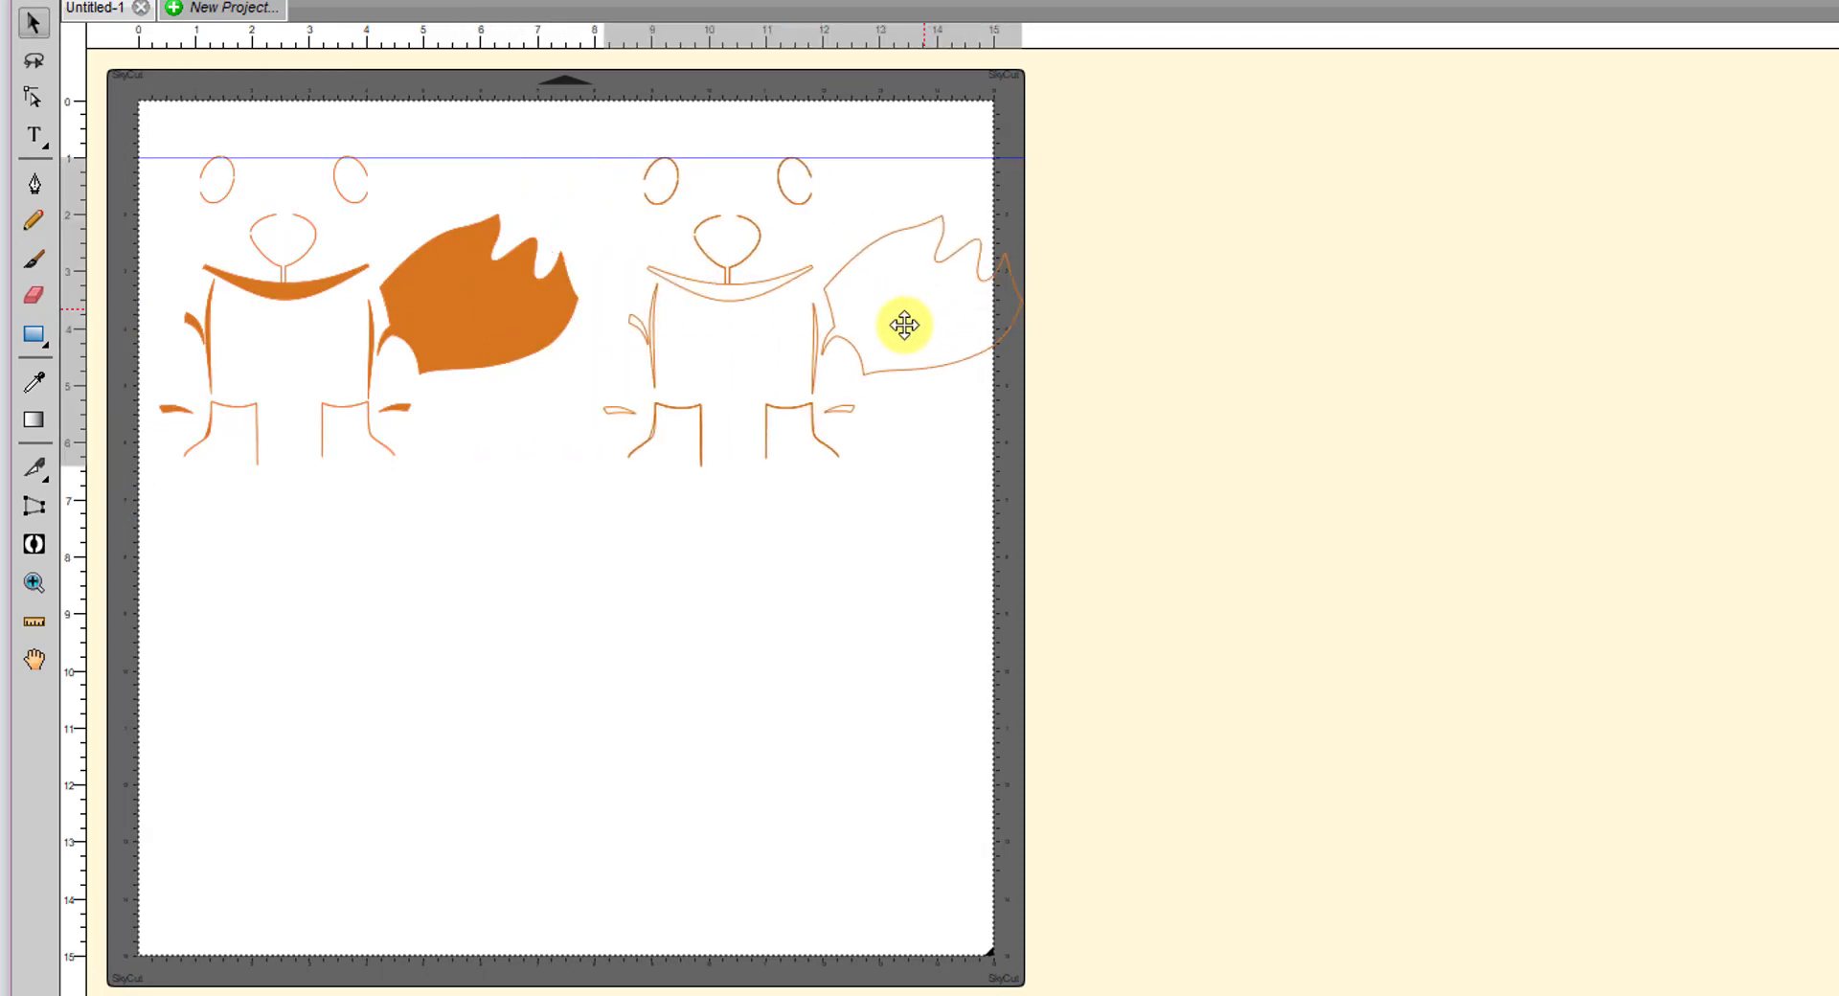
{"action": "left_click_drag", "start_coordinate": [903, 327], "coordinate": [454, 278]}
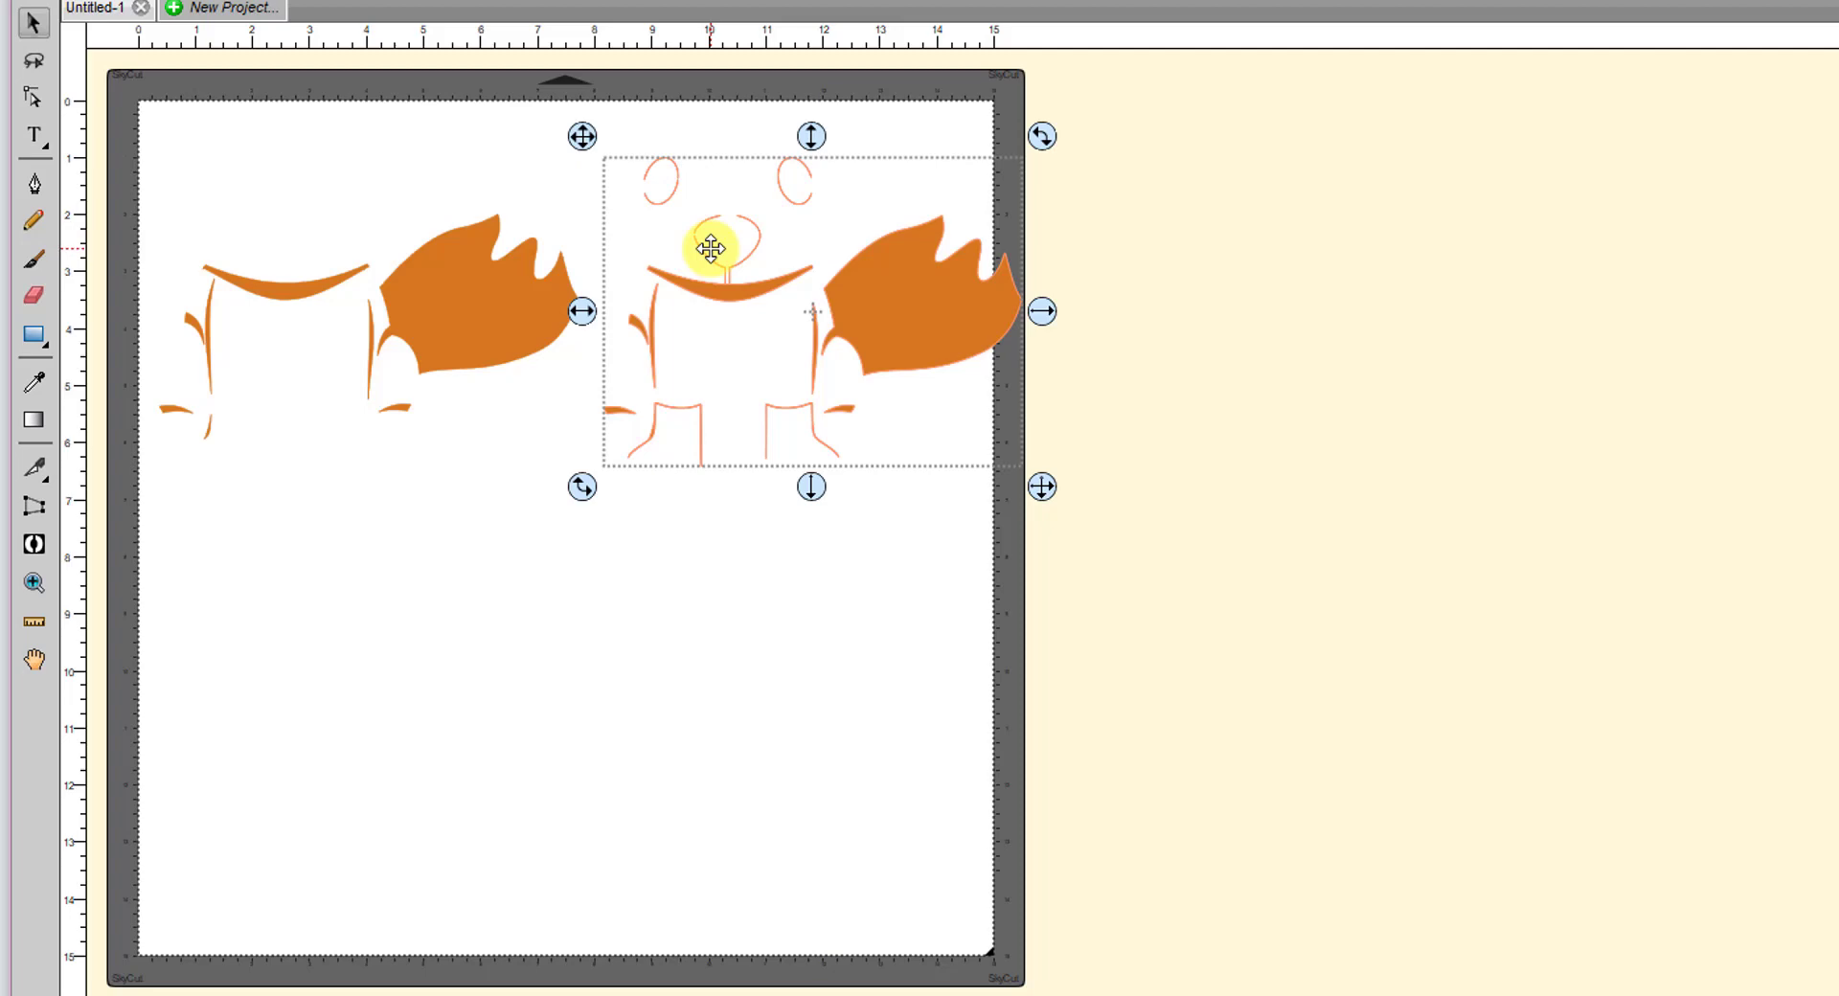
{"action": "left_click_drag", "start_coordinate": [710, 246], "coordinate": [497, 261]}
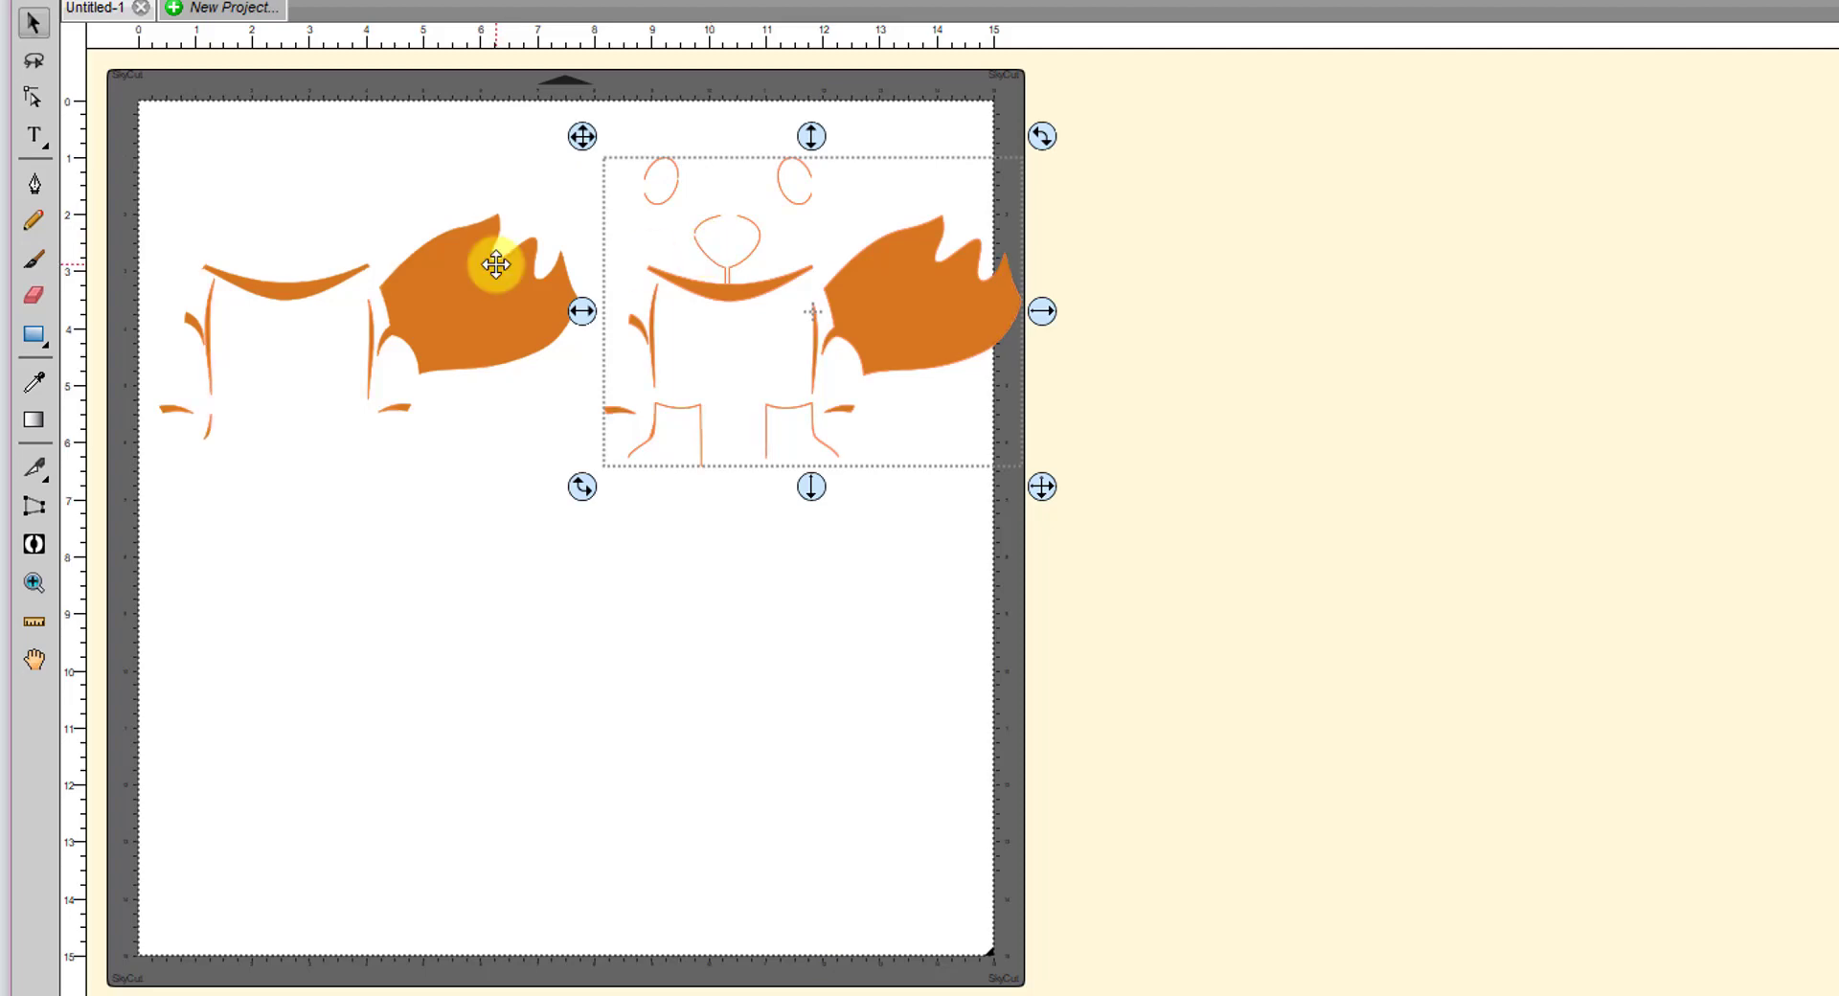
{"action": "left_click_drag", "start_coordinate": [493, 264], "coordinate": [370, 317]}
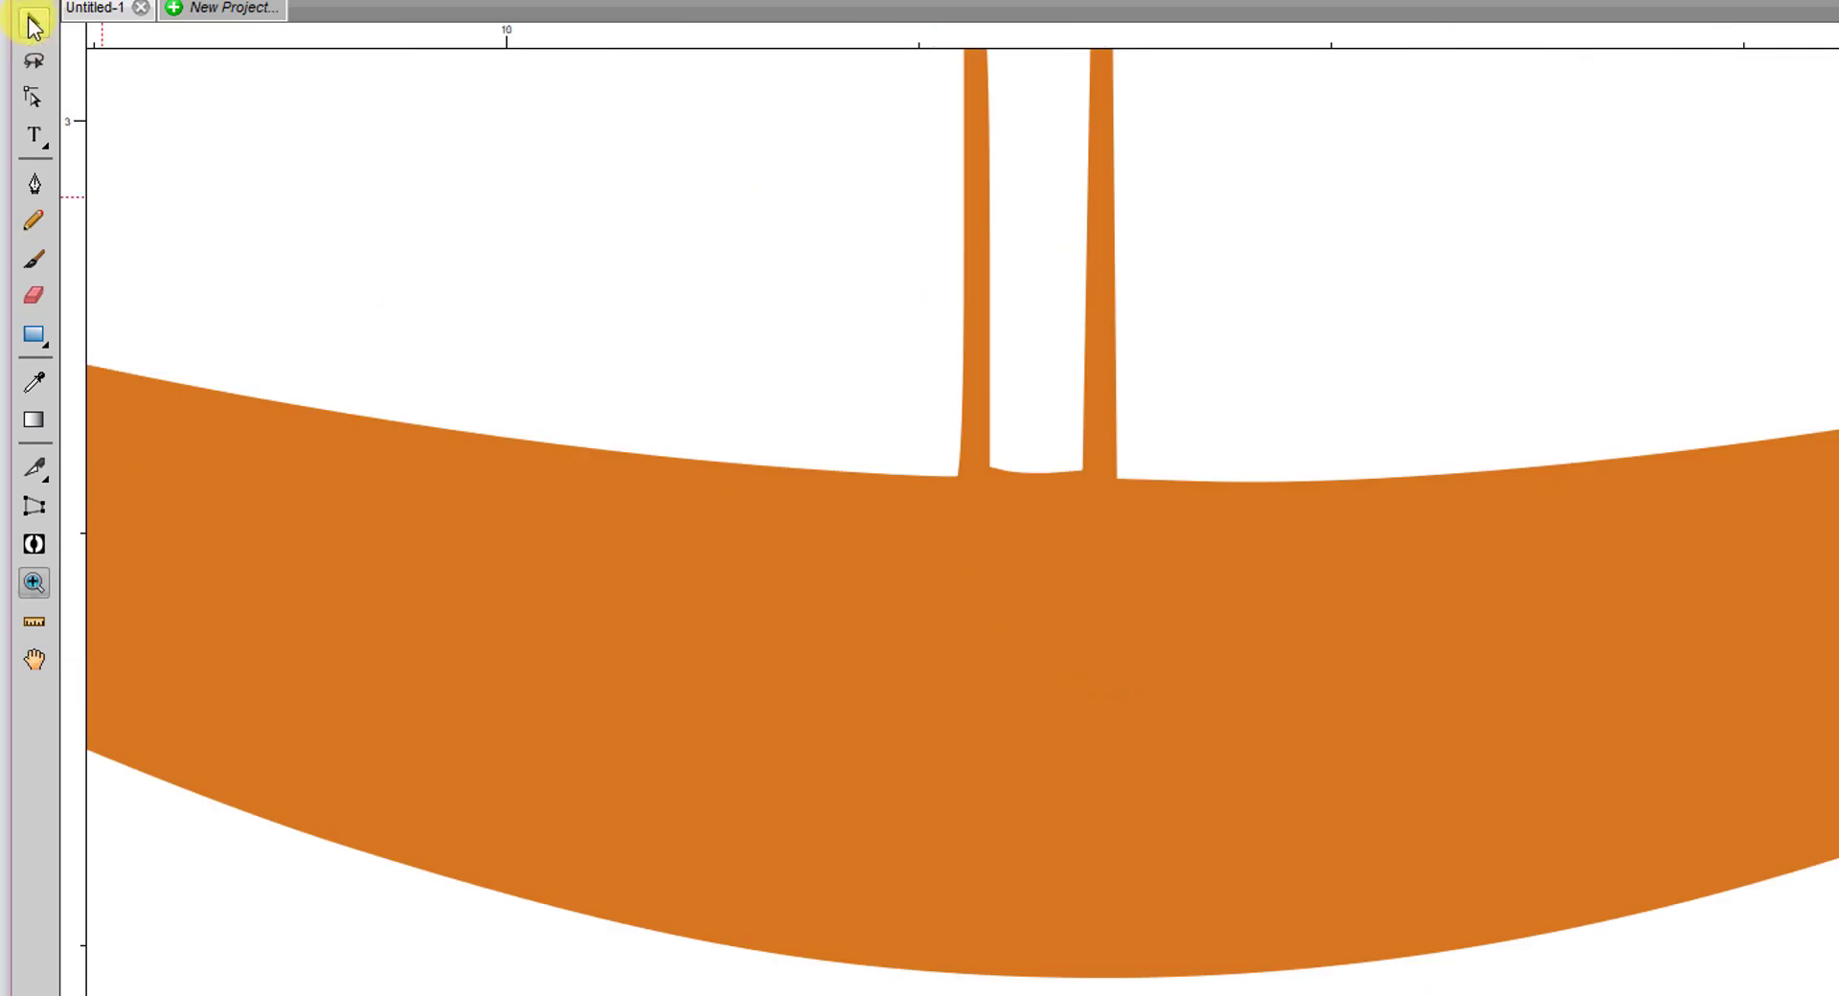
{"action": "left_click", "coordinate": [33, 296]}
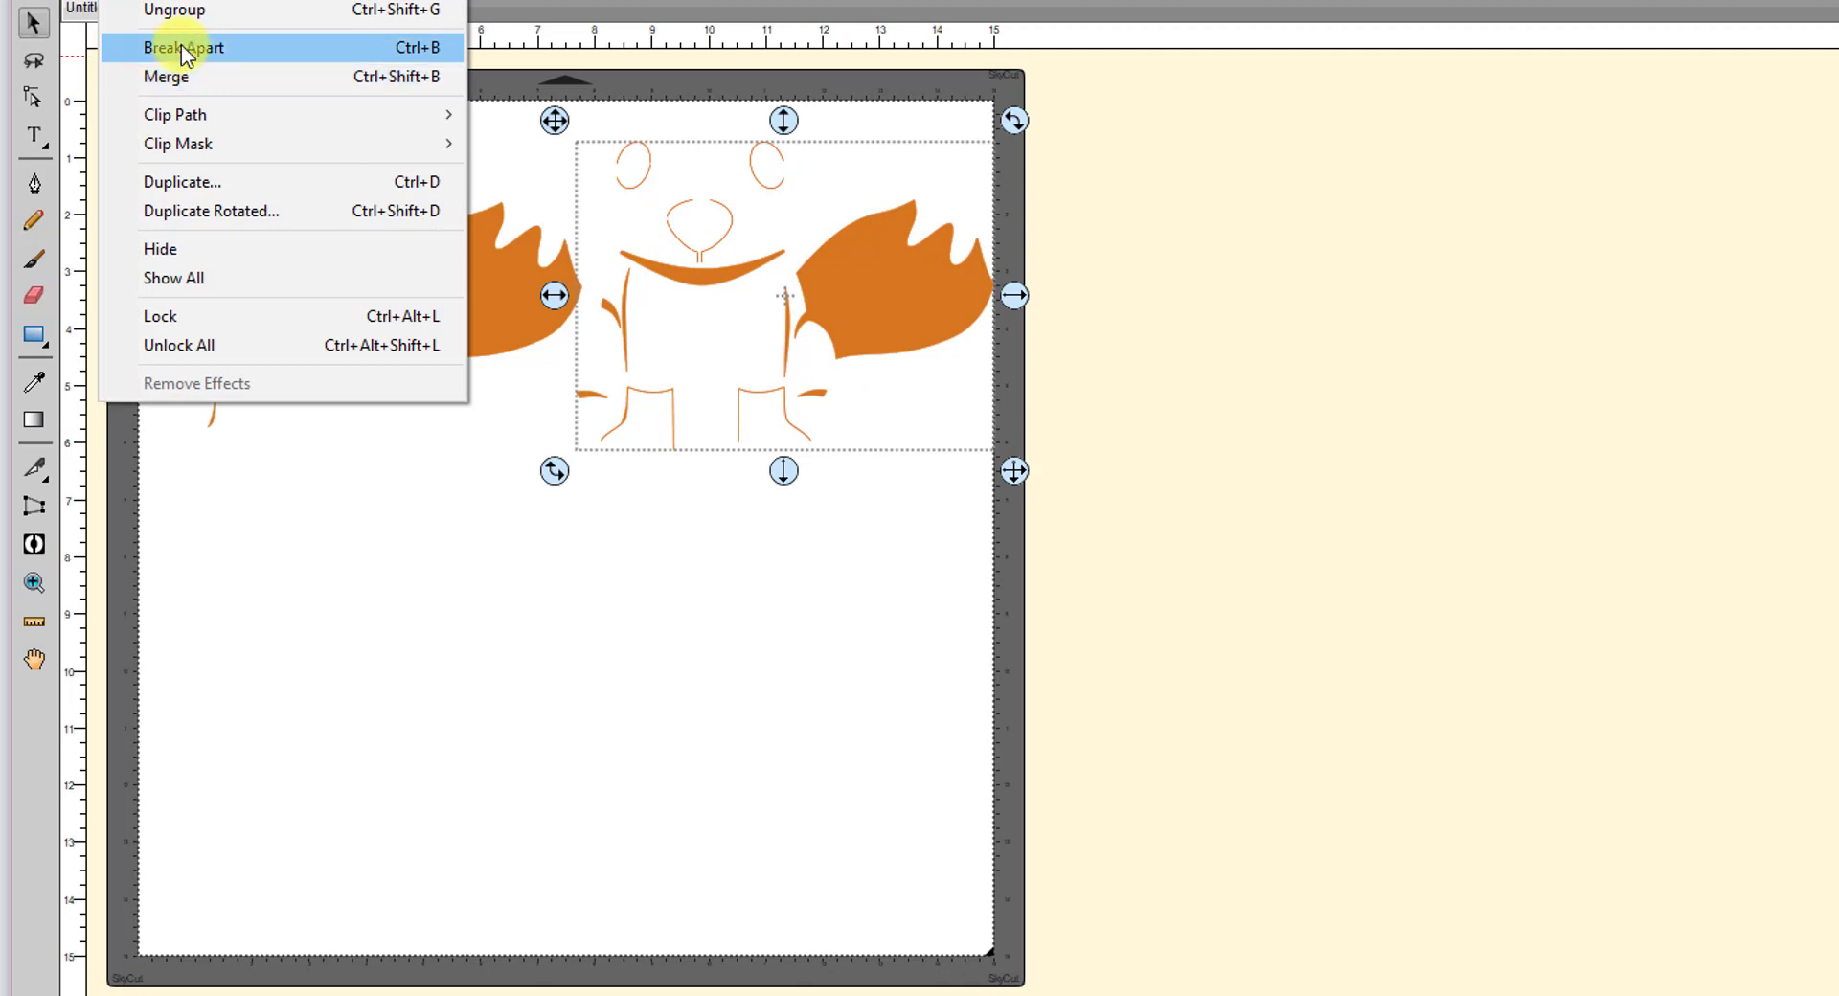
Break apart the right fox trace and select the leftover leg outline for deletion.
{"action": "left_click", "coordinate": [182, 47]}
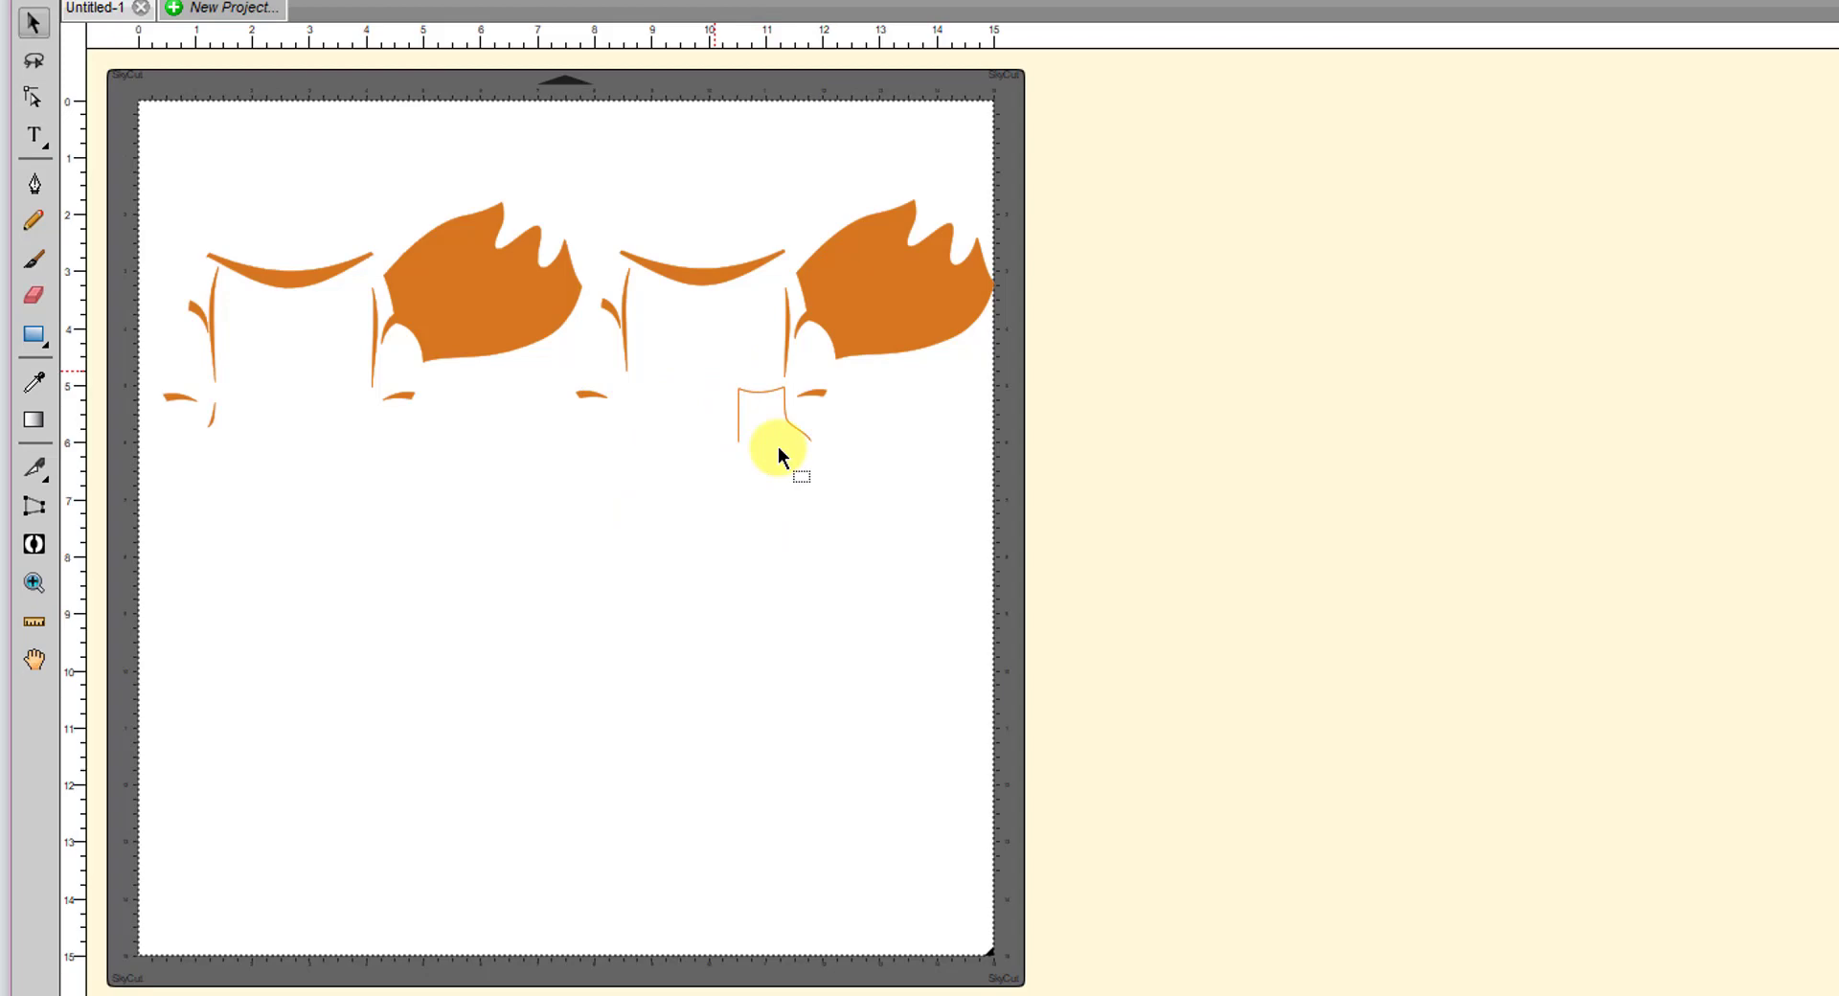
{"action": "left_click_drag", "start_coordinate": [779, 455], "coordinate": [689, 416]}
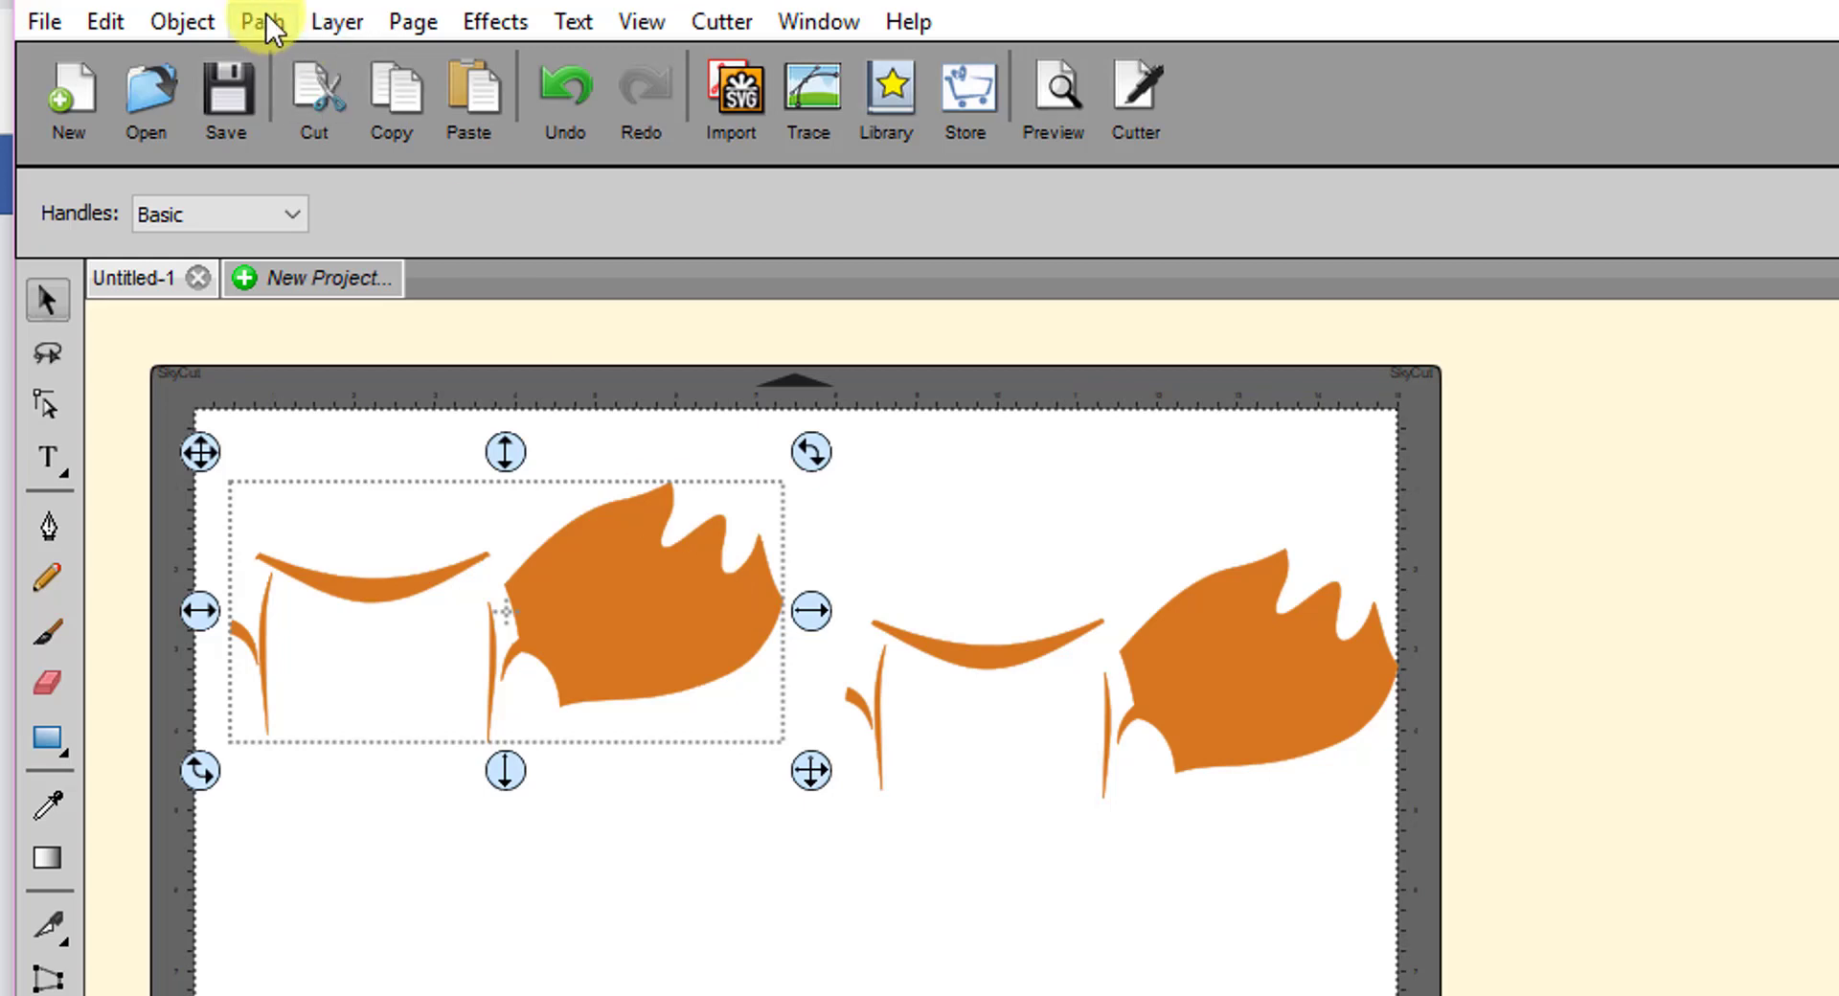
View the left trace's 516 nodes in Simplify without applying, then simplify the right trace from 116 to 66 nodes.
{"action": "left_click", "coordinate": [261, 21]}
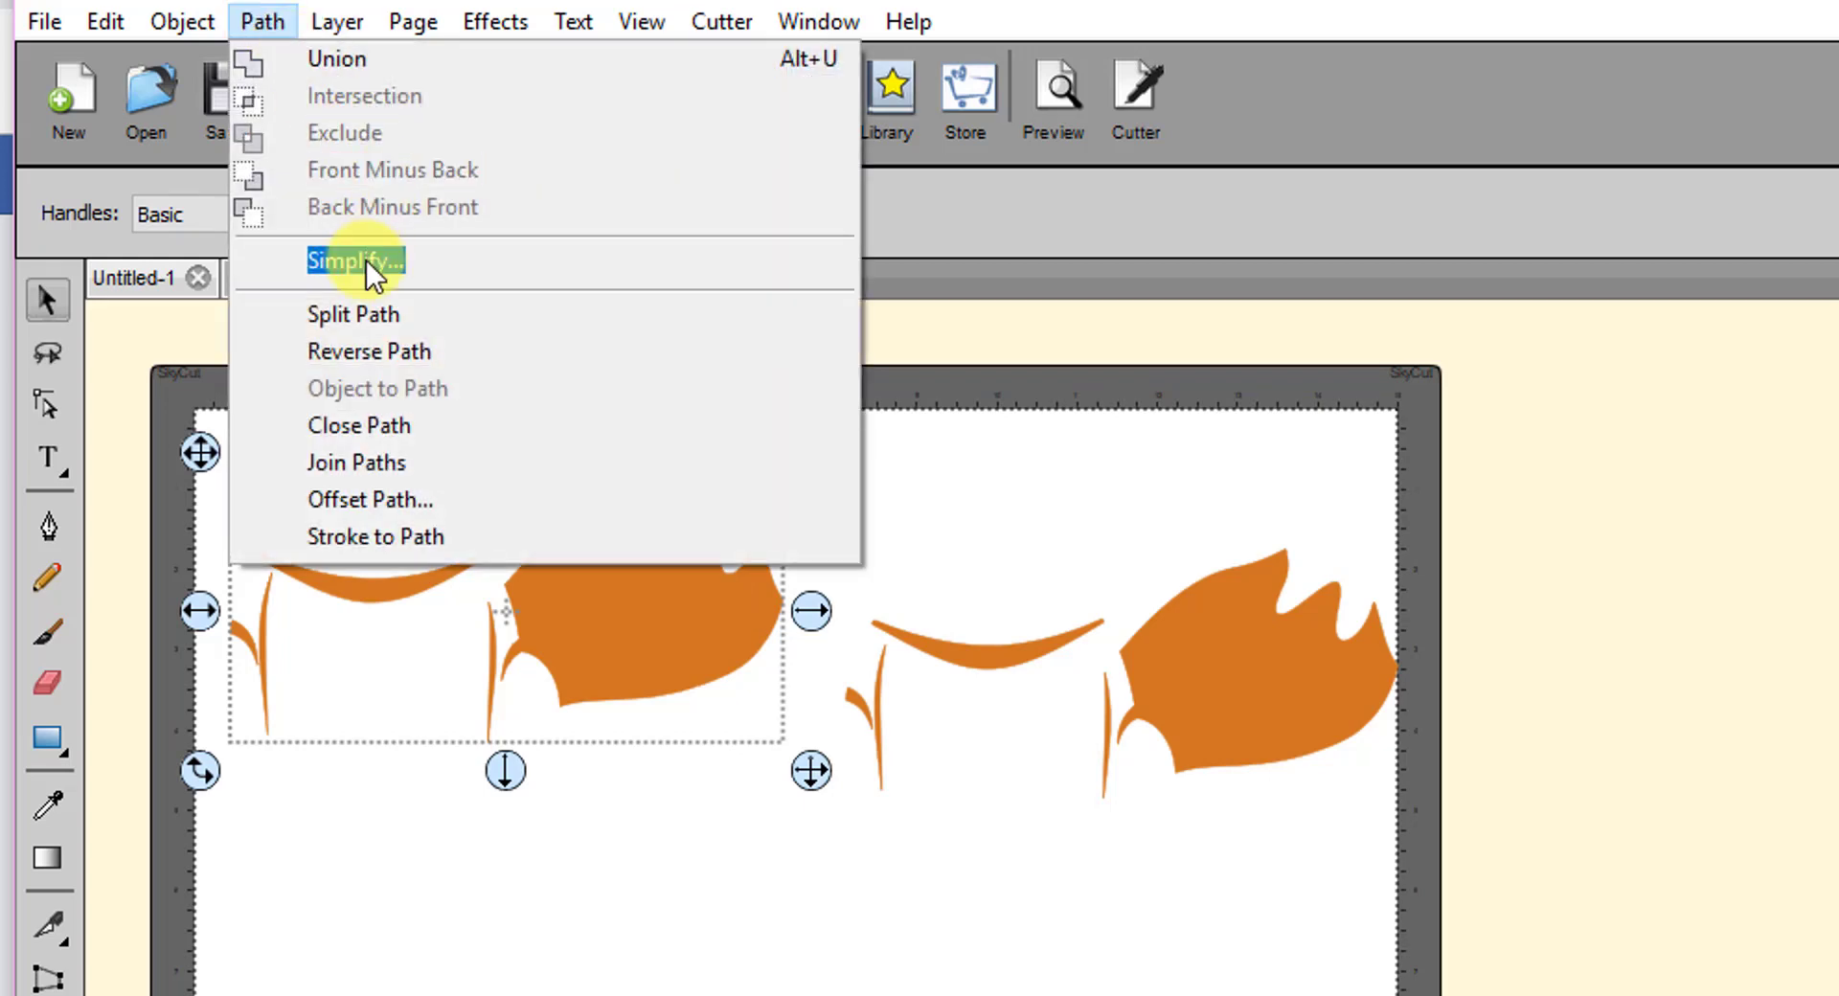
{"action": "left_click", "coordinate": [354, 260]}
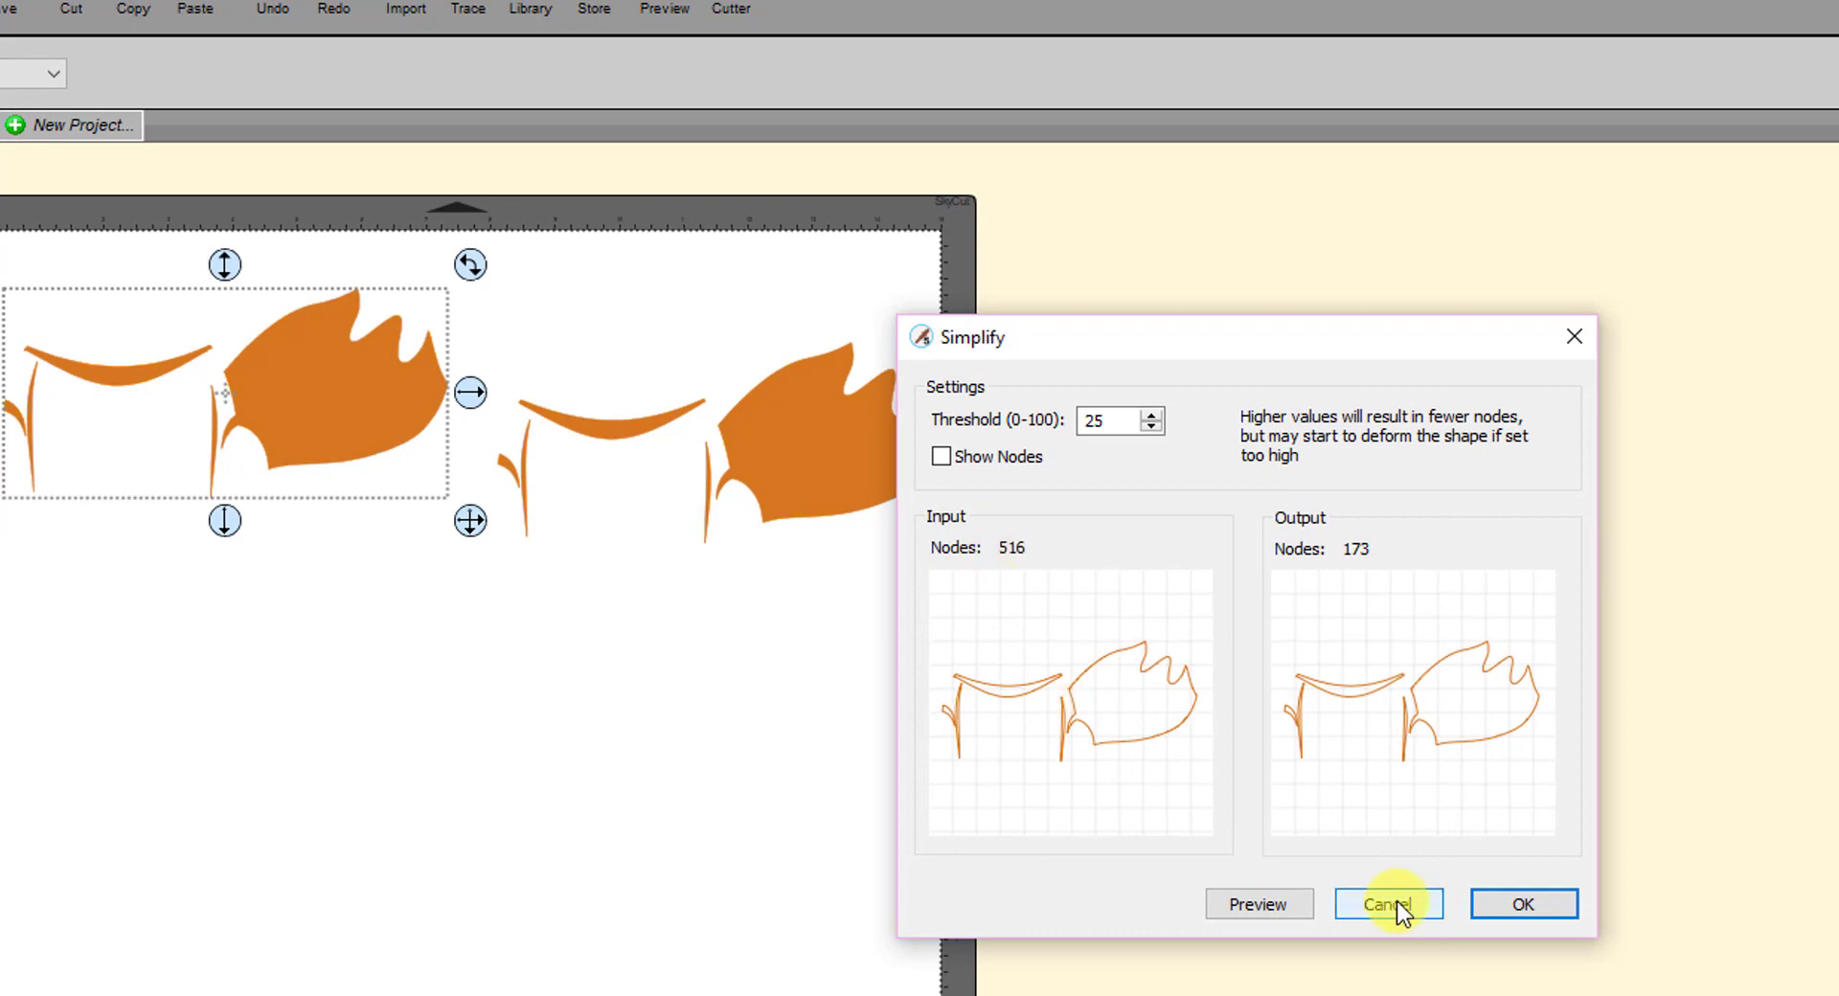
{"action": "left_click", "coordinate": [1388, 904]}
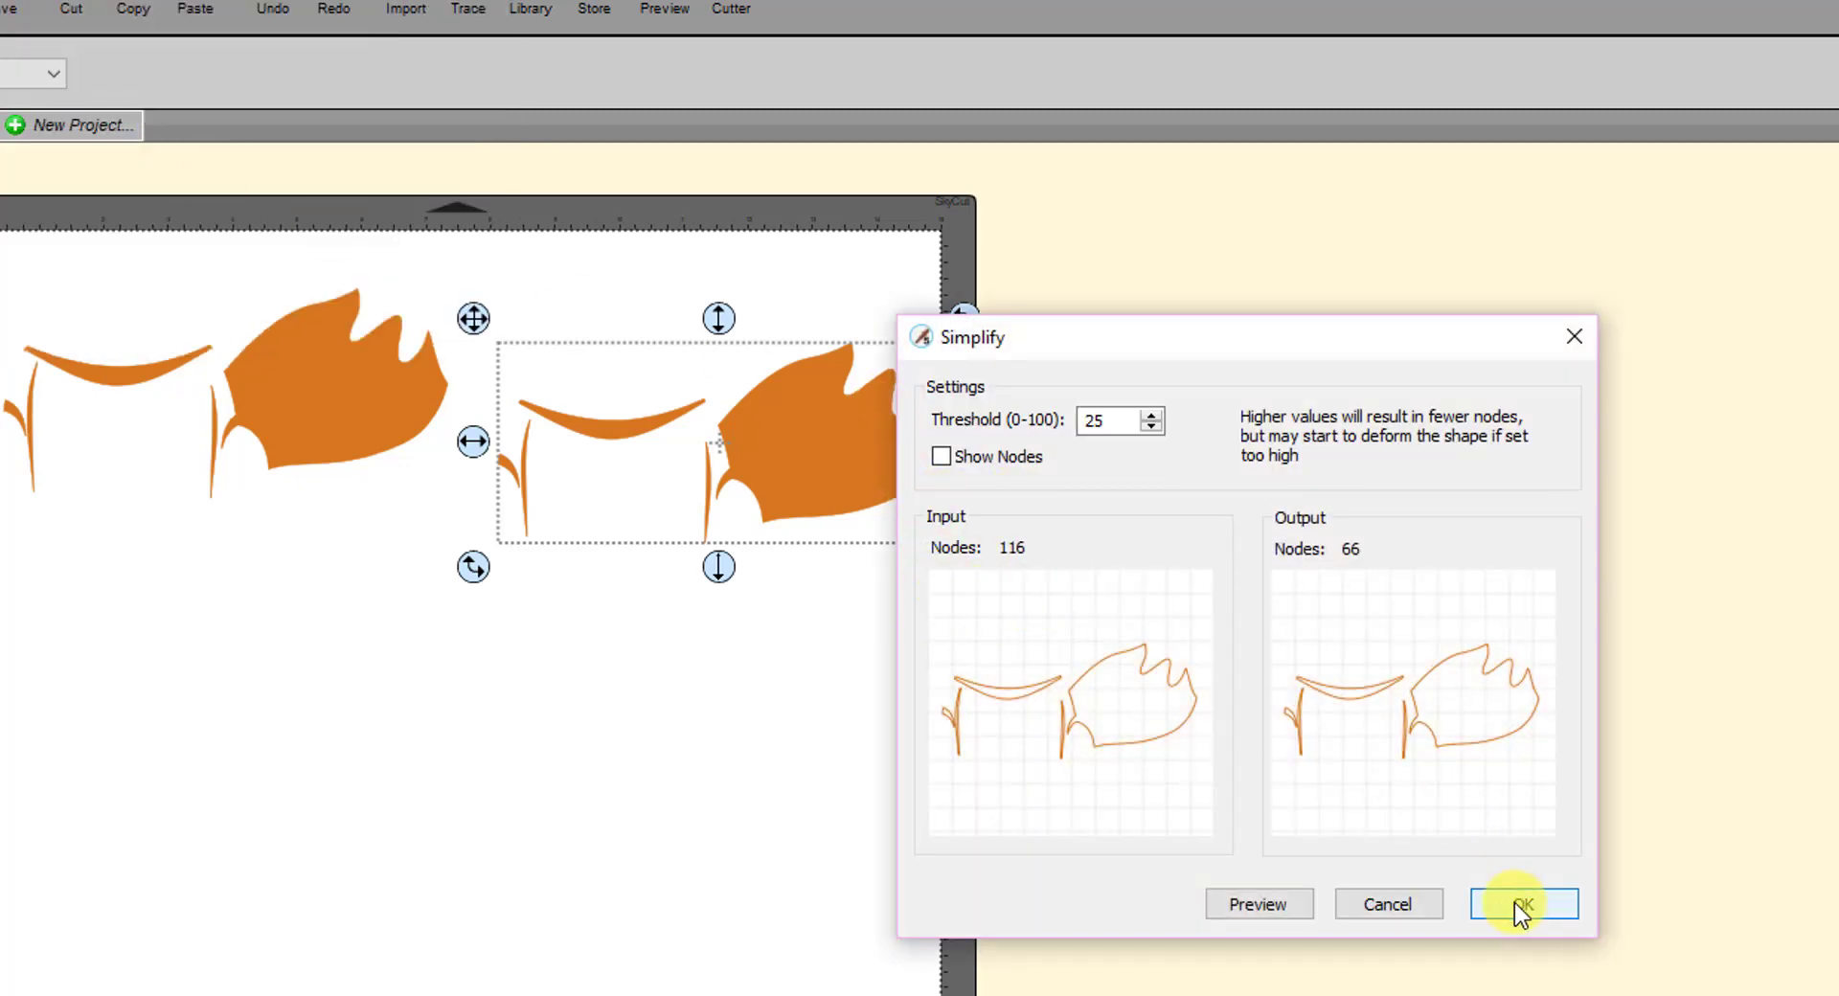
{"action": "left_click", "coordinate": [1522, 903]}
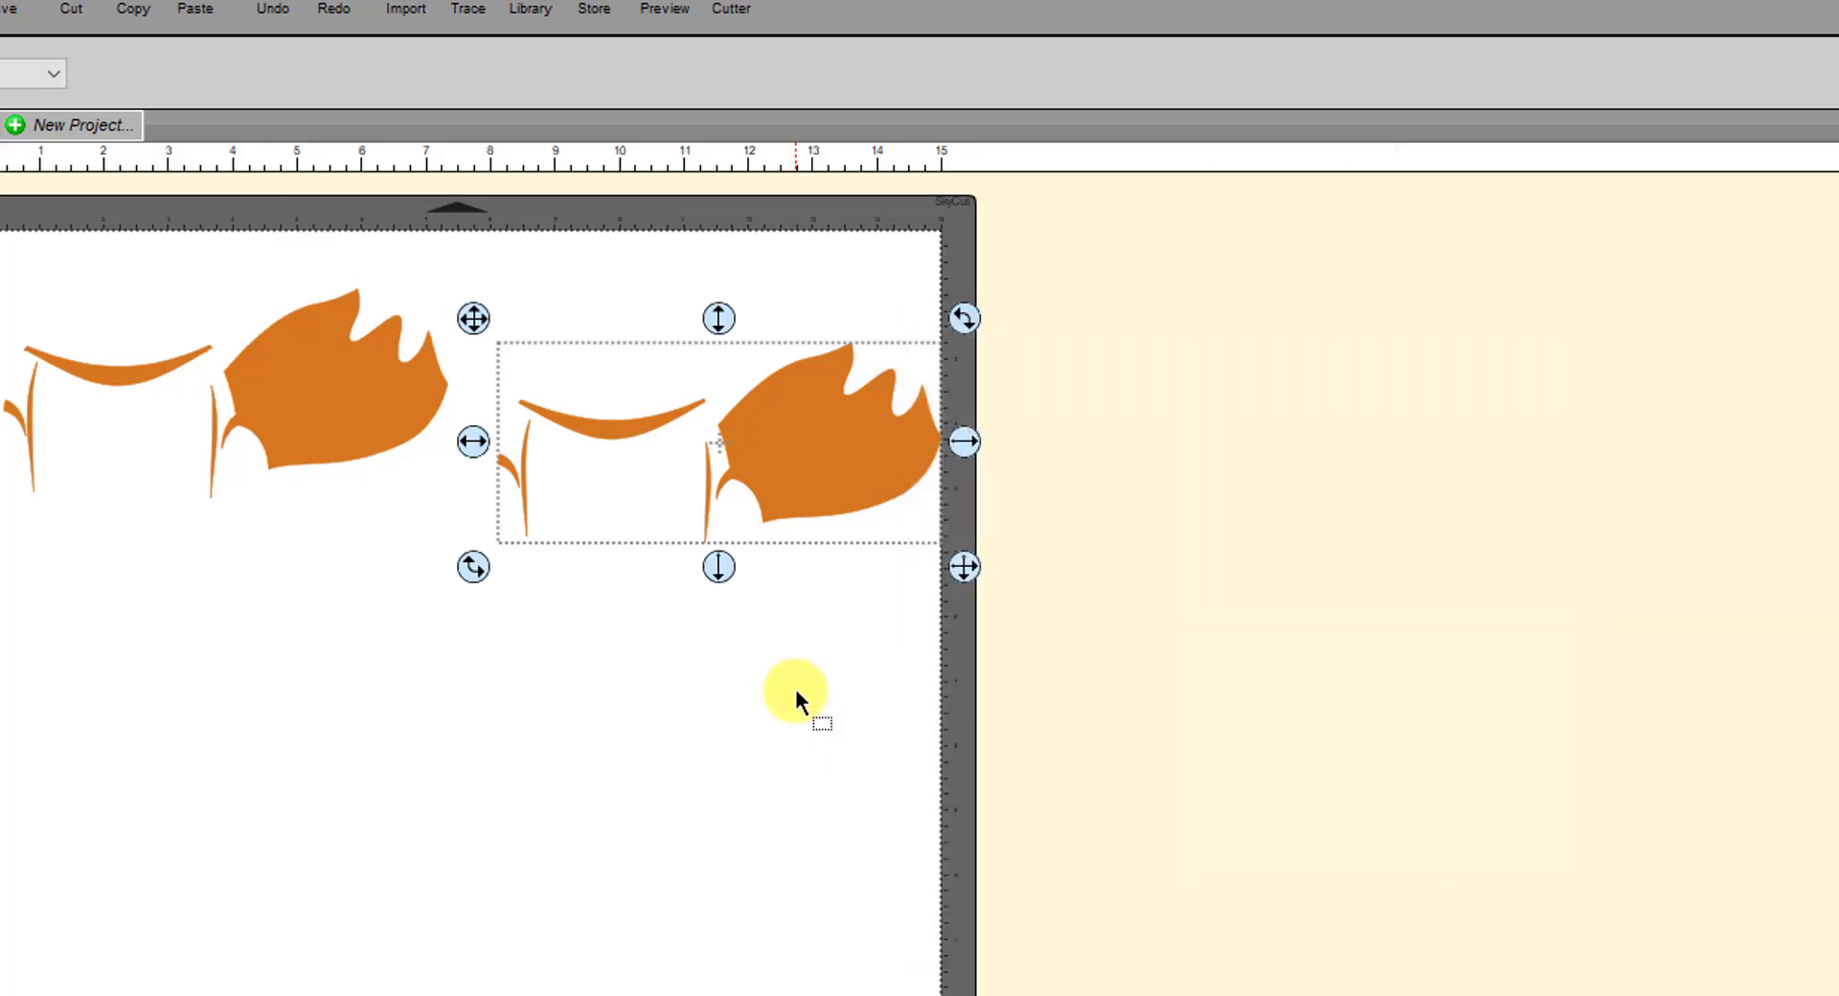
{"action": "mouse_move", "coordinate": [768, 431]}
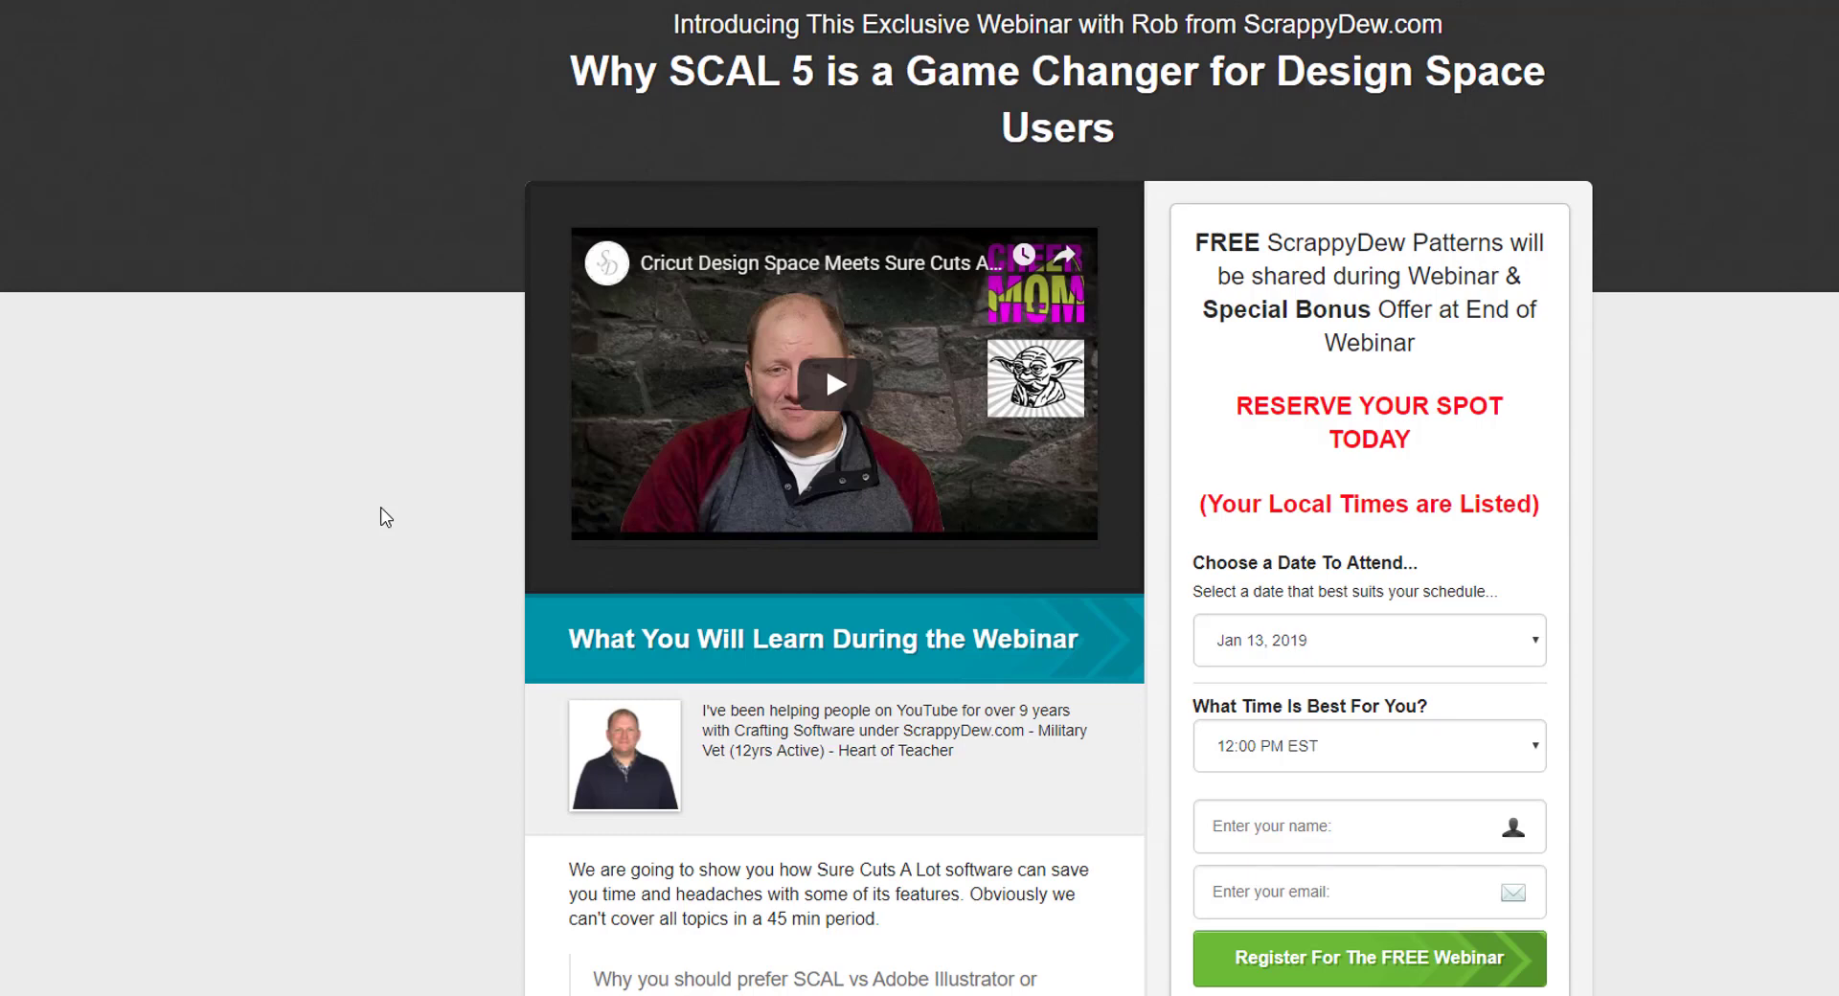
{"action": "mouse_move", "coordinate": [618, 153]}
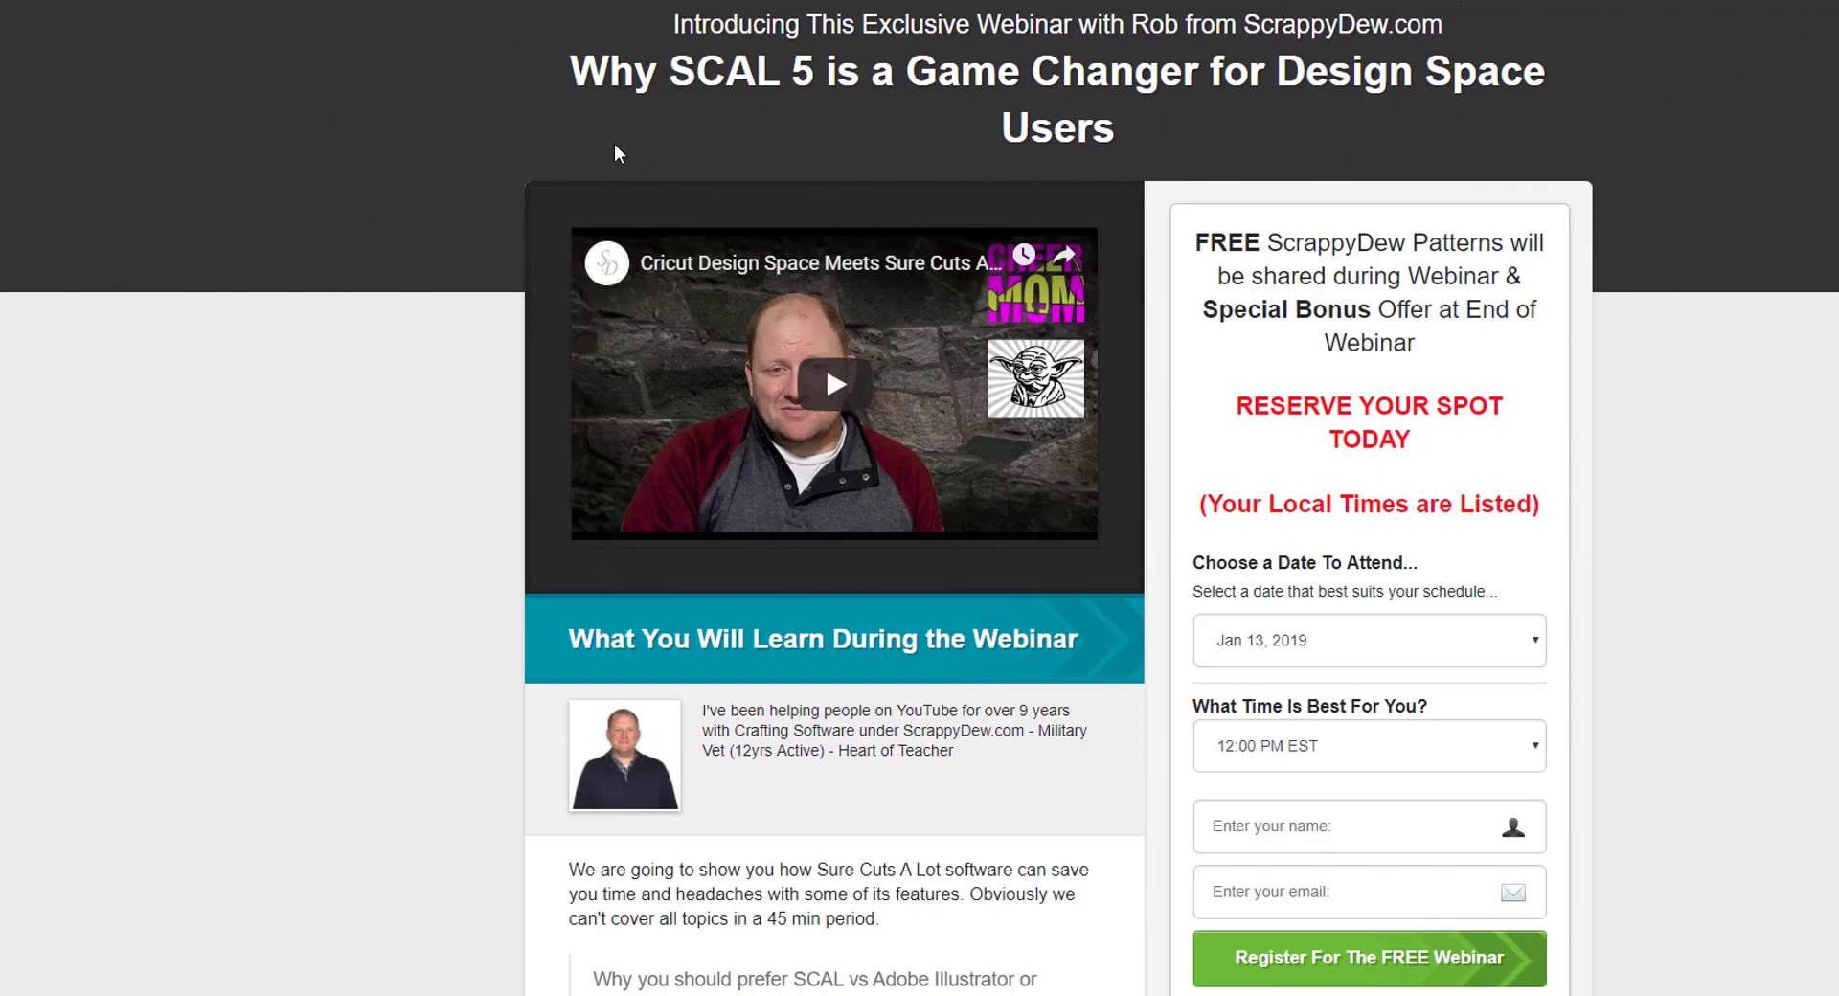
{"action": "mouse_move", "coordinate": [1046, 111]}
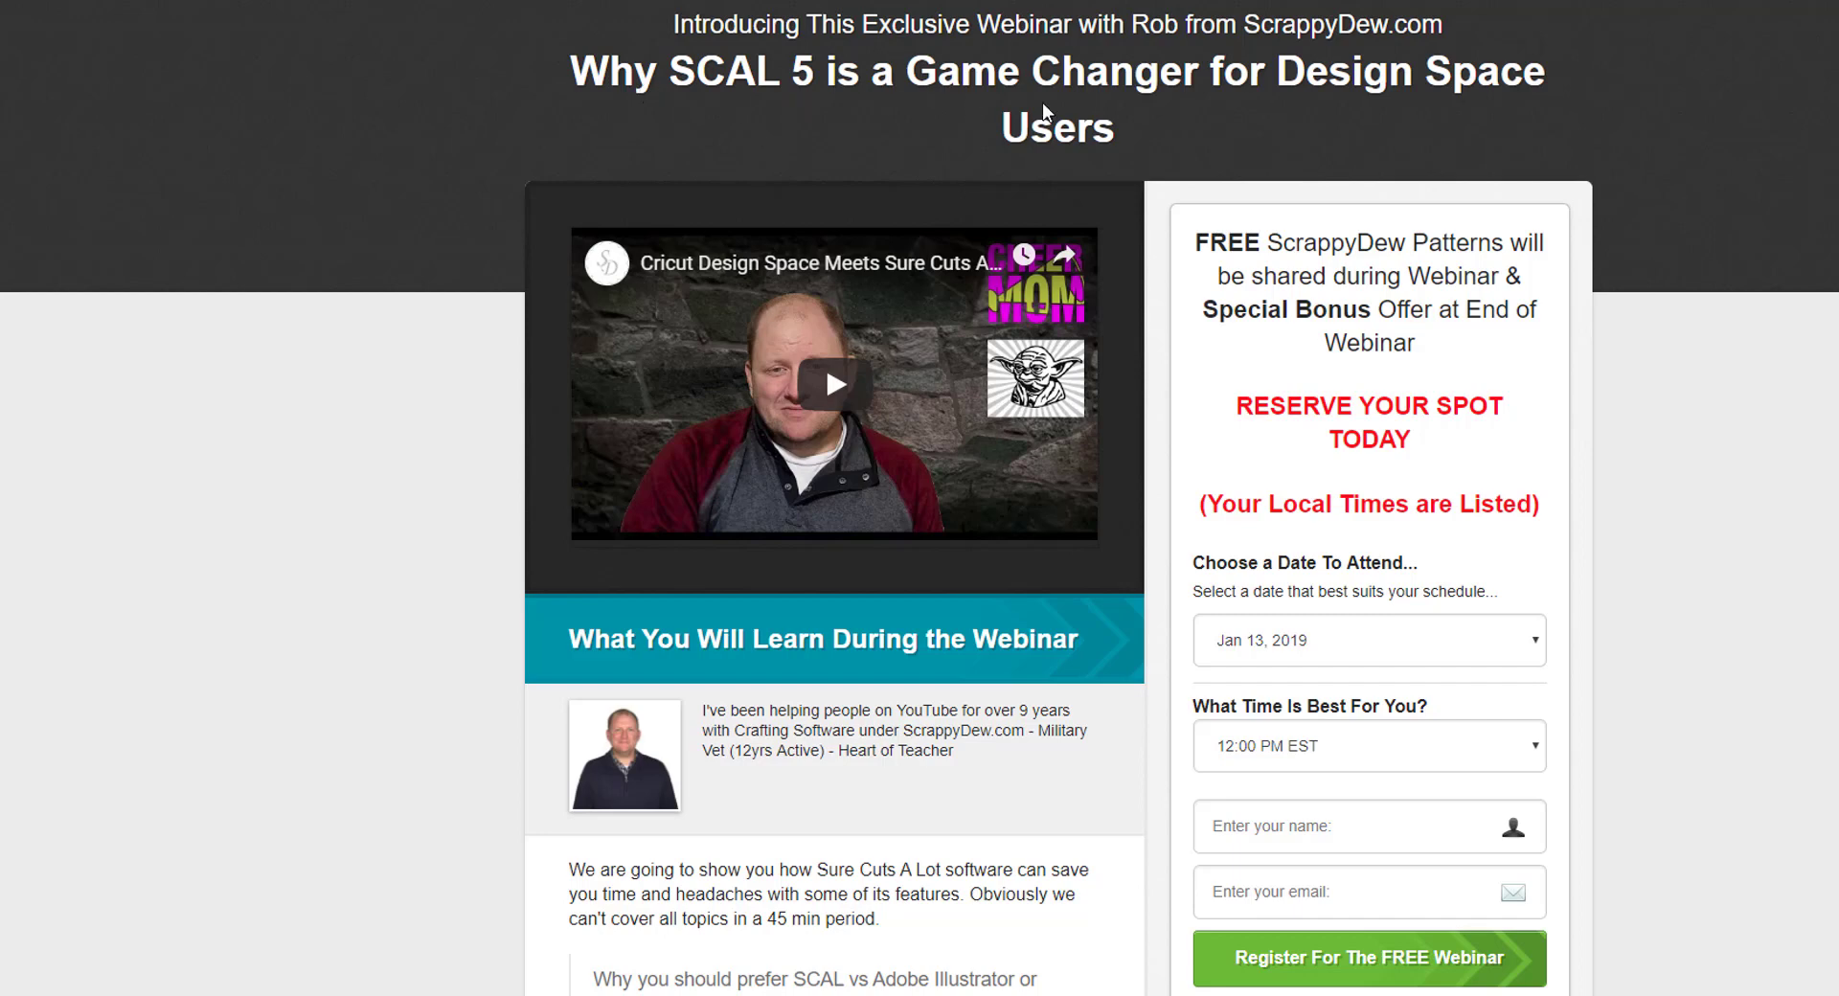
{"action": "mouse_move", "coordinate": [456, 413]}
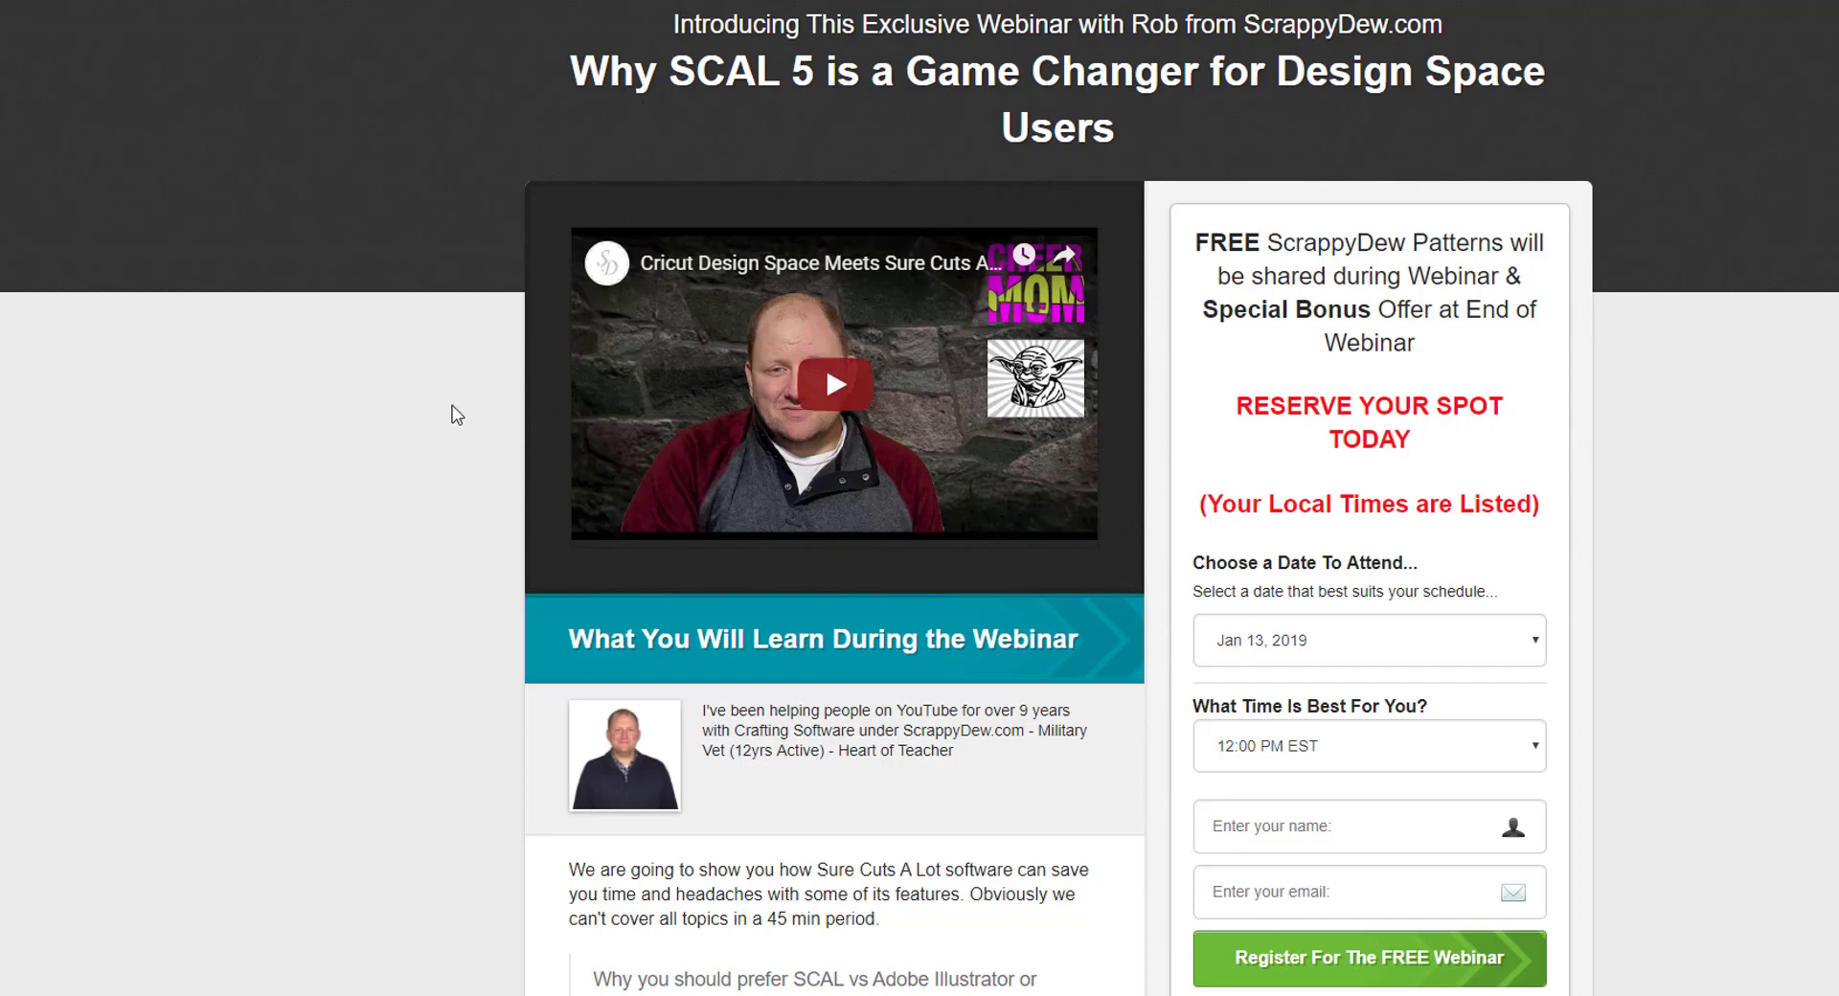